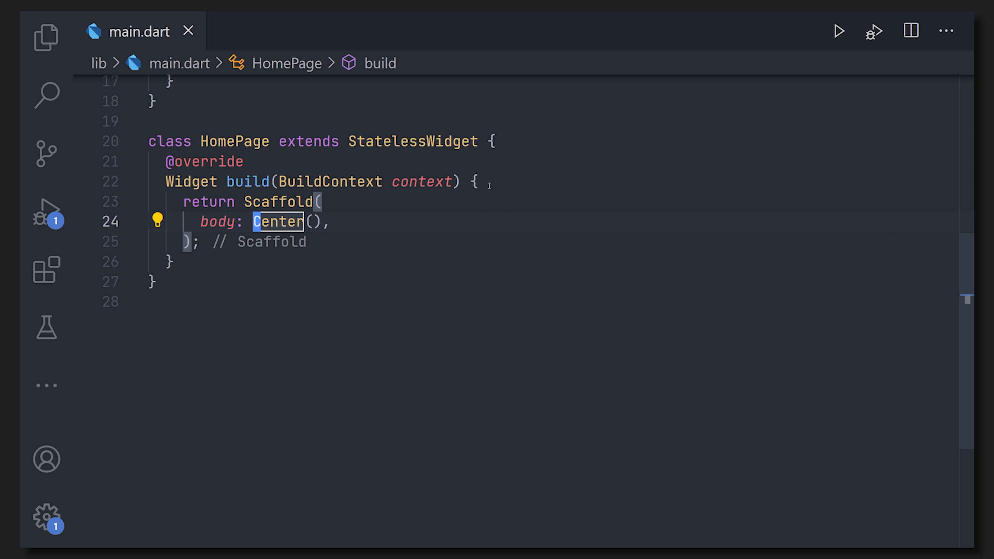
{"action": "mouse_move", "coordinate": [421, 181]}
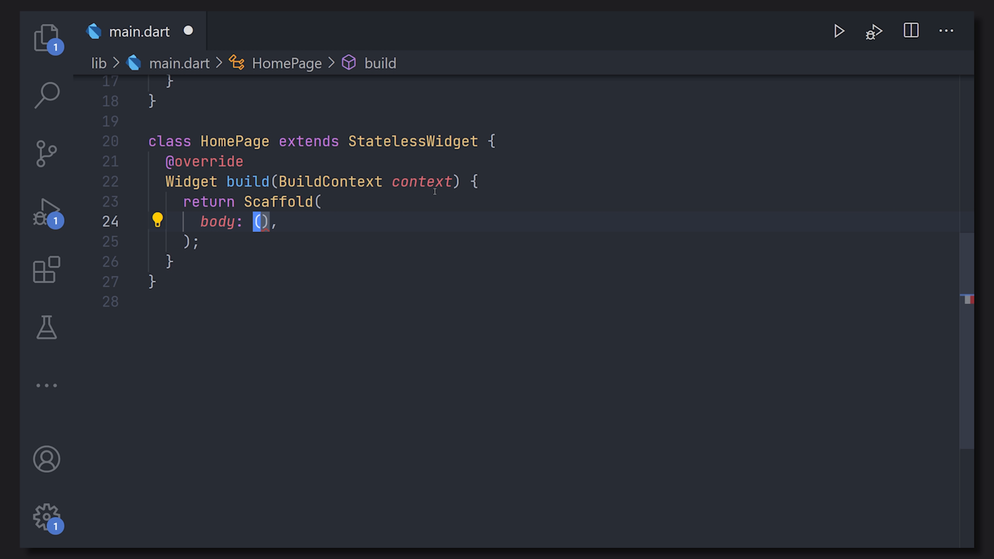
Replace the body's Center with a LayoutBuilder and its builder callback
{"action": "type", "text": "LayoutBuilder"}
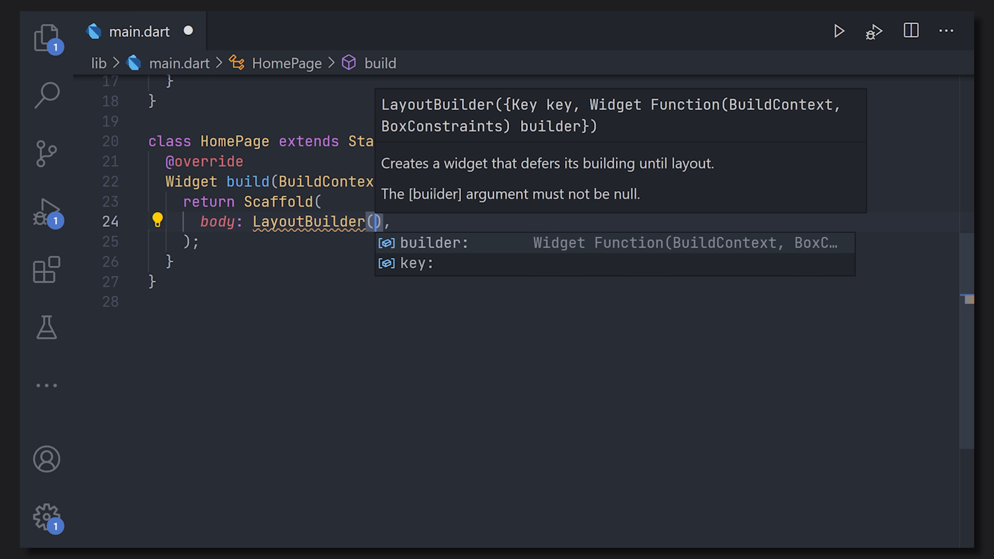
{"action": "left_click", "coordinate": [430, 243]}
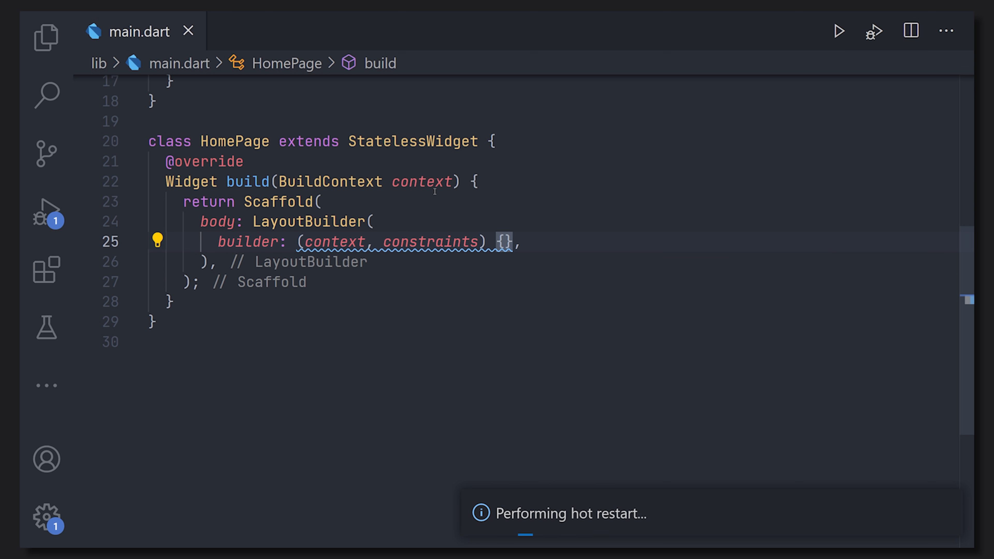
{"action": "key", "text": "Enter"}
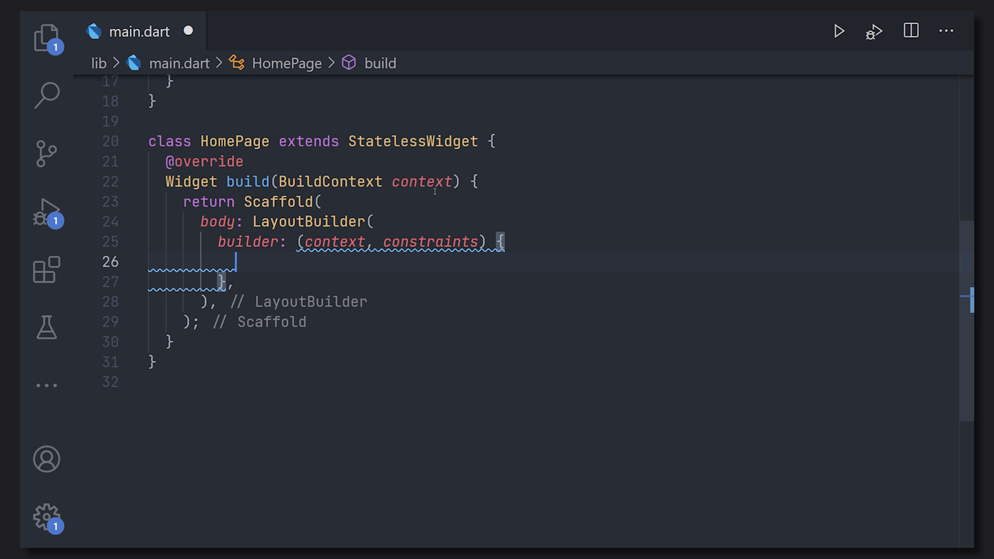
Branch on constraints.maxWidth >= 600, returning a 300×300 blue Container in each branch
{"action": "type", "text": "if(constraints."}
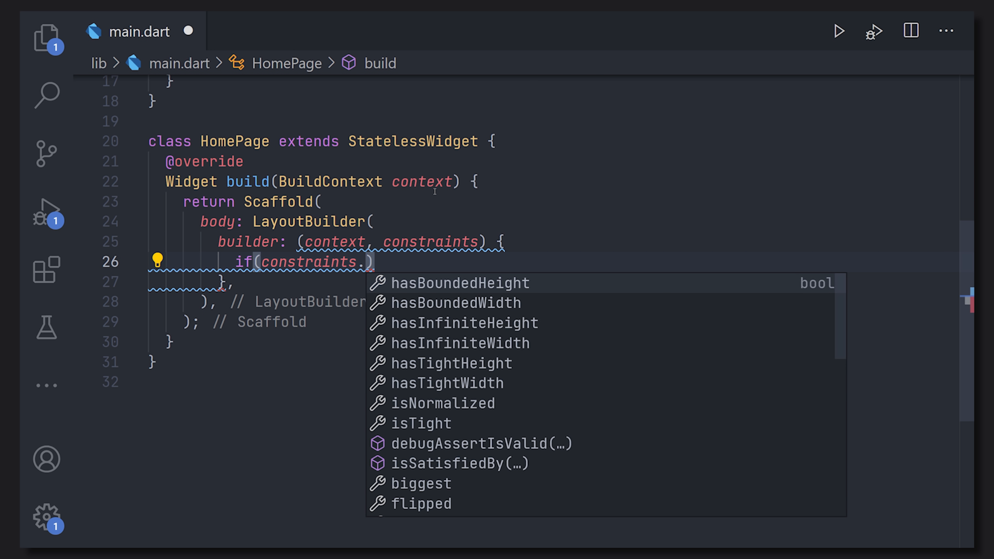
{"action": "type", "text": "maxWidth"}
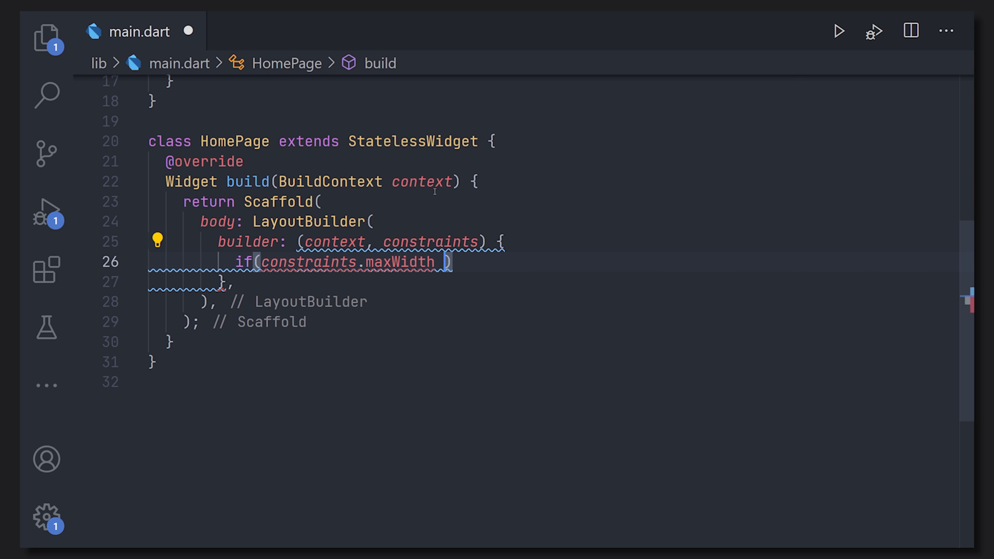
{"action": "type", "text": ">="}
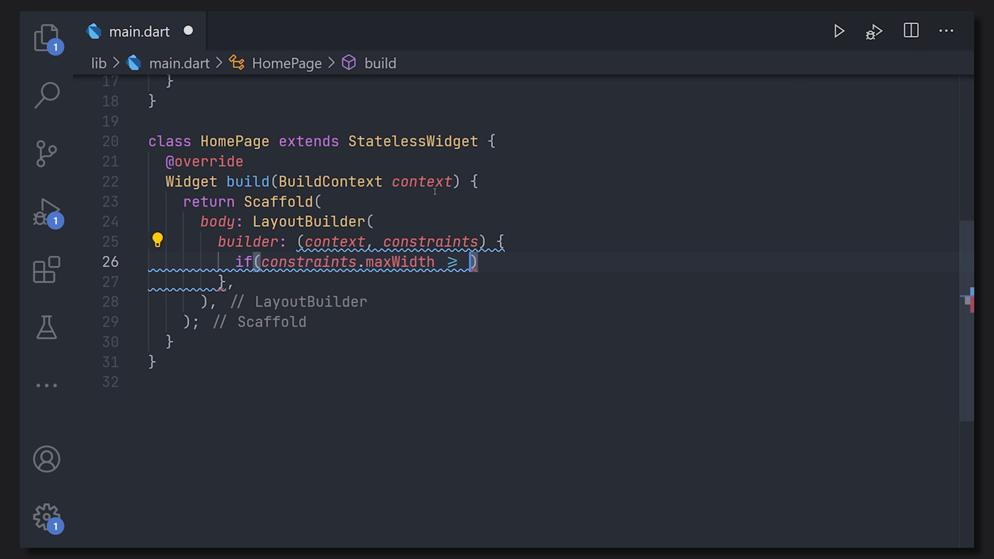
{"action": "type", "text": "600"}
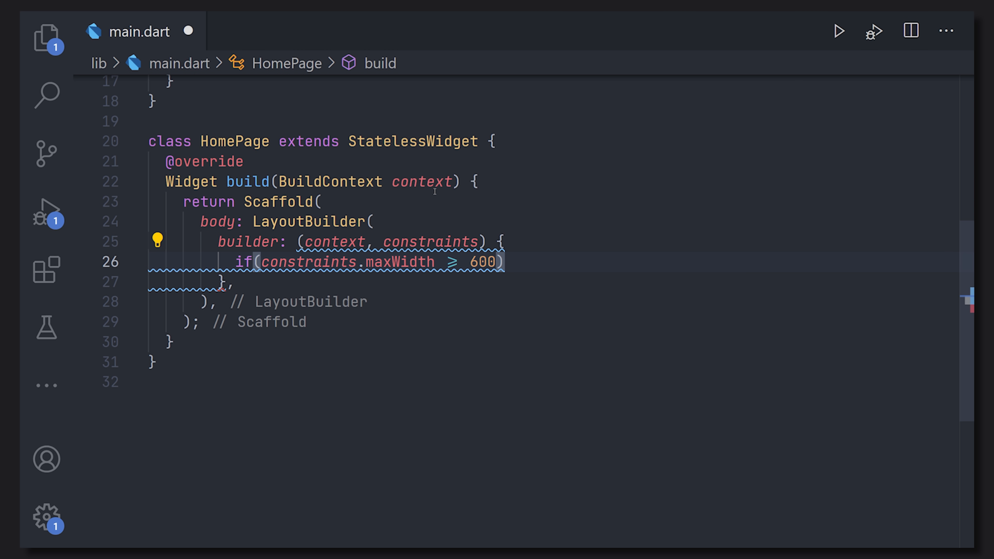
{"action": "type", "text": "return"}
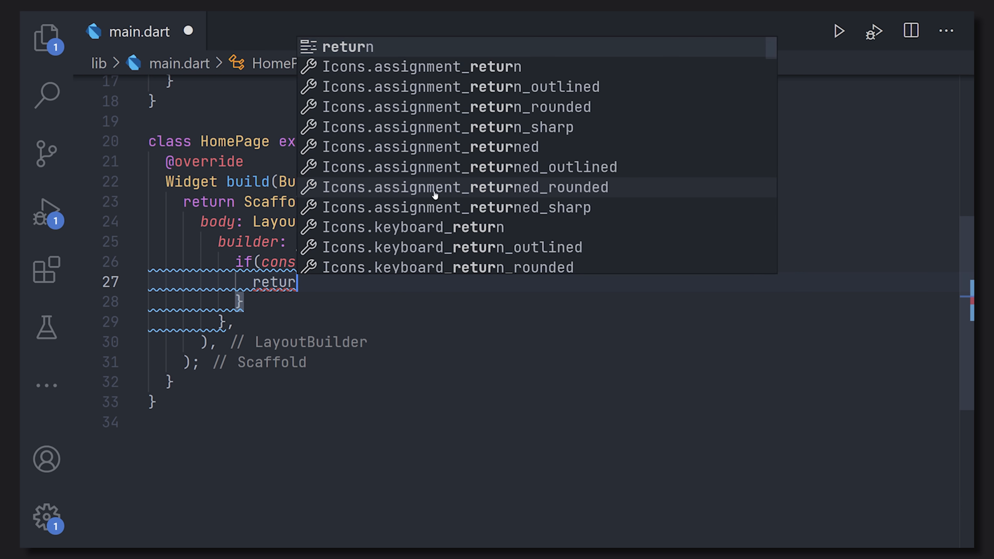
{"action": "type", "text": "Container(height: 300, width: ,"}
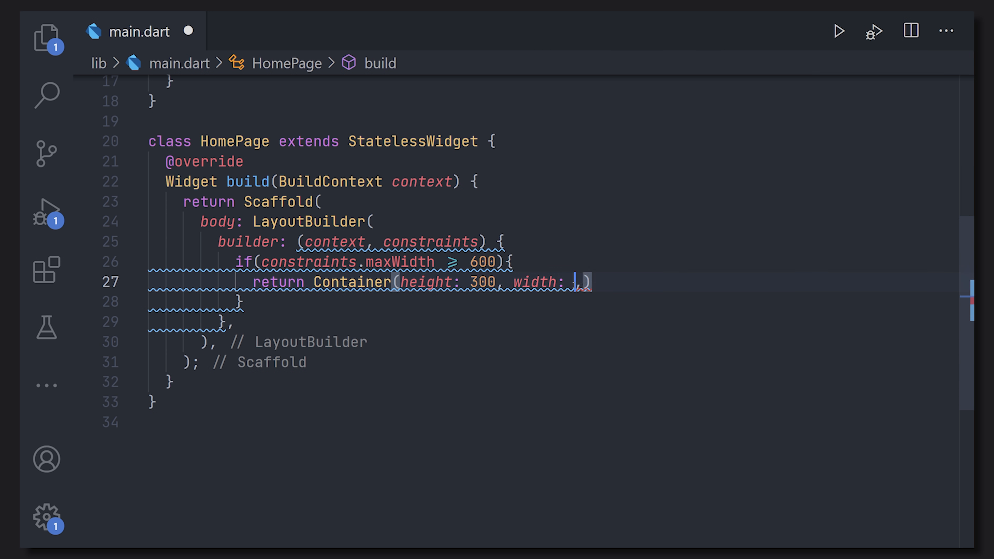
{"action": "type", "text": "300"}
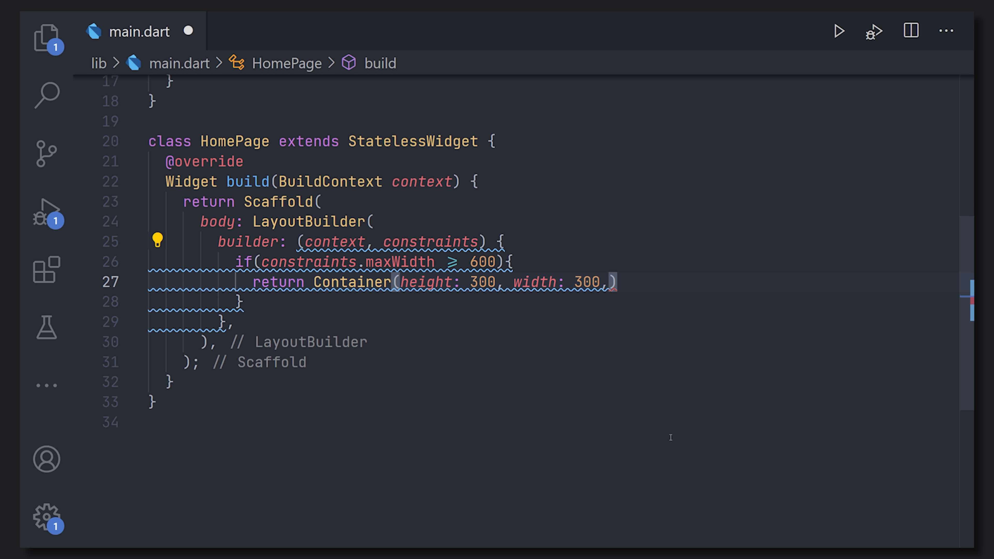
{"action": "type", "text": "color: Colors.blue,"}
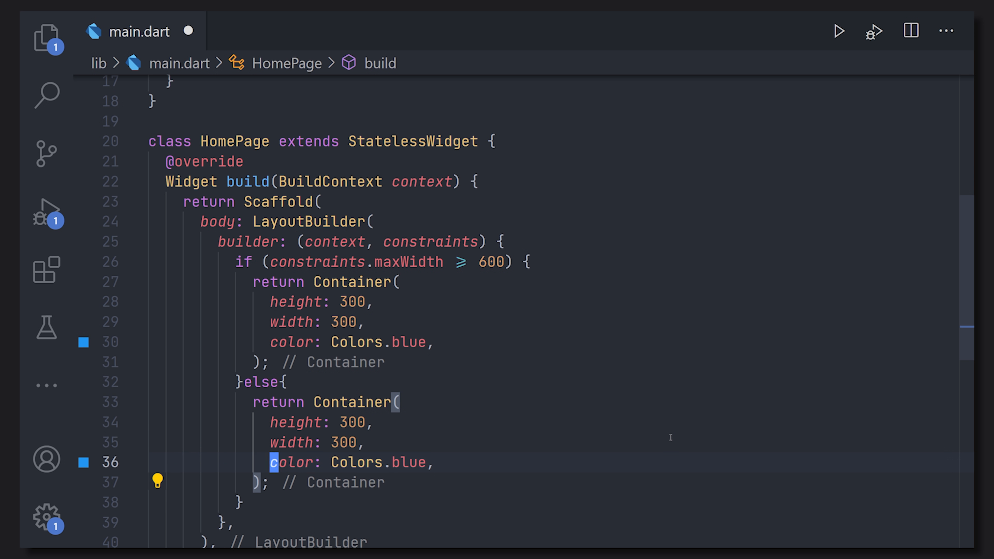
Colour the else Container red, then revert body to an empty Center and save
{"action": "type", "text": "red"}
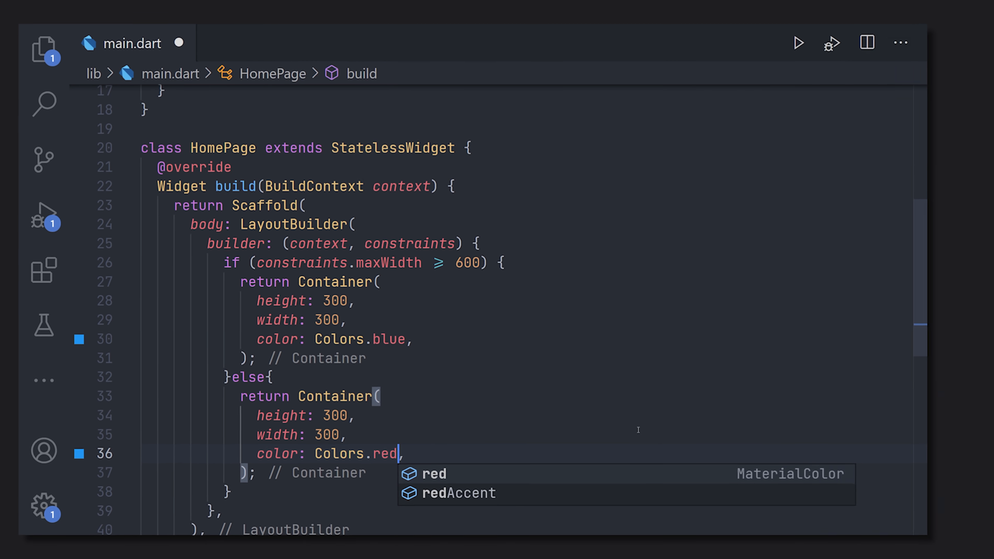
{"action": "left_click", "coordinate": [799, 42]}
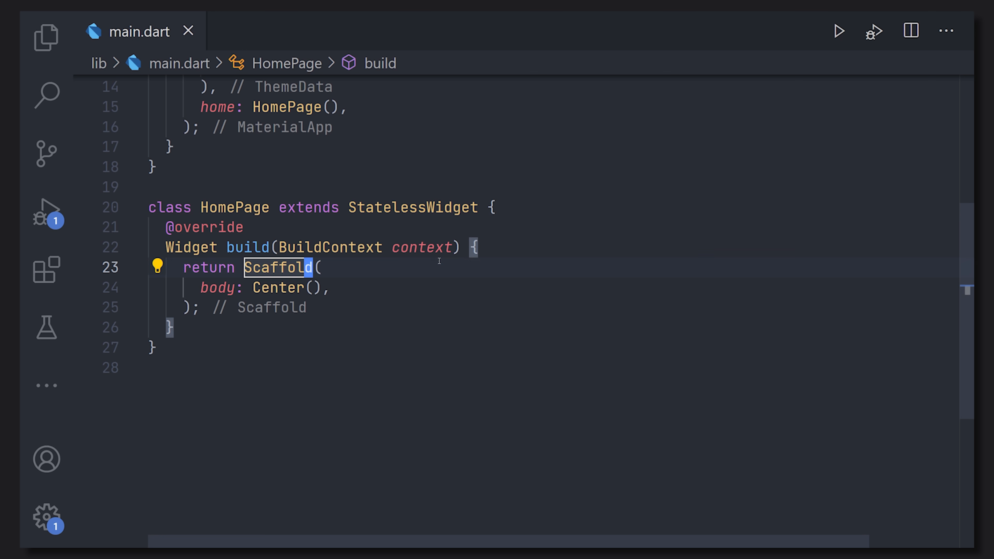
Add appBar: AppBar() and define final screenWidth = MediaQuery.of(context).size.width
{"action": "type", "text": "appBar: ,"}
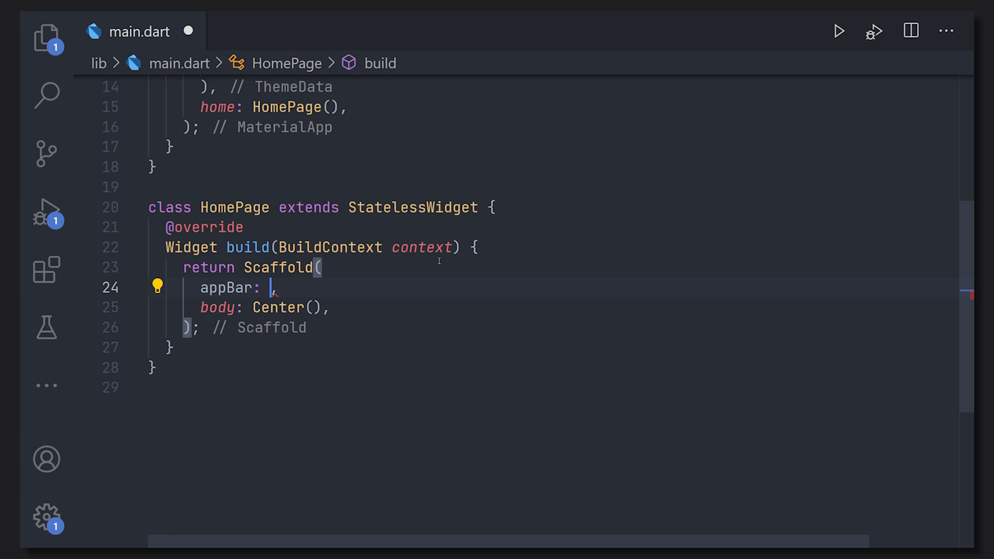
{"action": "type", "text": "AppBar("}
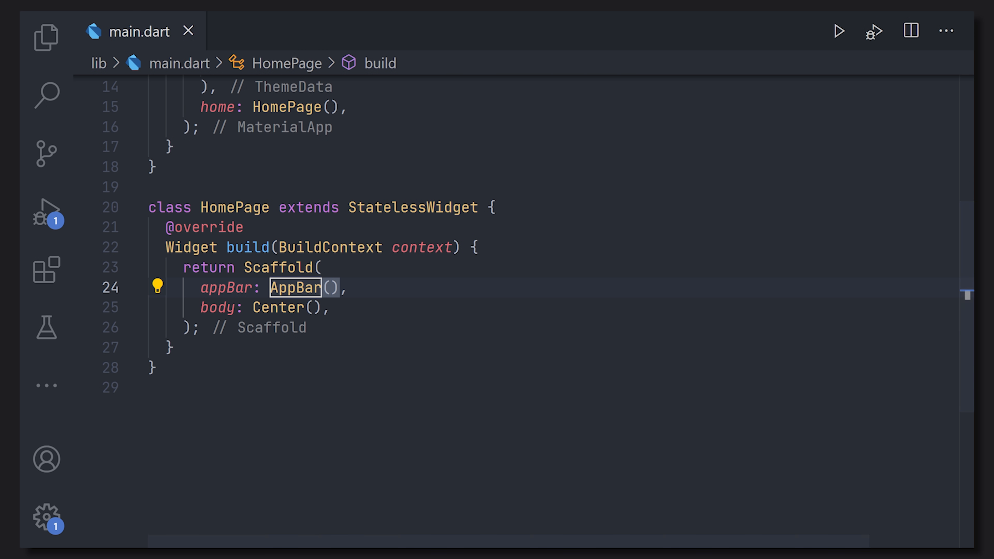
{"action": "type", "text": "final screen"}
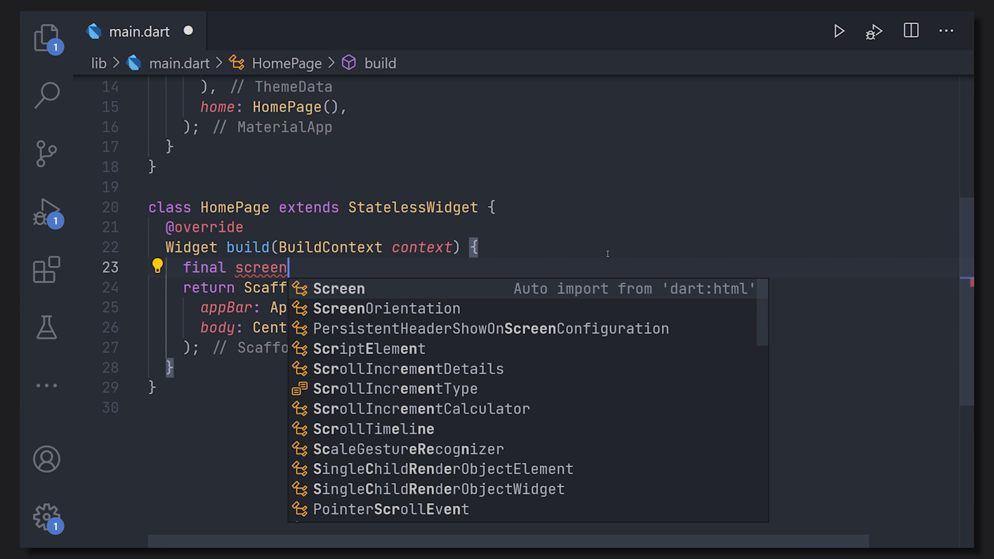
{"action": "type", "text": "Width = M"}
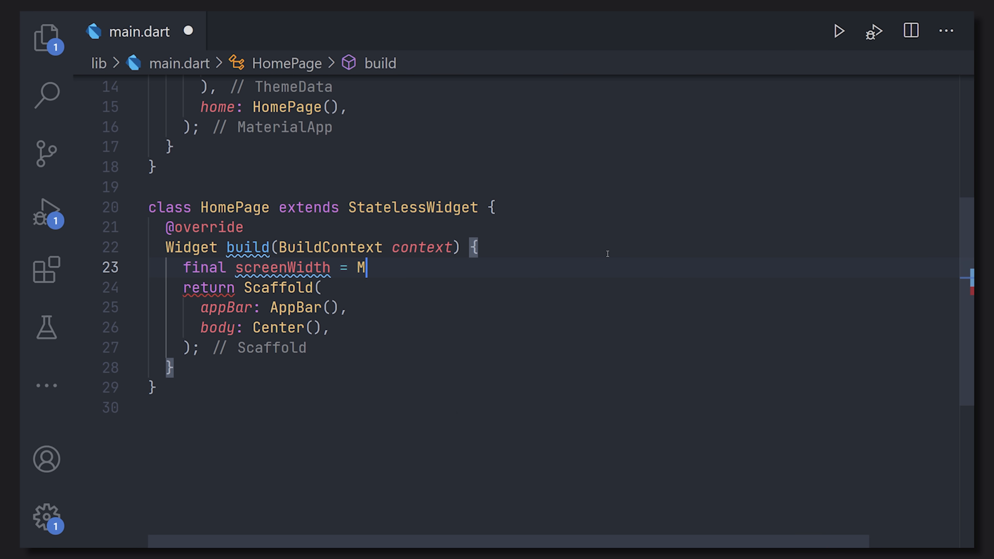
{"action": "type", "text": "ediaQuery.of(context"}
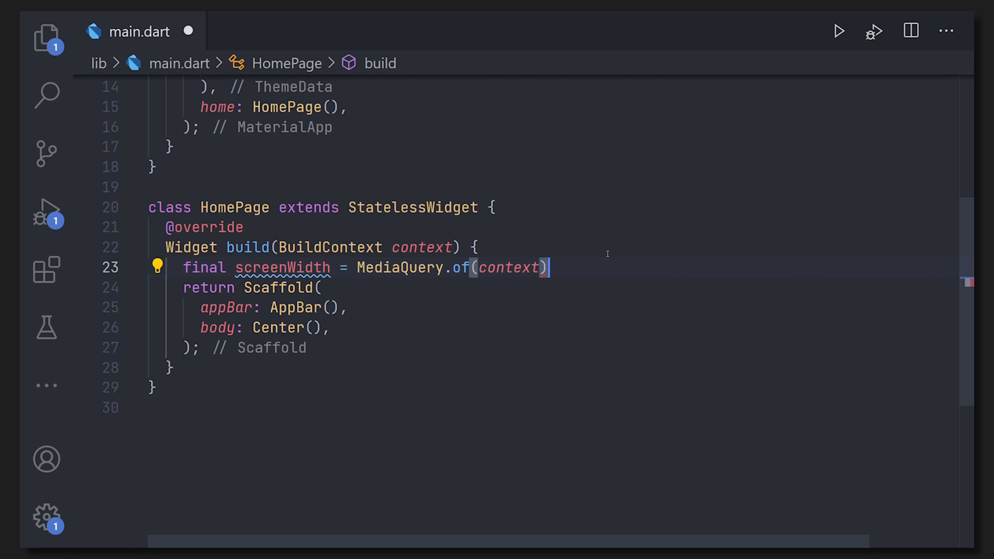
{"action": "type", "text": ".size"}
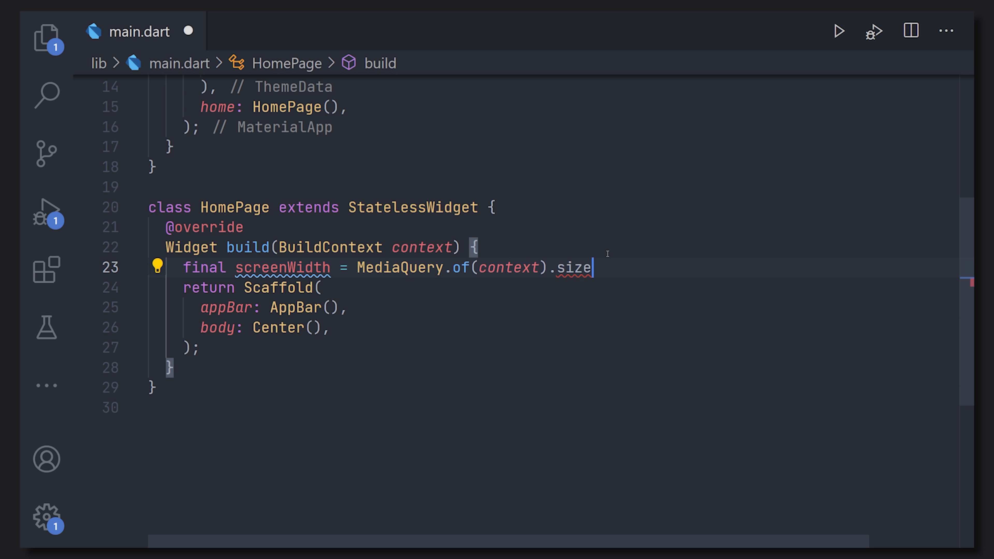
{"action": "type", "text": ".width;"}
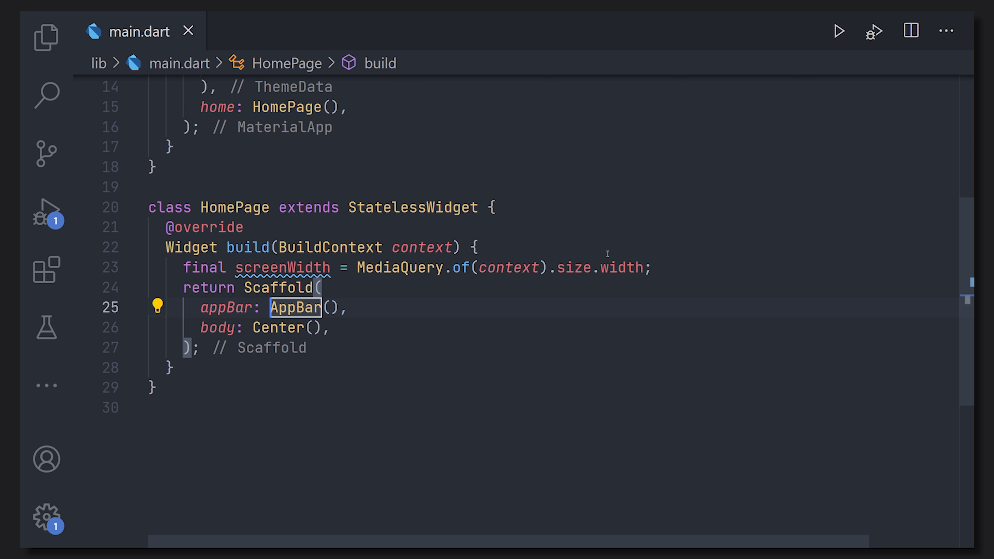
Make appBar conditional: screenWidth >= 1200 ? AppBar() : null
{"action": "type", "text": "screenWidth >="}
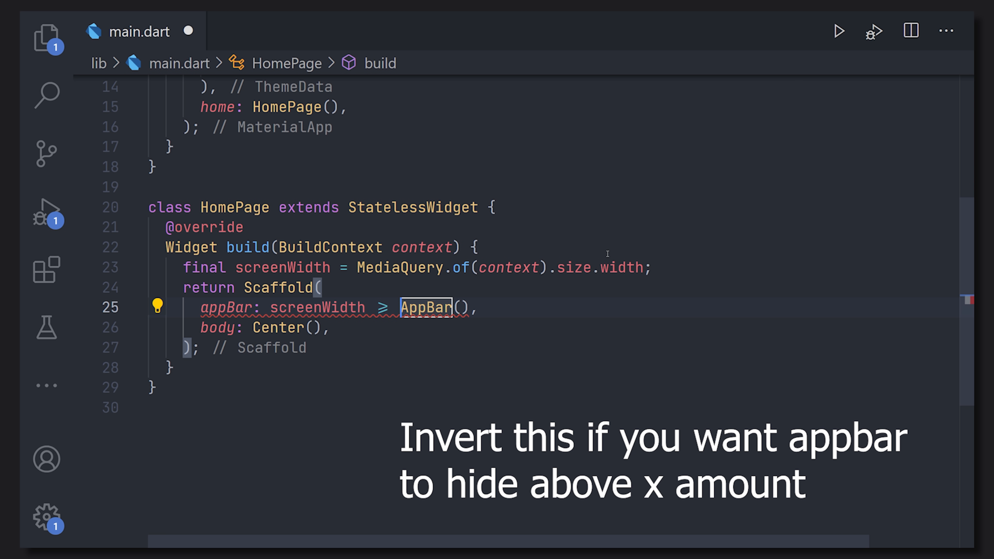
{"action": "type", "text": "1200 ?"}
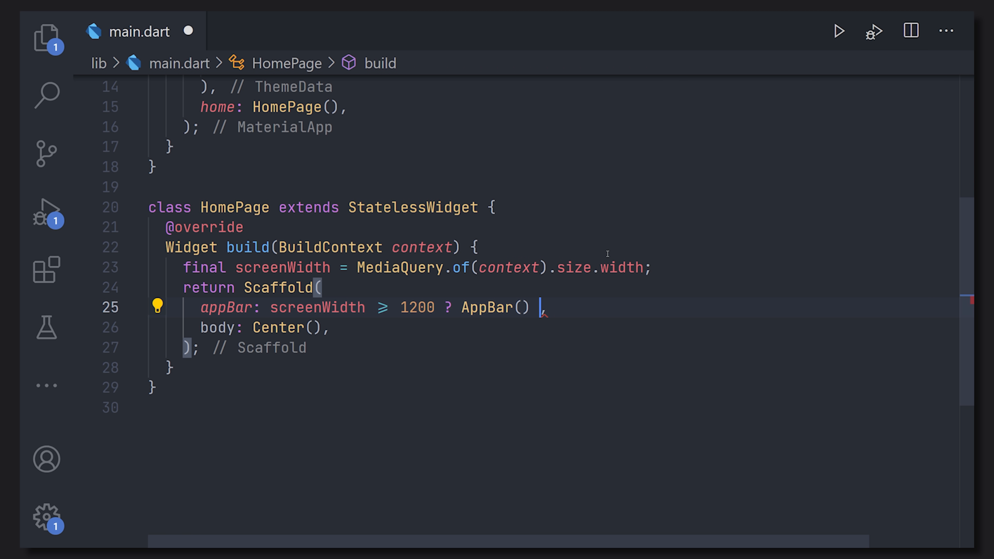
{"action": "type", "text": ": null,"}
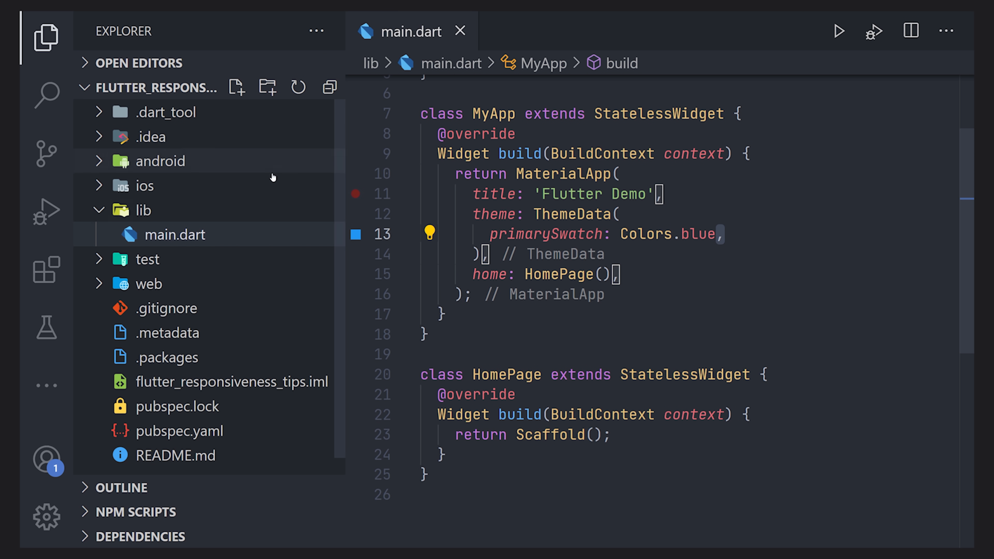
Create a new breakpoints.dart file in the lib folder
{"action": "left_click", "coordinate": [237, 87]}
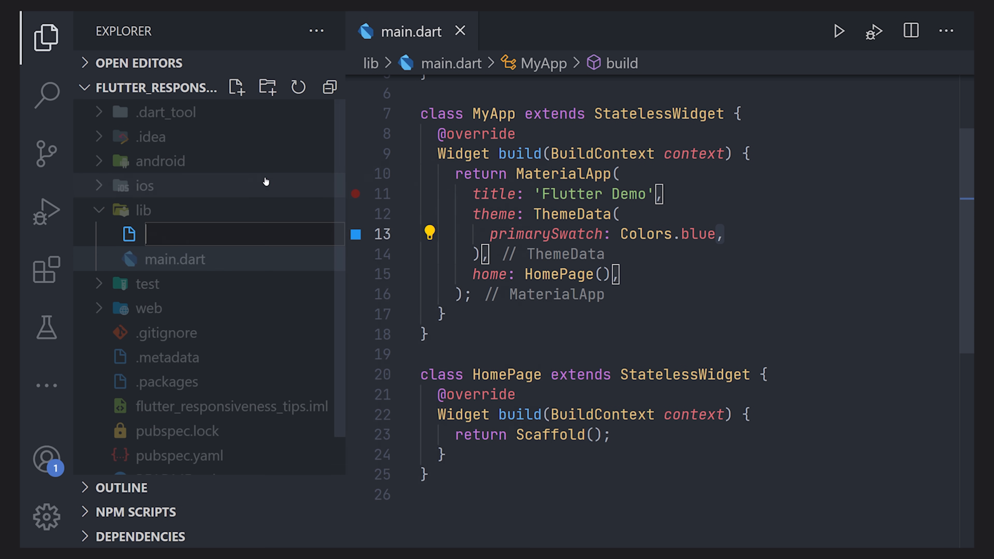
{"action": "type", "text": "breakpoints"}
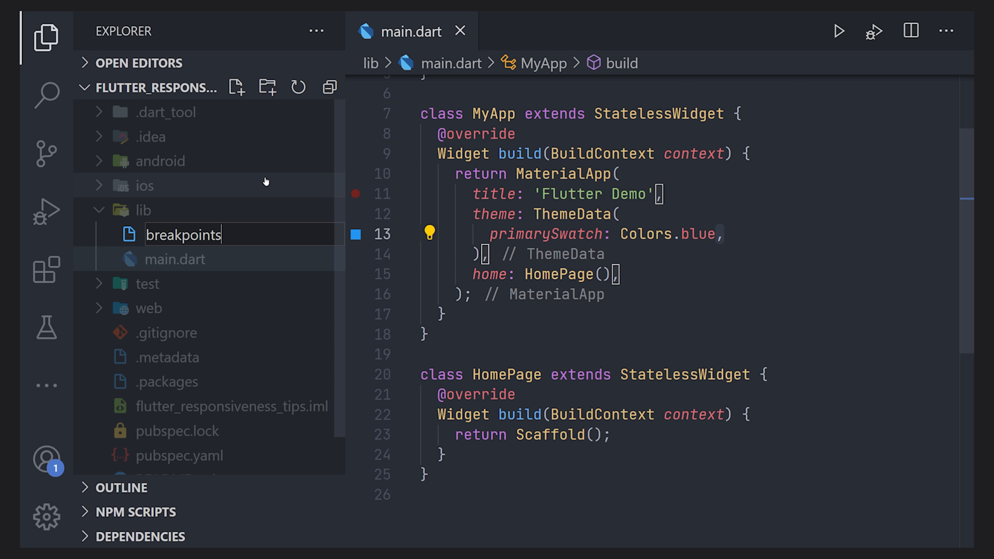
{"action": "type", "text": ".dart"}
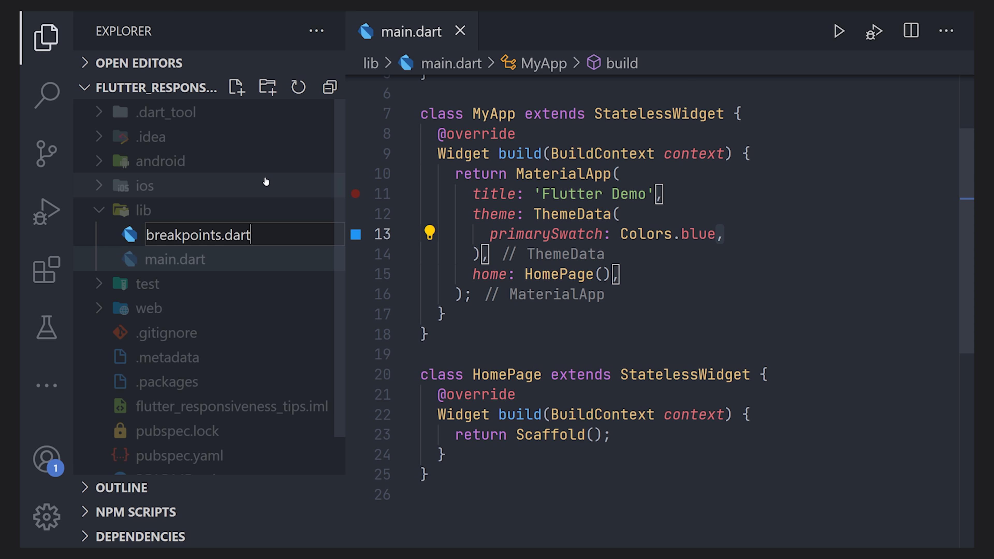
Declare const kTabletBreakpoint = 768.0 and kDesktopBreakPoint = 1440.0
{"action": "type", "text": "cons"}
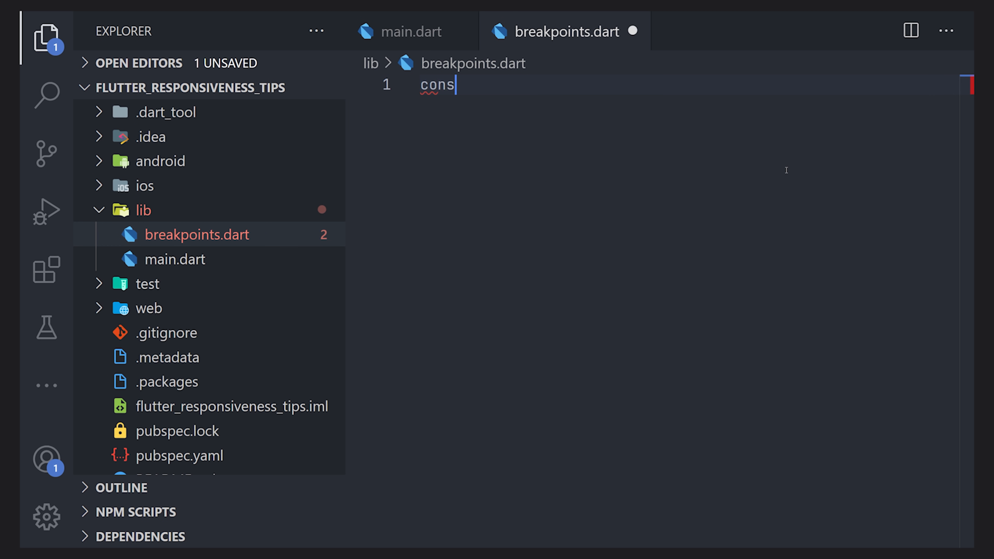
{"action": "type", "text": "t k"}
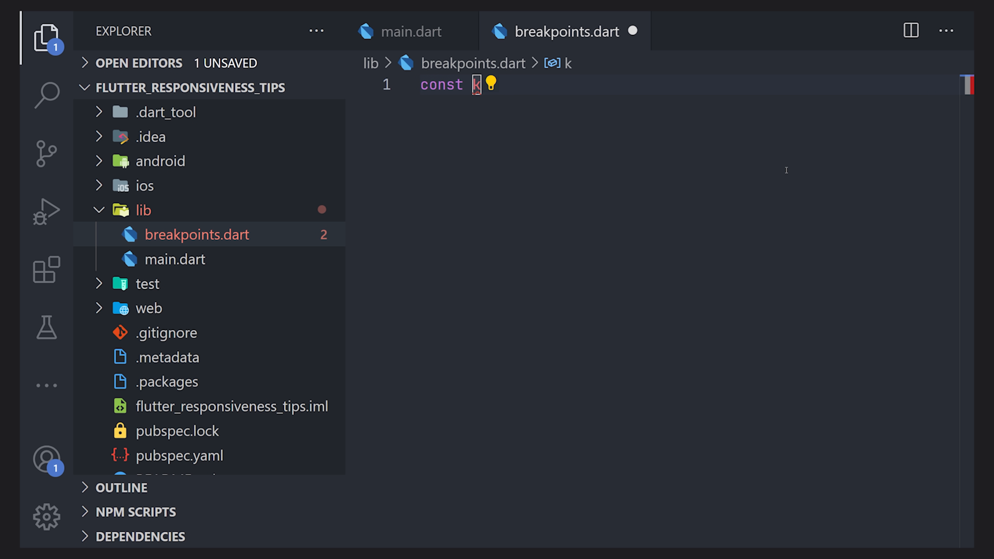
{"action": "type", "text": "Tablet"}
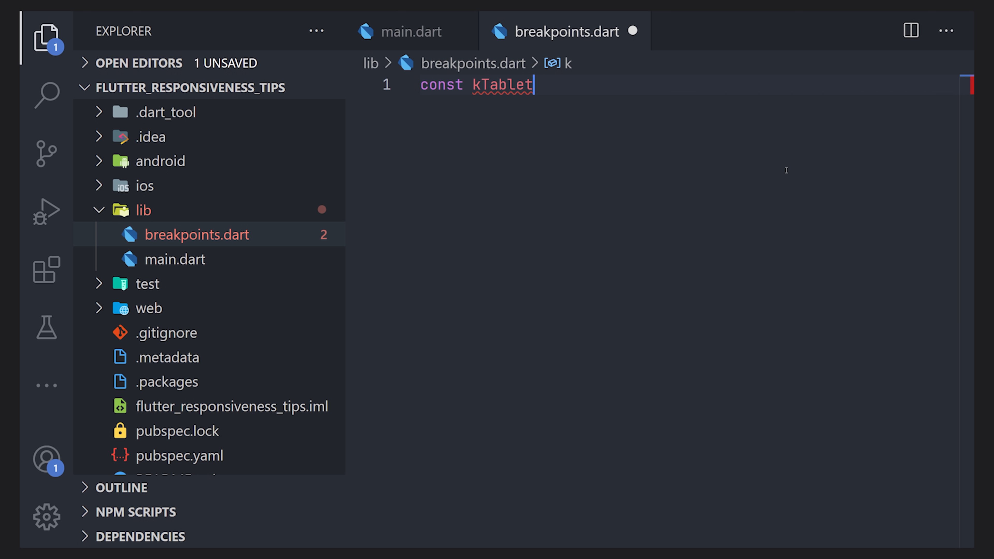
{"action": "type", "text": "Breakpoint ="}
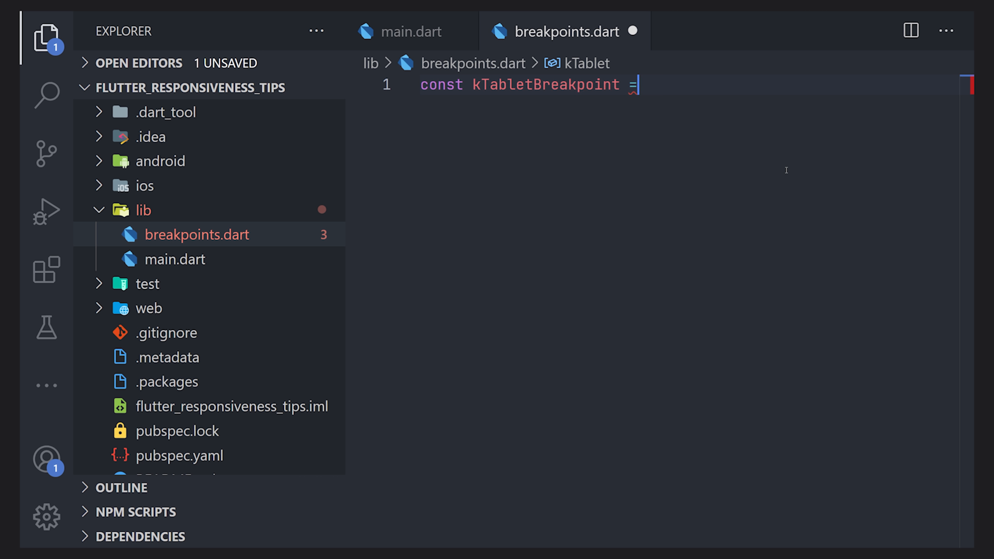
{"action": "type", "text": "7"}
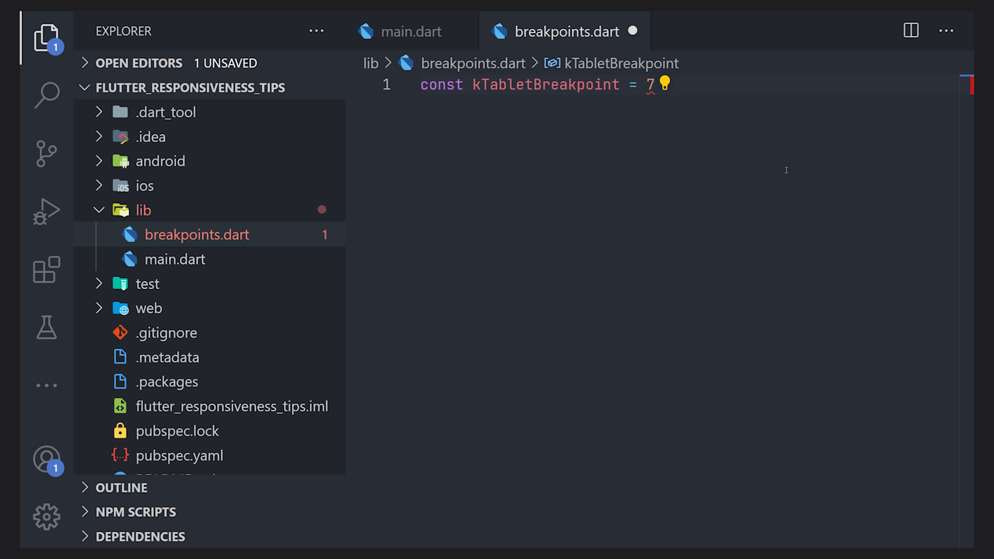
{"action": "type", "text": "5"}
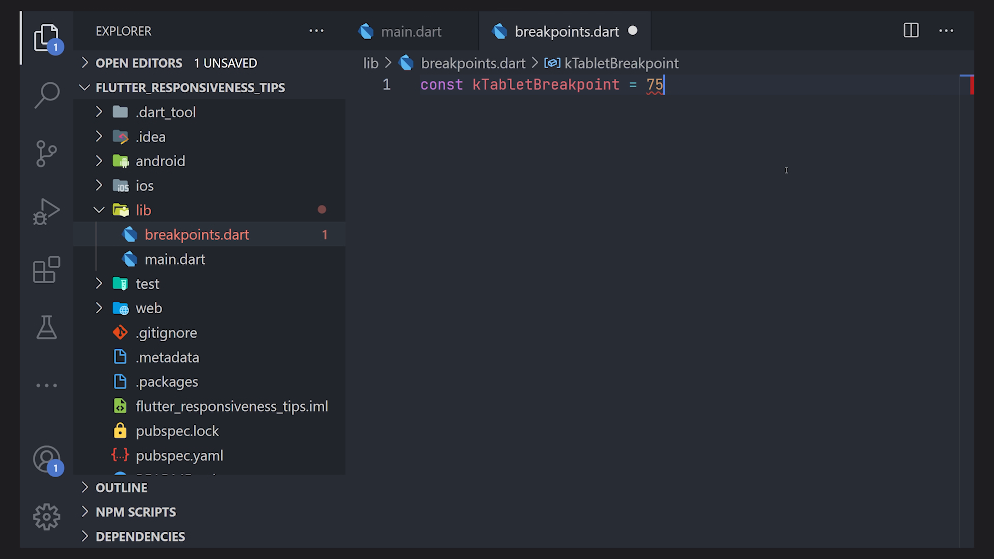
{"action": "type", "text": "68.0;"}
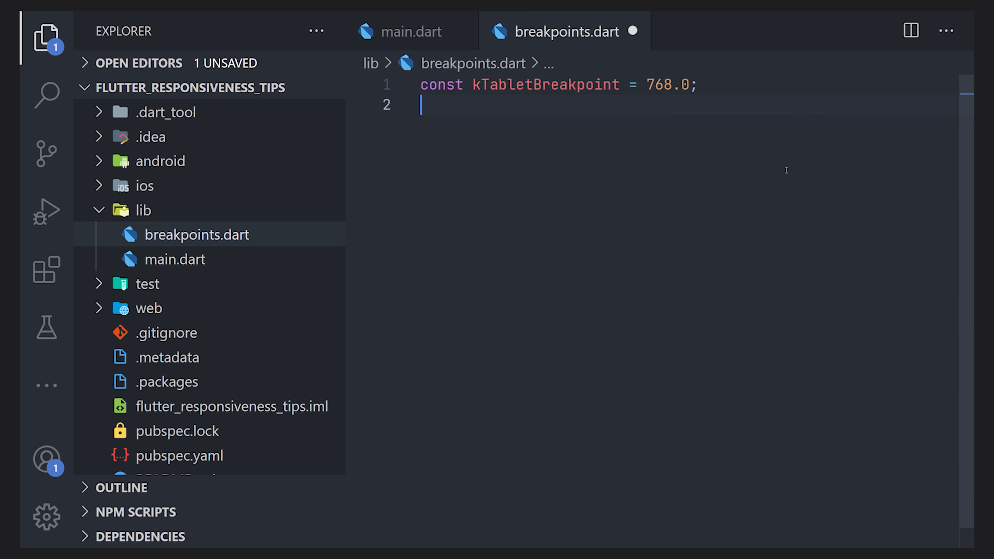
{"action": "left_click", "coordinate": [46, 38]}
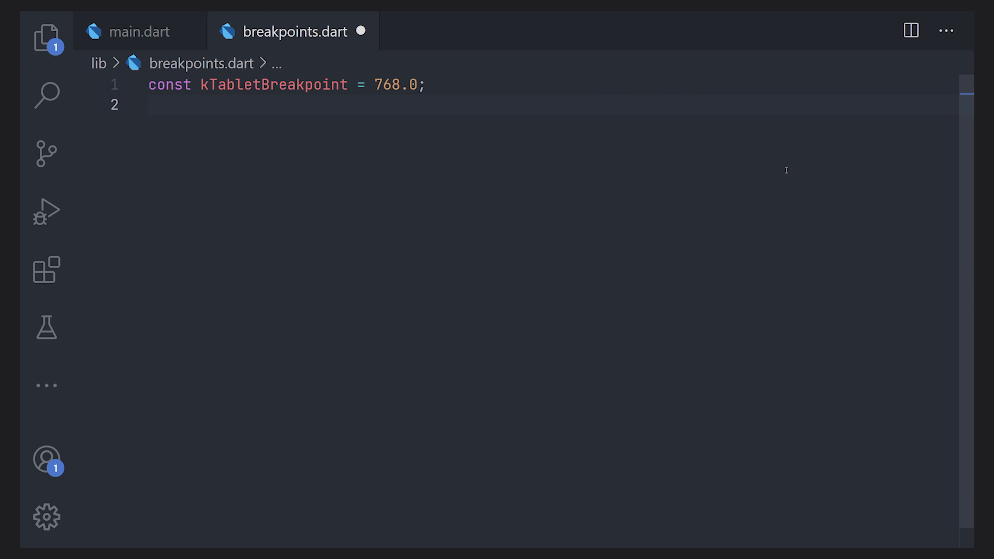
{"action": "type", "text": "const"}
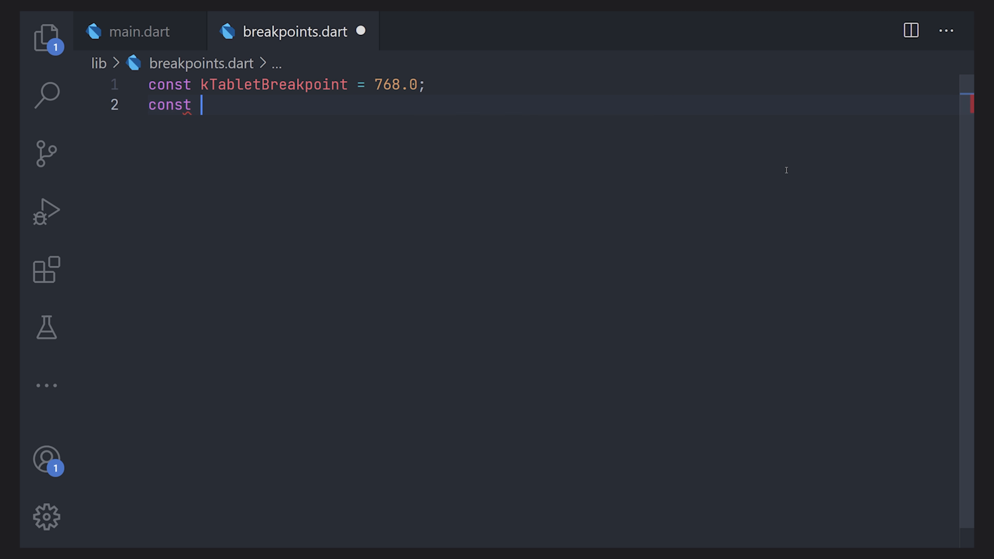
{"action": "type", "text": "kDesktop"}
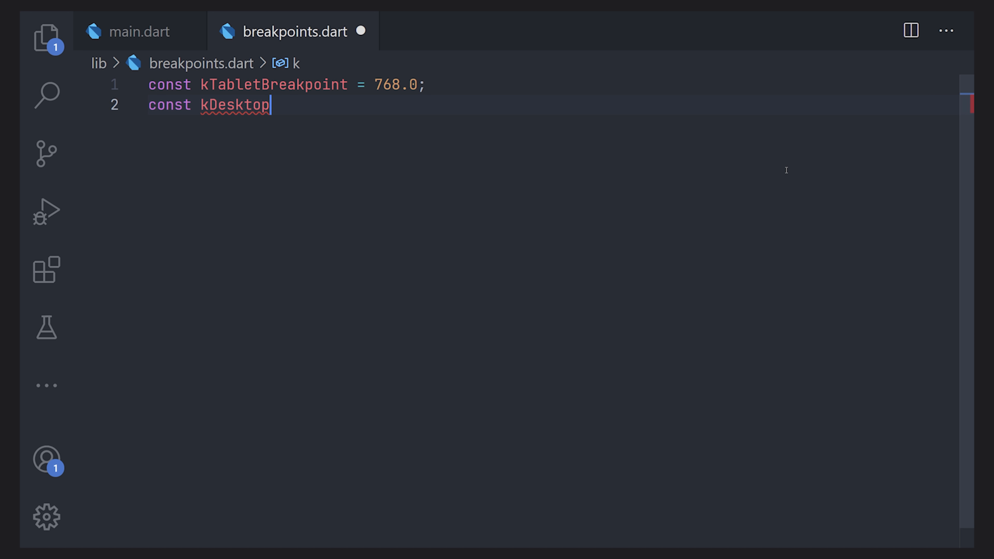
{"action": "type", "text": "BreakPoint"}
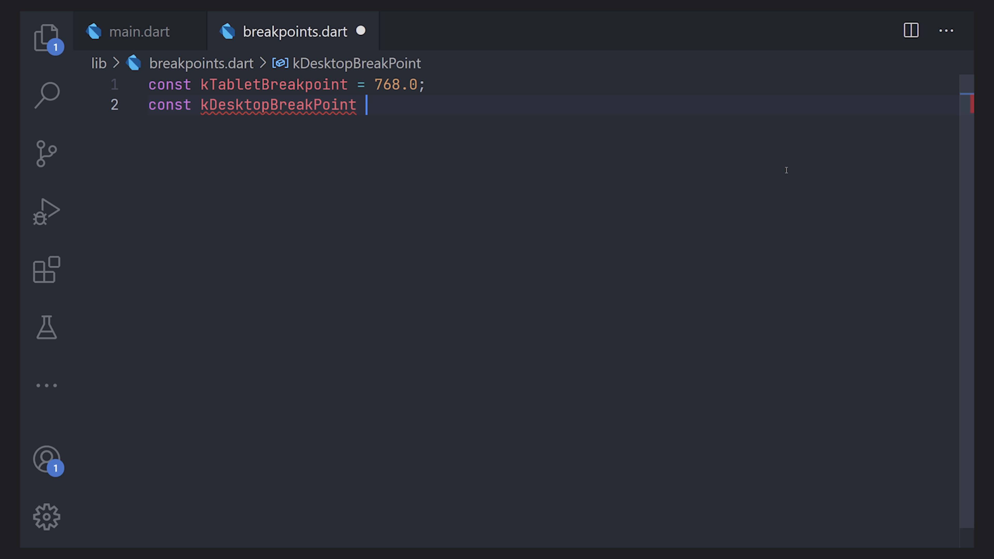
{"action": "type", "text": "="}
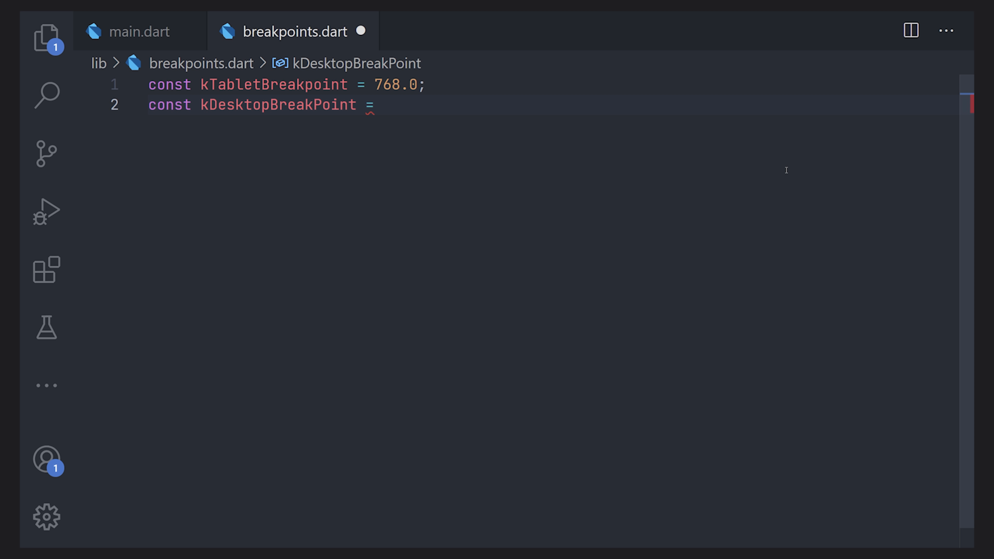
{"action": "type", "text": "1440"}
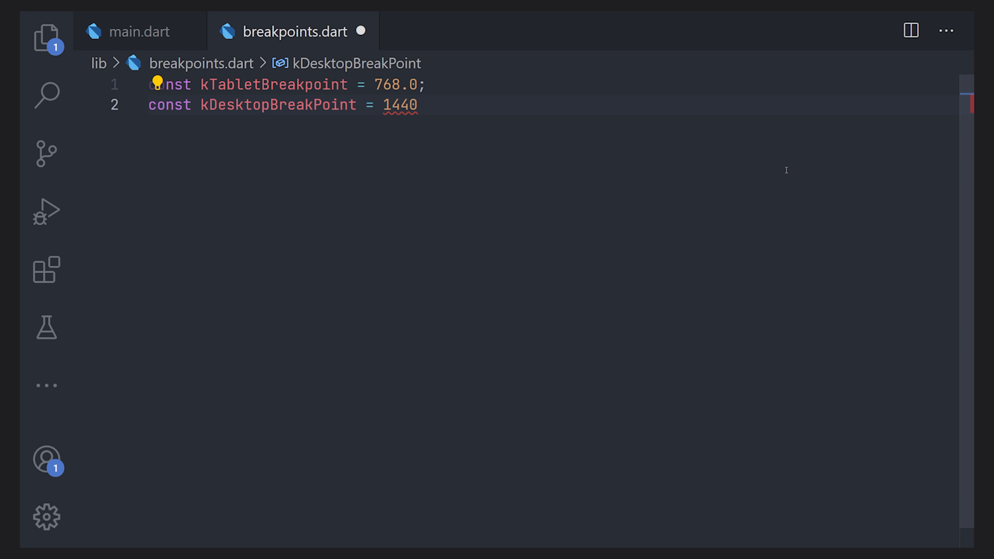
{"action": "type", "text": ".0;"}
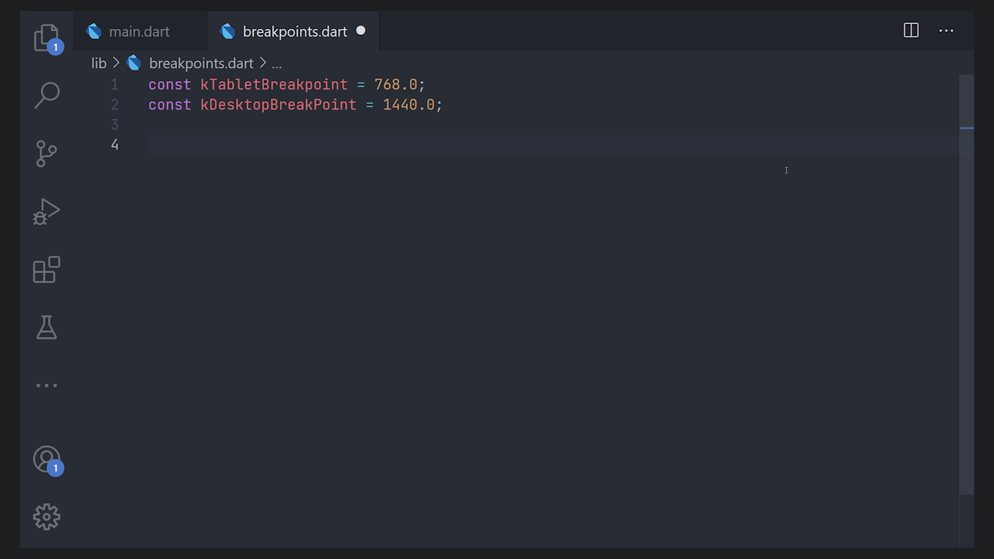
Declare const kSideMenuWidth = 300.0 and kNavigationRailWidth = 72.0
{"action": "type", "text": "const"}
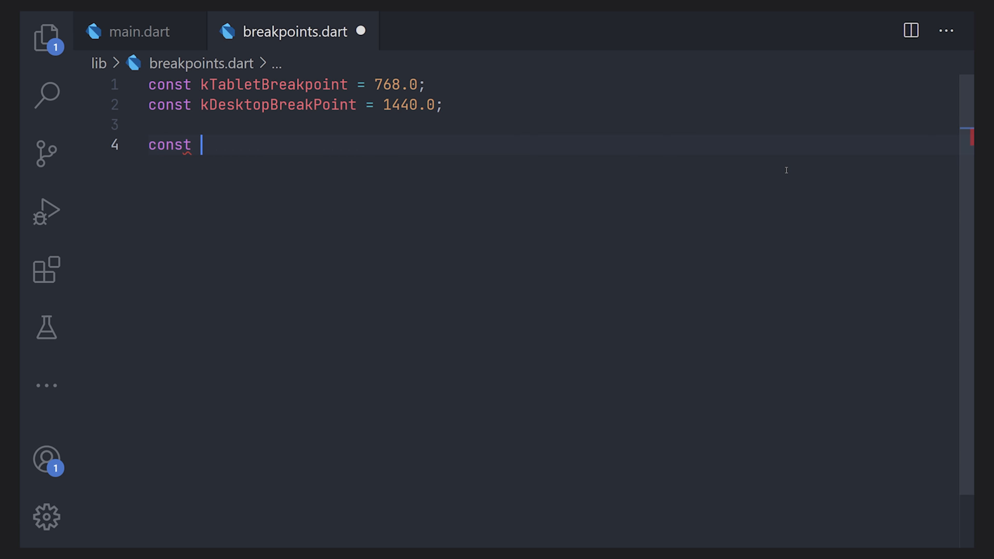
{"action": "type", "text": "kSideMenuW"}
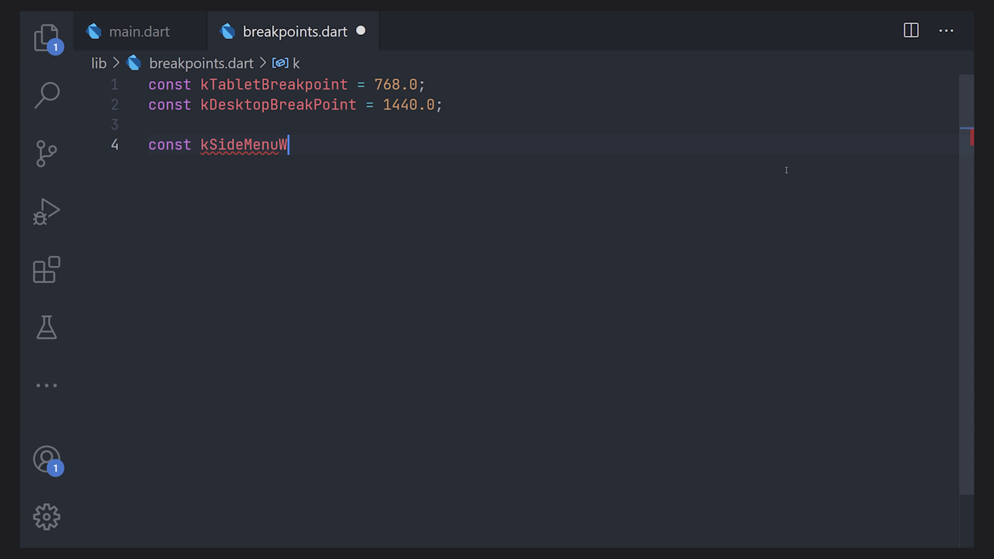
{"action": "type", "text": "idth = 300"}
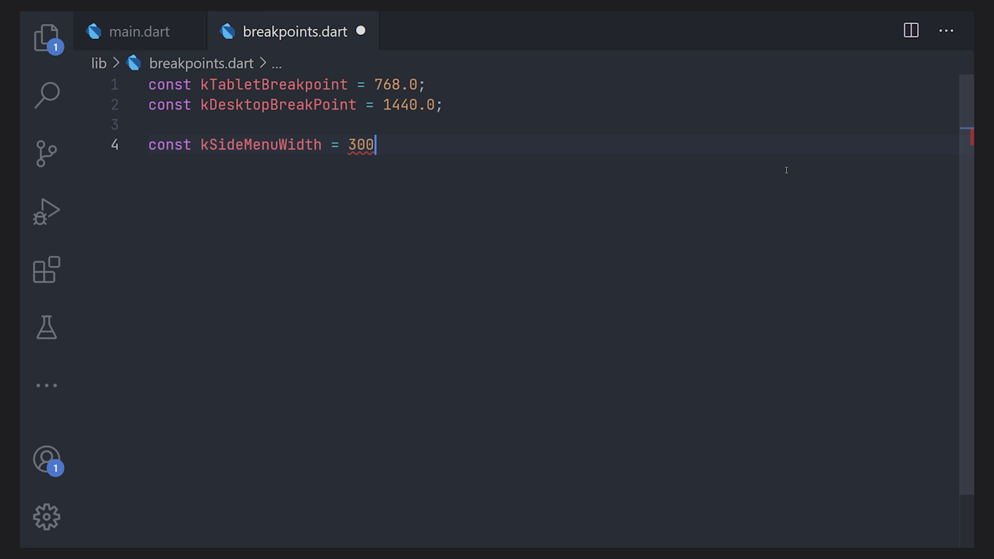
{"action": "type", "text": ".0;"}
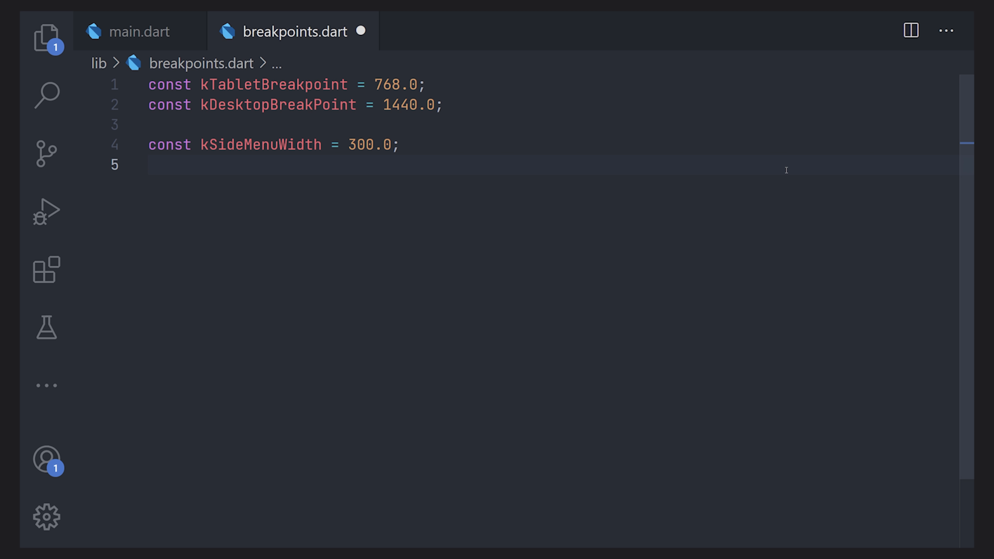
{"action": "type", "text": "const kNavi"}
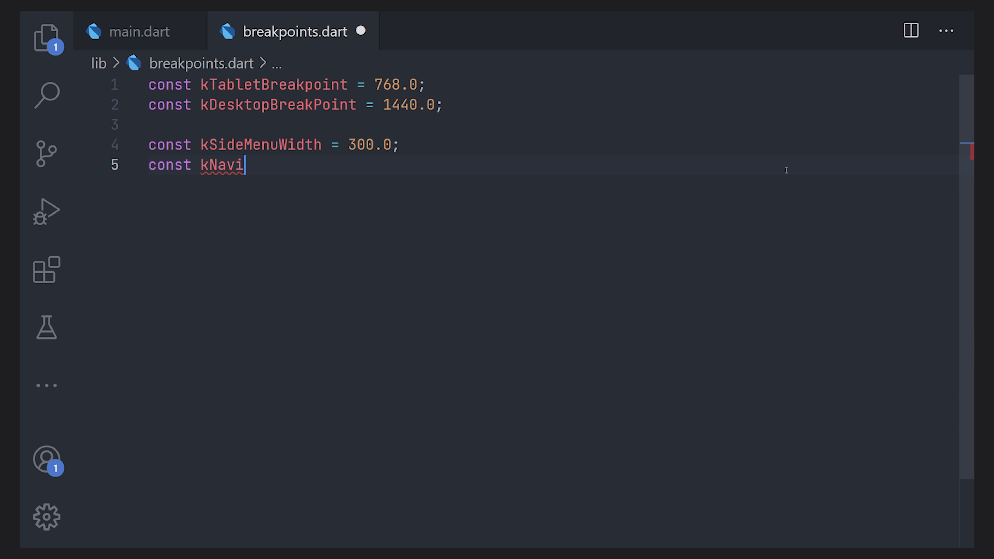
{"action": "type", "text": "gationRailWid"}
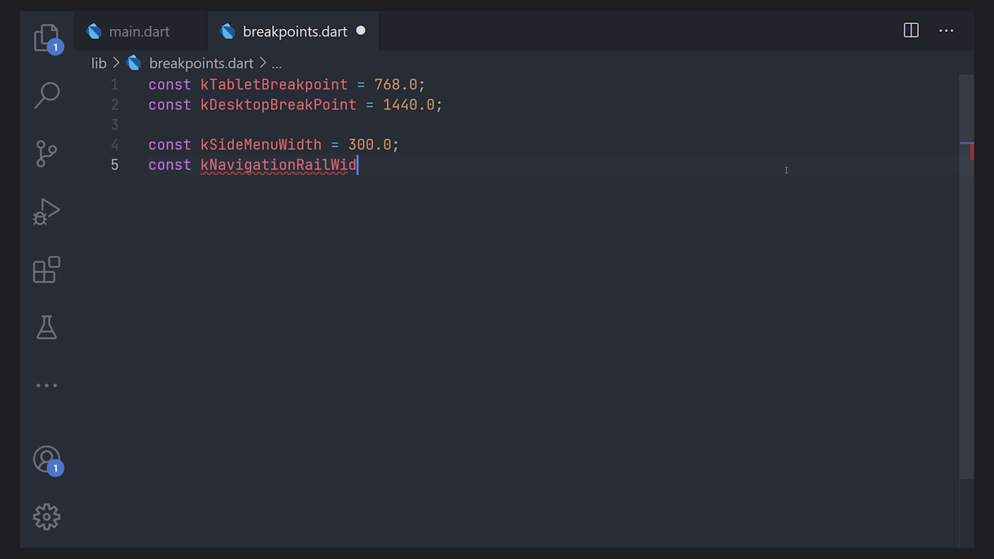
{"action": "type", "text": "th = 7"}
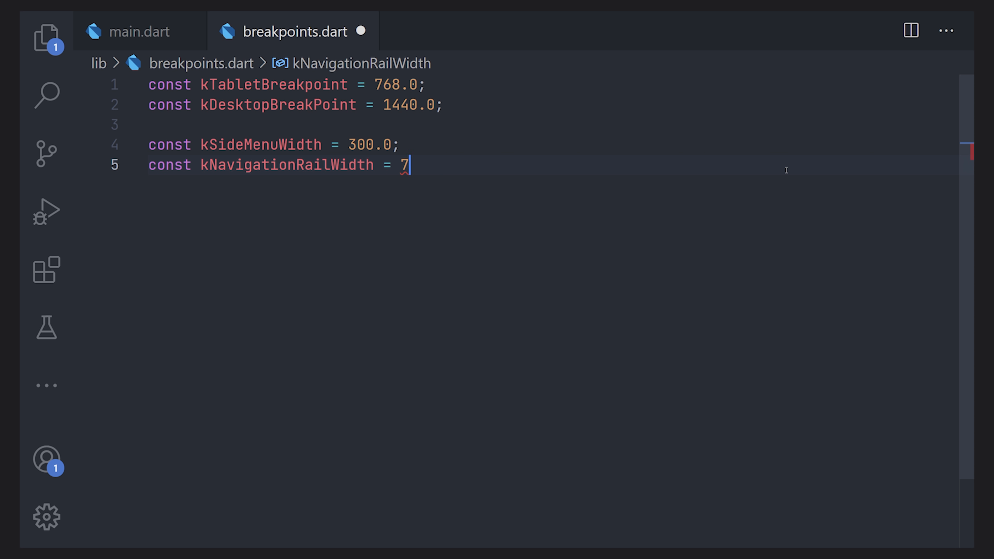
{"action": "type", "text": "2.0;"}
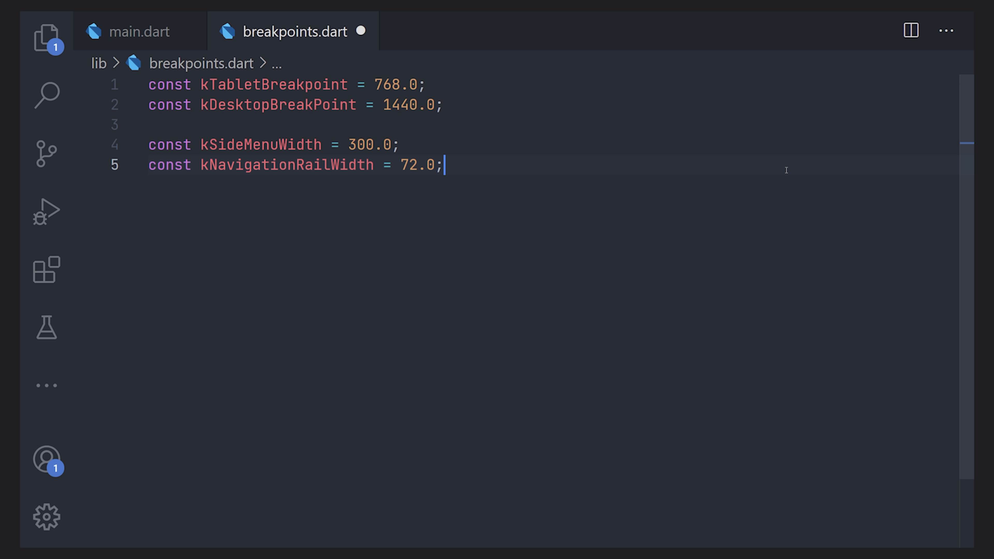
{"action": "left_click", "coordinate": [46, 38]}
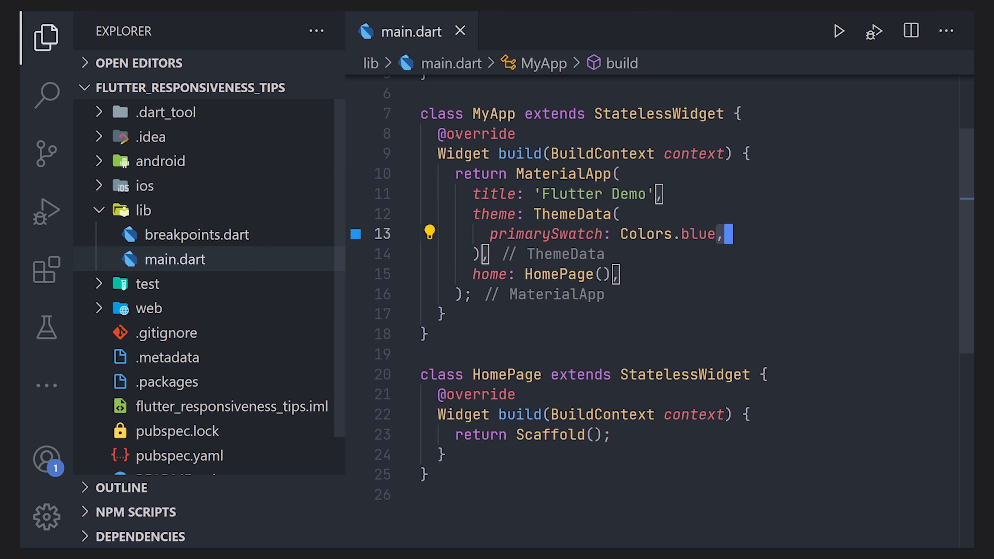
Create reponsive_layout.dart in lib and start editing it
{"action": "right_click", "coordinate": [180, 259]}
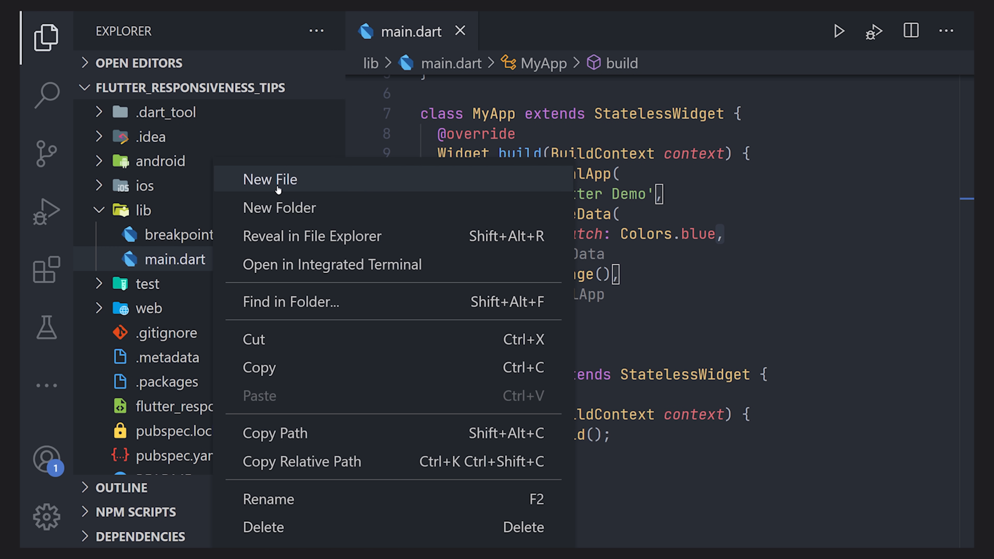
{"action": "left_click", "coordinate": [269, 179]}
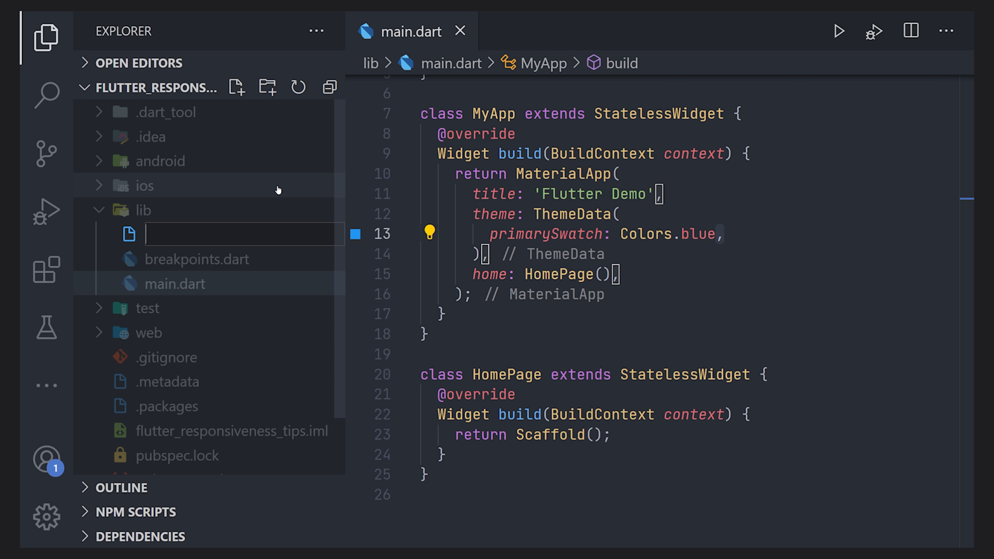
{"action": "type", "text": "reponsive_layout.dart"}
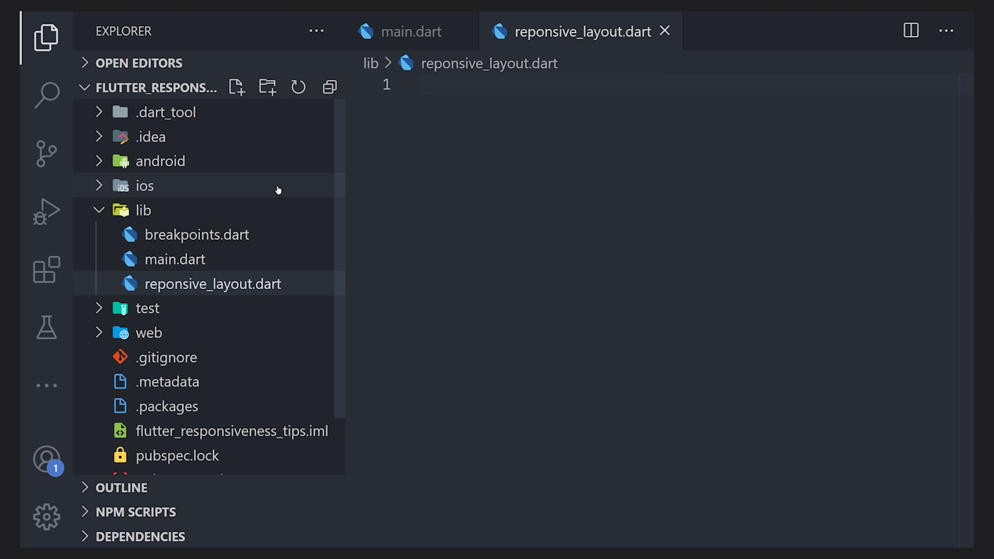
{"action": "left_click", "coordinate": [46, 37]}
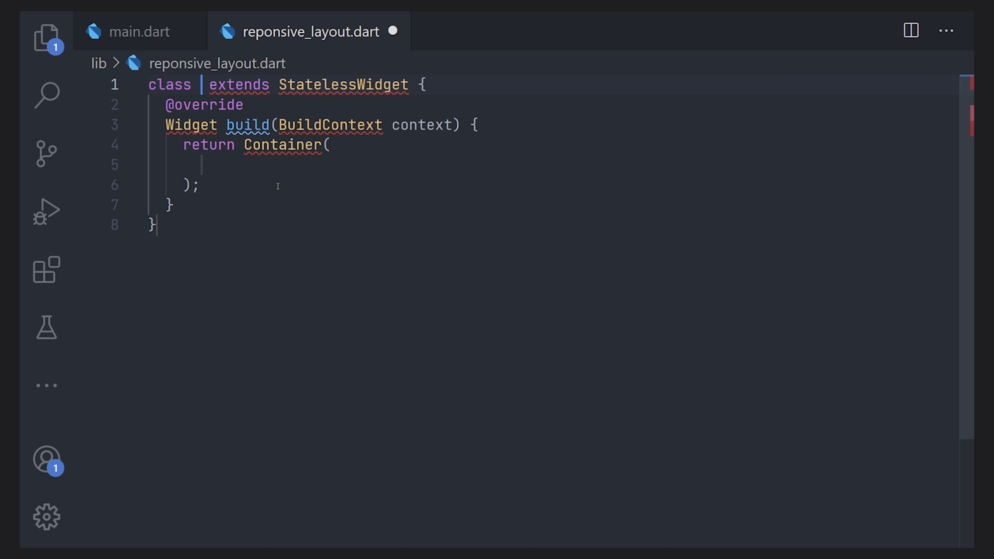
Name the widget ResponsiveLayout and import flutter/material.dart
{"action": "type", "text": "Res"}
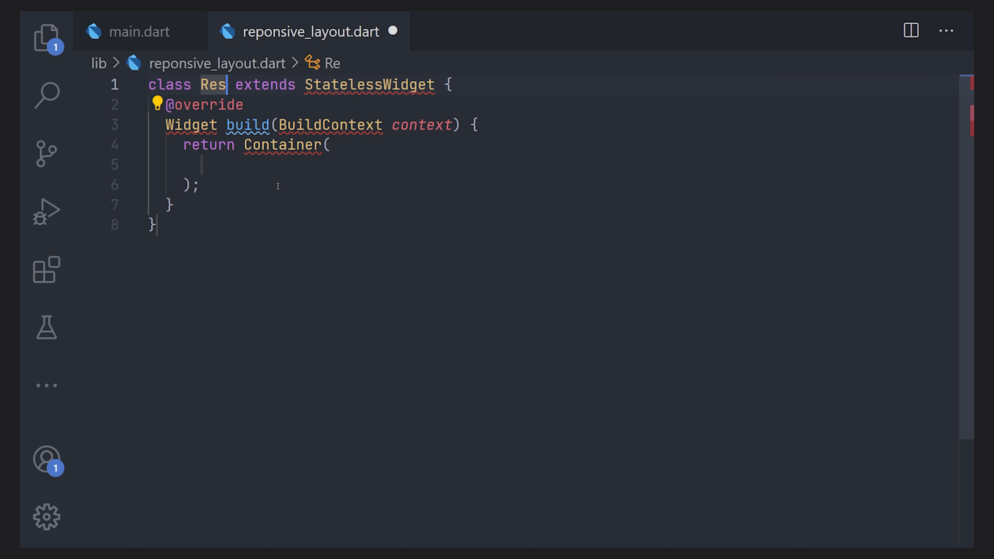
{"action": "type", "text": "ponsiveLayout"}
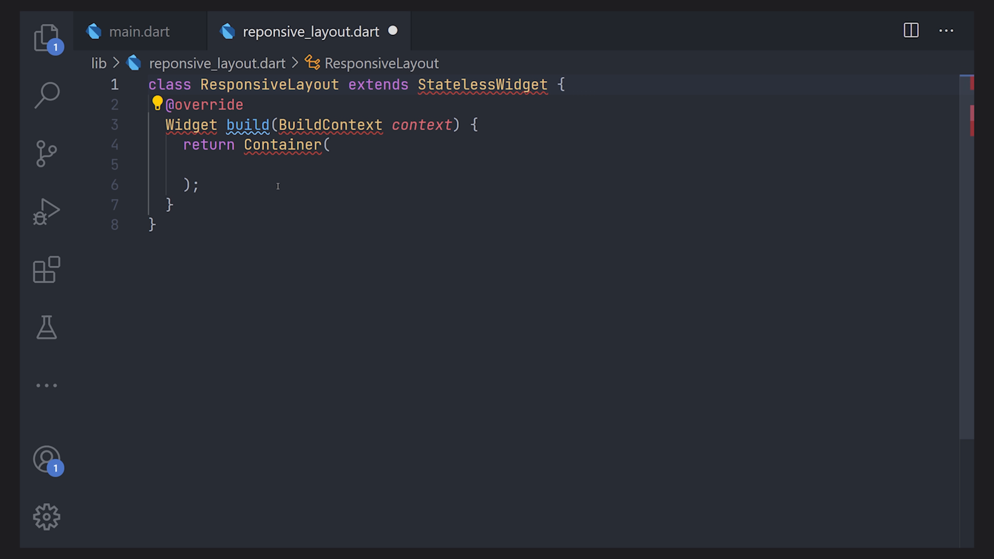
{"action": "type", "text": "import 'package:flutter/material.dart';"}
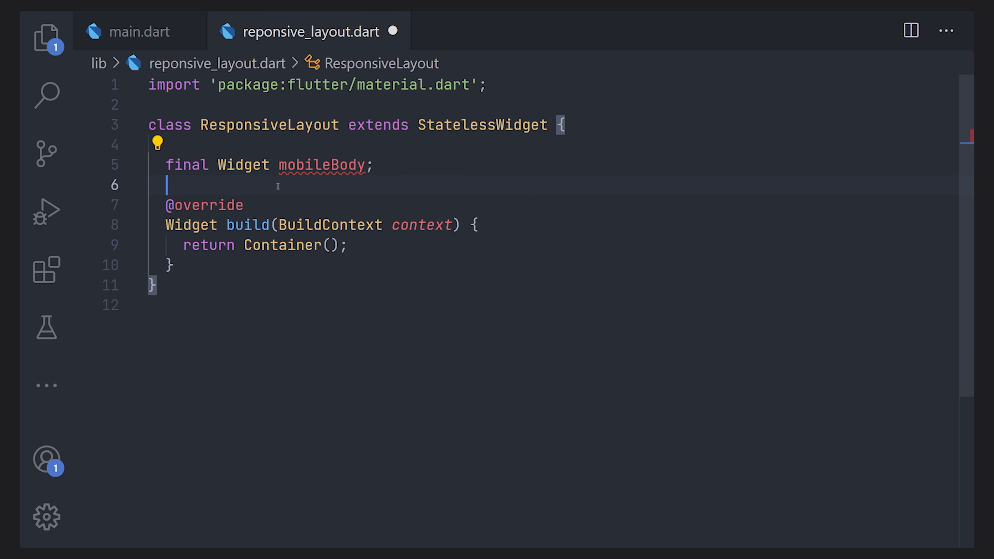
Declare final Widget fields mobileBody, tabletBody and desktopBody
{"action": "type", "text": "final Widget"}
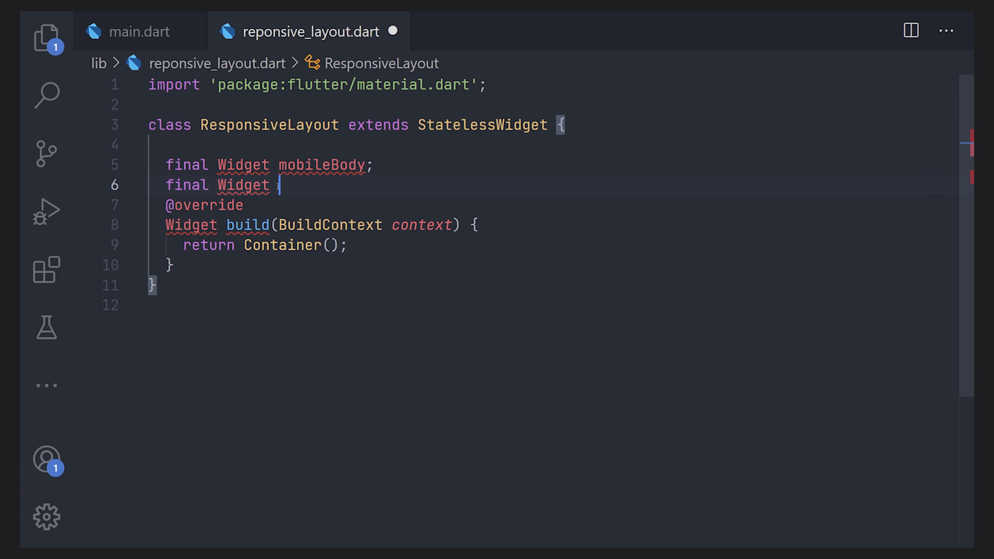
{"action": "type", "text": "tabletBody;"}
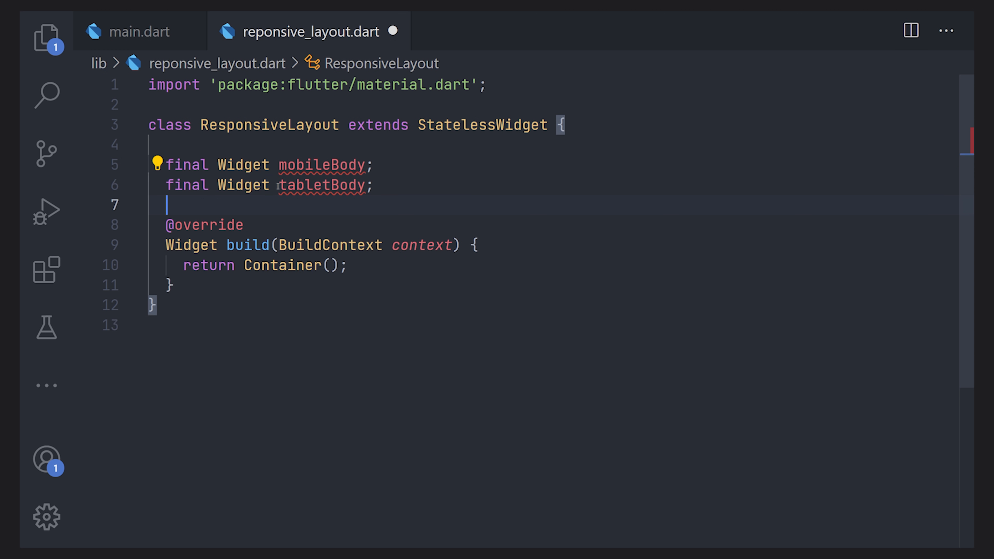
{"action": "type", "text": "final Widget desktopB"}
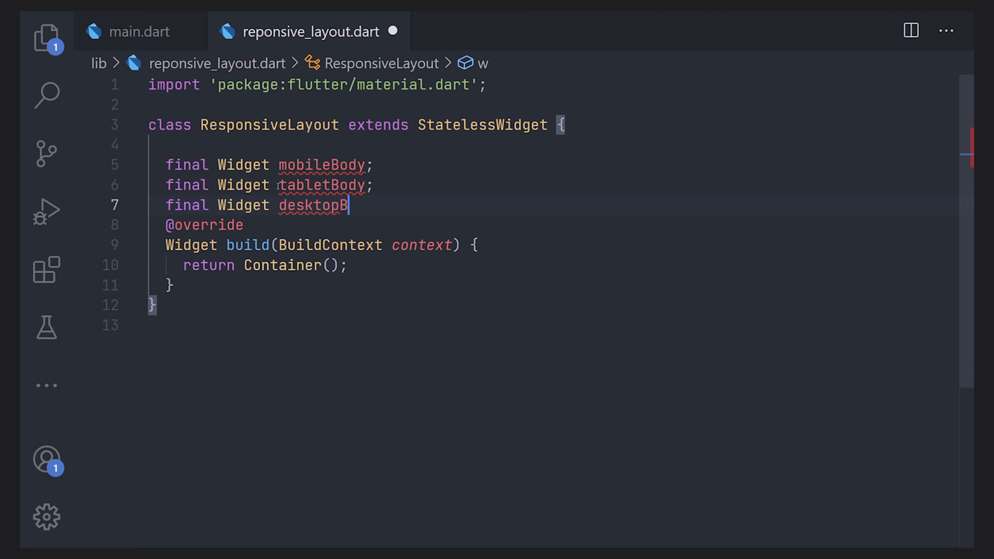
{"action": "type", "text": "ody;"}
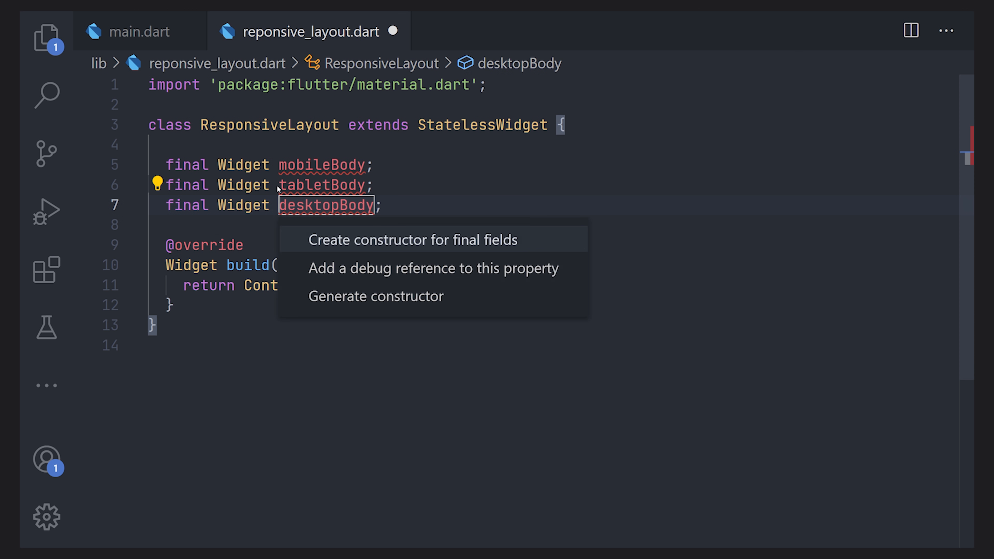
{"action": "left_click", "coordinate": [411, 240]}
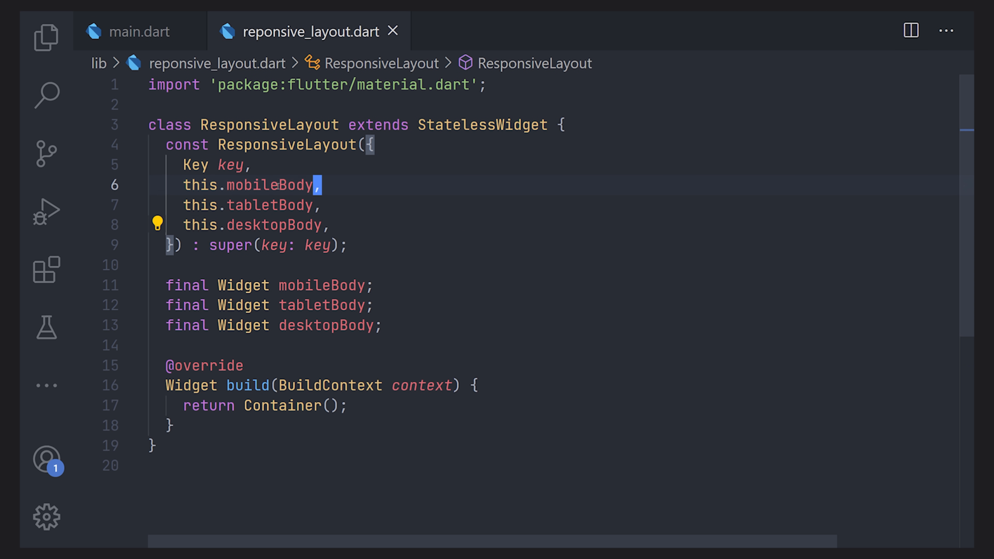
{"action": "type", "text": "@r"}
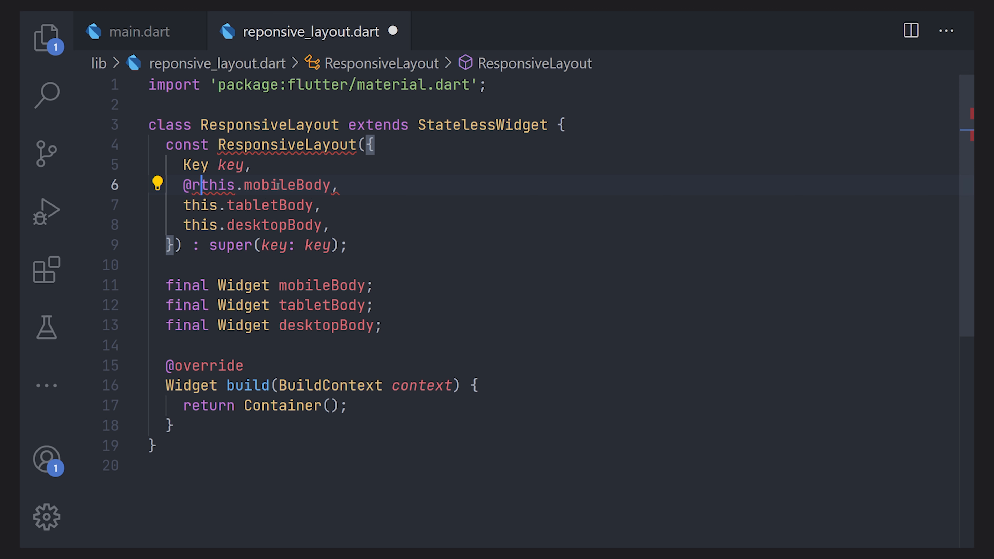
{"action": "type", "text": "required"}
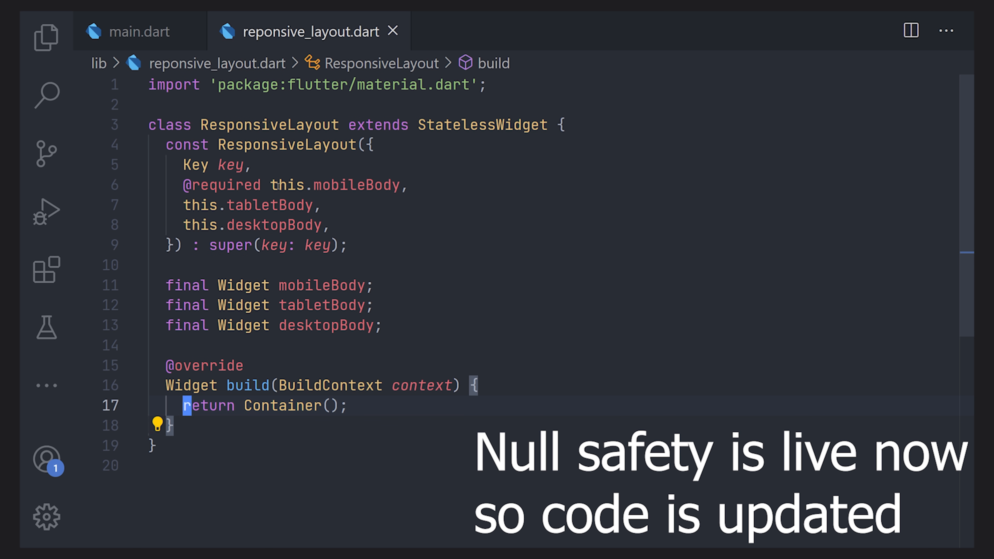
{"action": "double_click", "coordinate": [283, 406]}
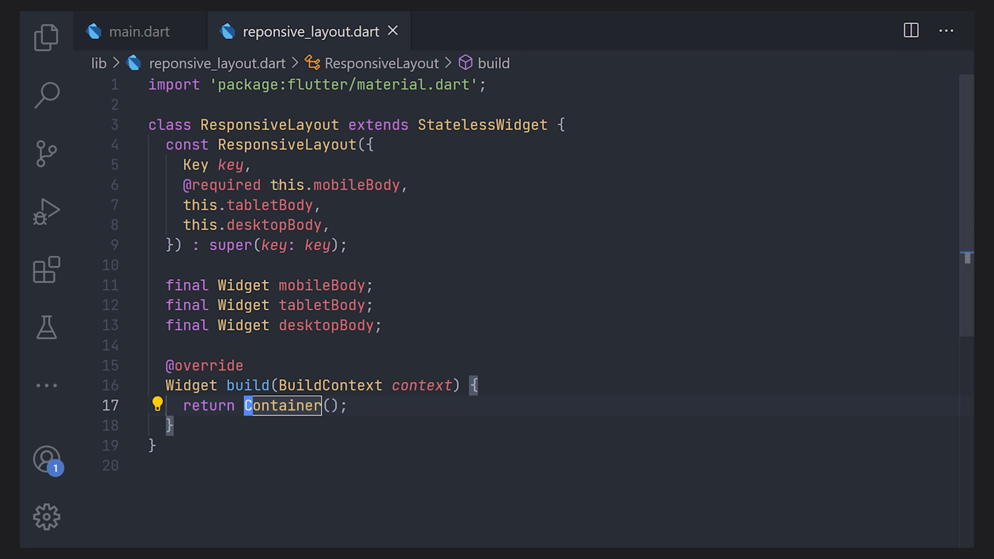
{"action": "key", "text": "Delete"}
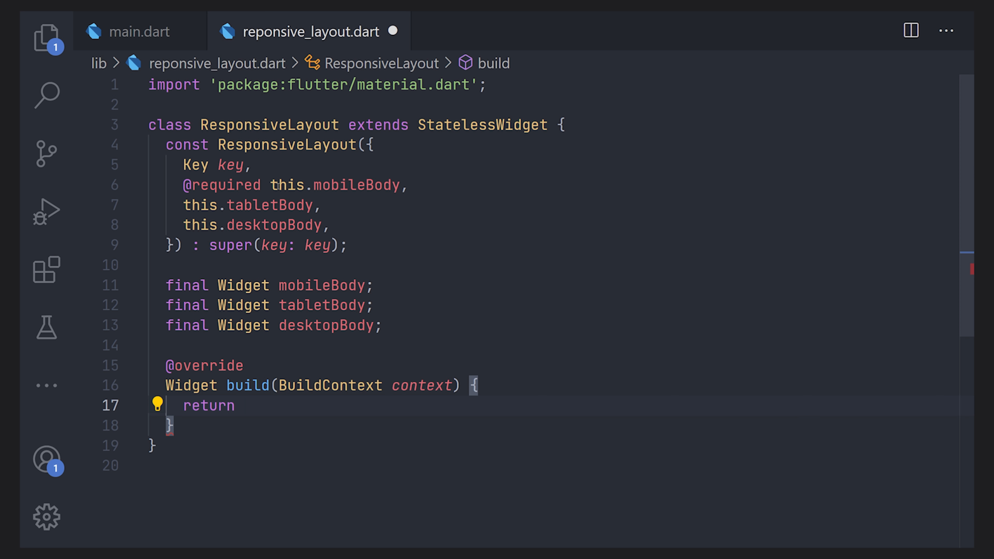
Return a LayoutBuilder whose builder callback takes context and dimens
{"action": "type", "text": "Layout"}
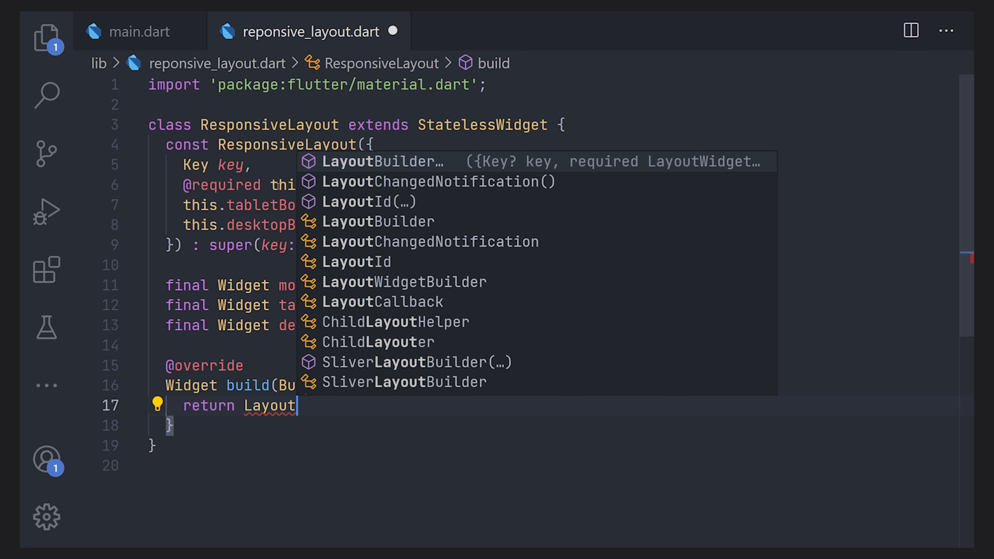
{"action": "left_click", "coordinate": [380, 161]}
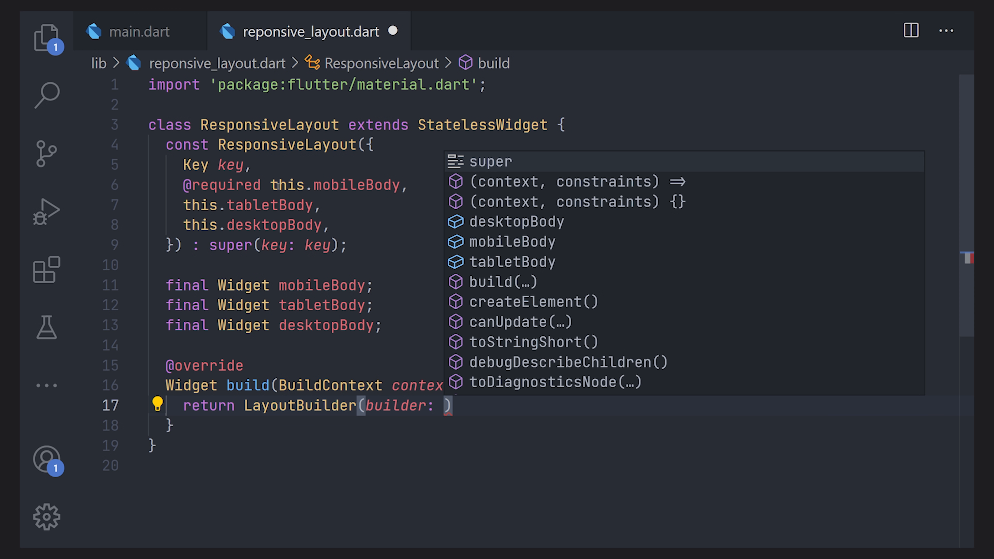
{"action": "key", "text": "Down"}
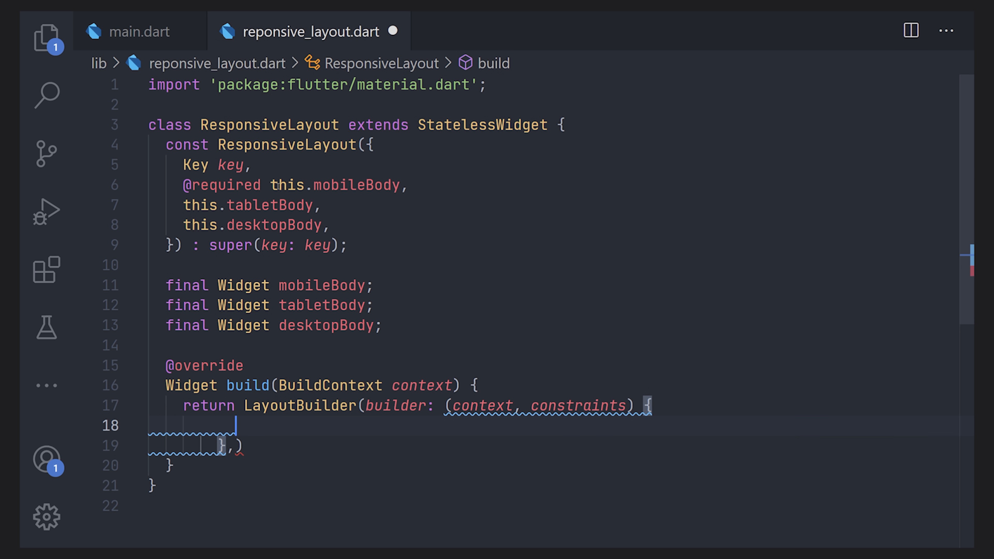
{"action": "type", "text": ";"}
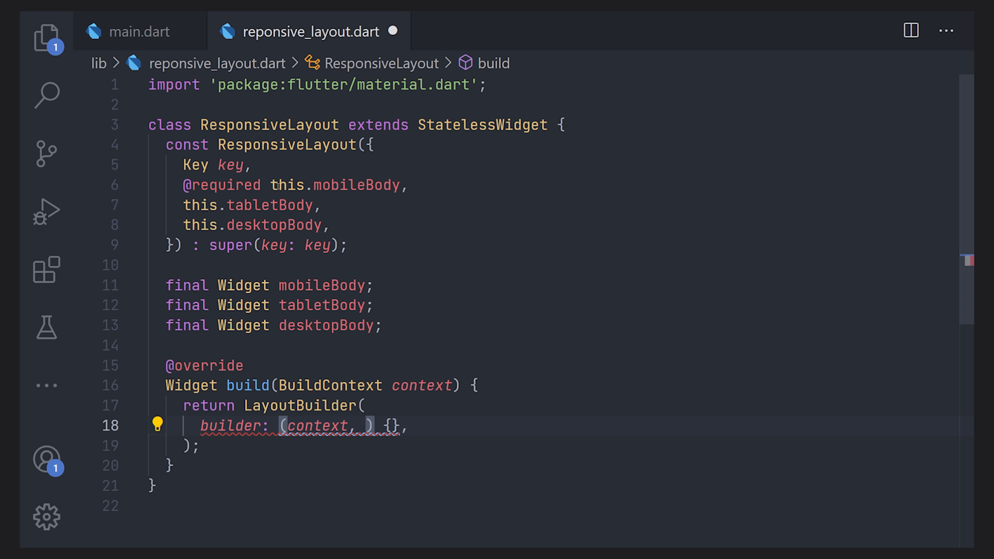
{"action": "type", "text": "dimens"}
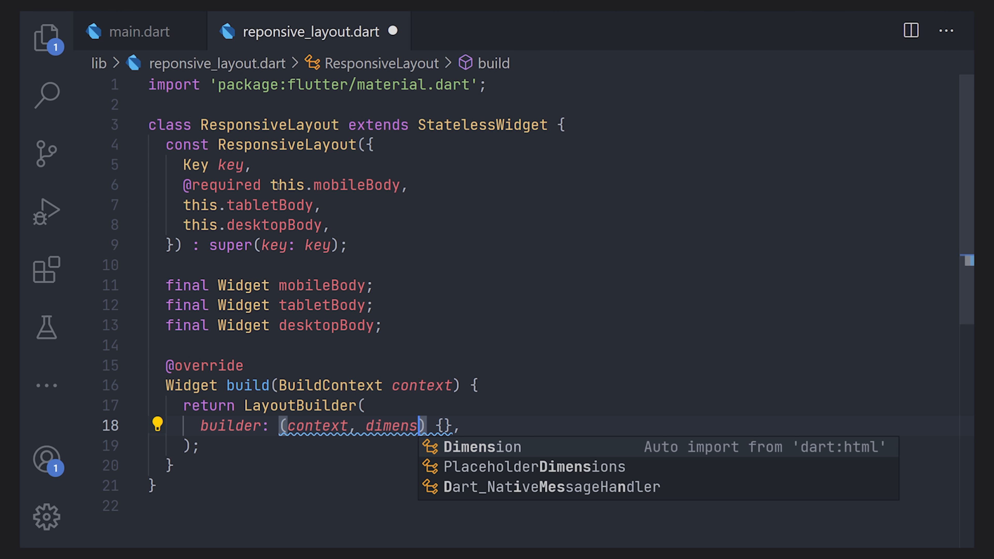
{"action": "key", "text": "Enter"}
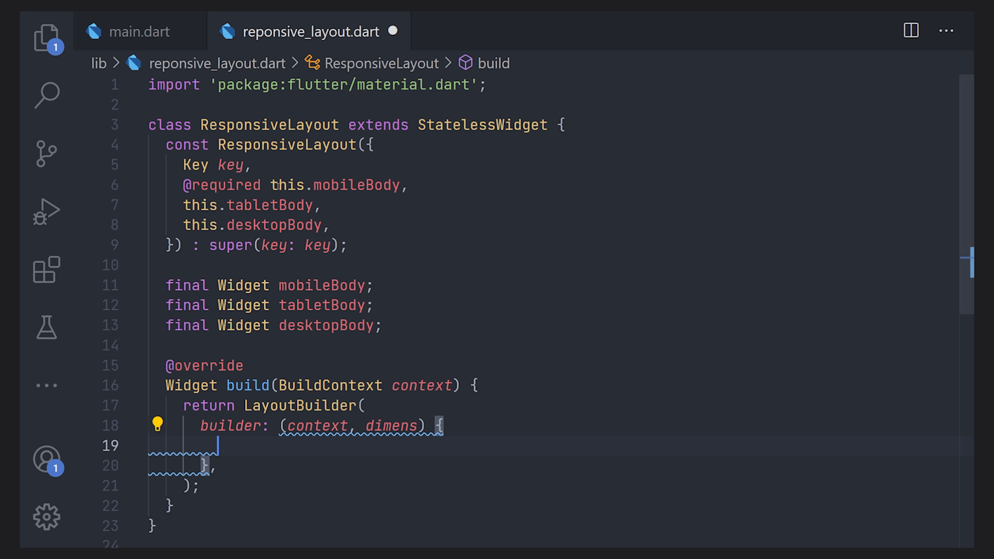
{"action": "scroll", "scroll_direction": "down", "scroll_amount": 3}
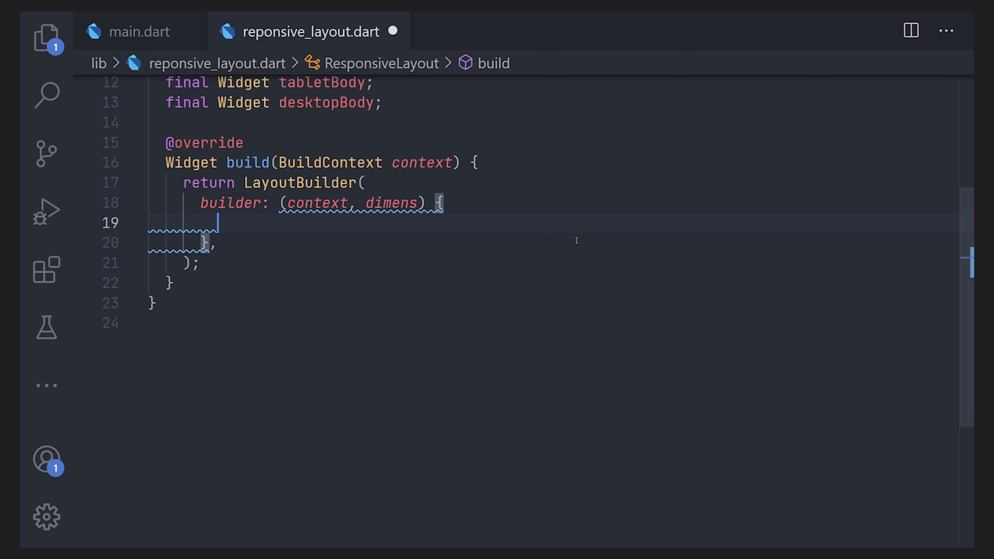
Return mobileBody when dimens.maxWidth < kTabletBreakpoint
{"action": "type", "text": "if()"}
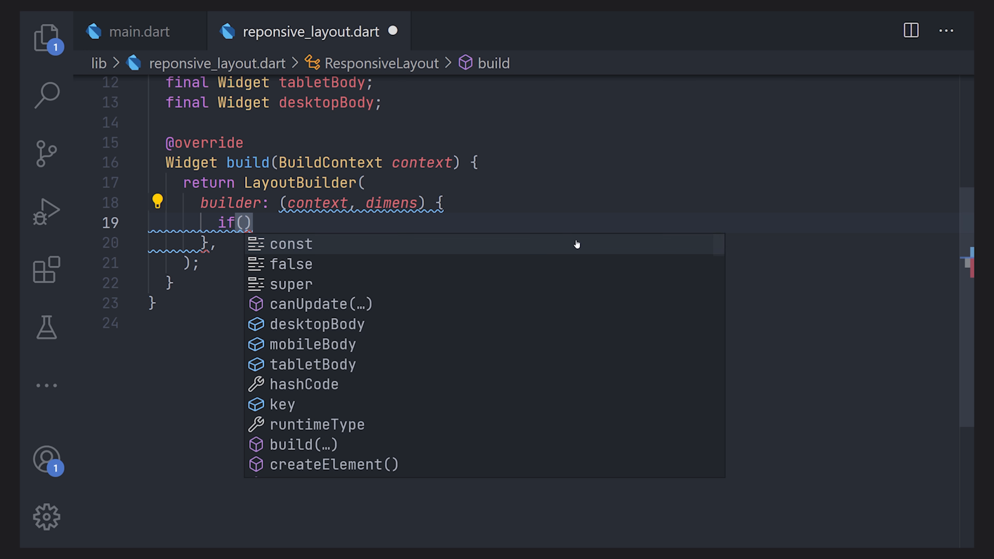
{"action": "type", "text": "die"}
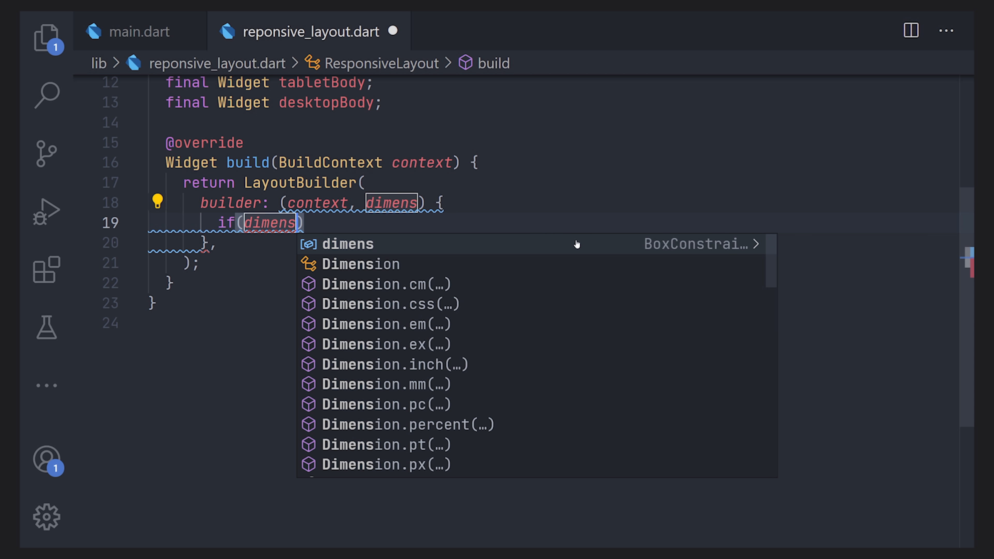
{"action": "type", "text": ".ma"}
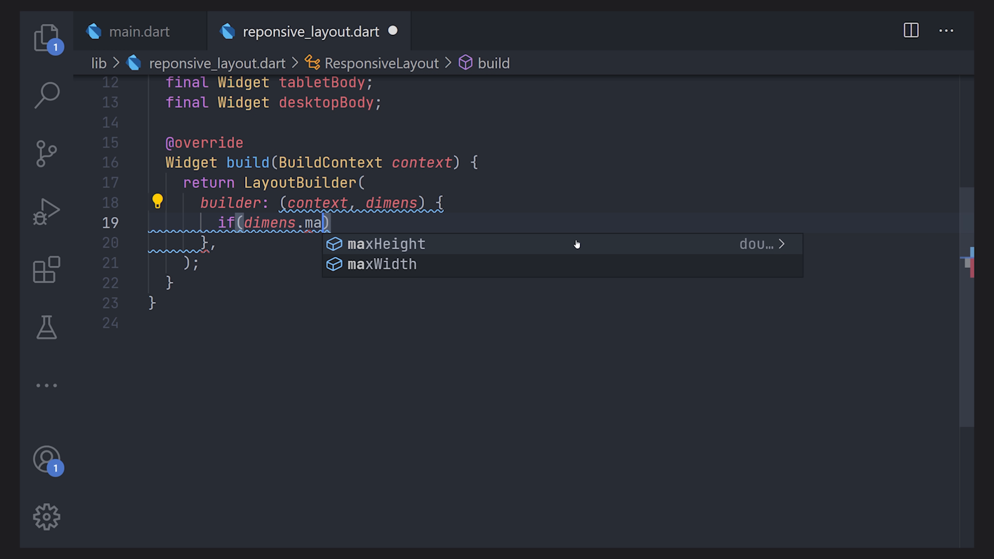
{"action": "left_click", "coordinate": [381, 265]}
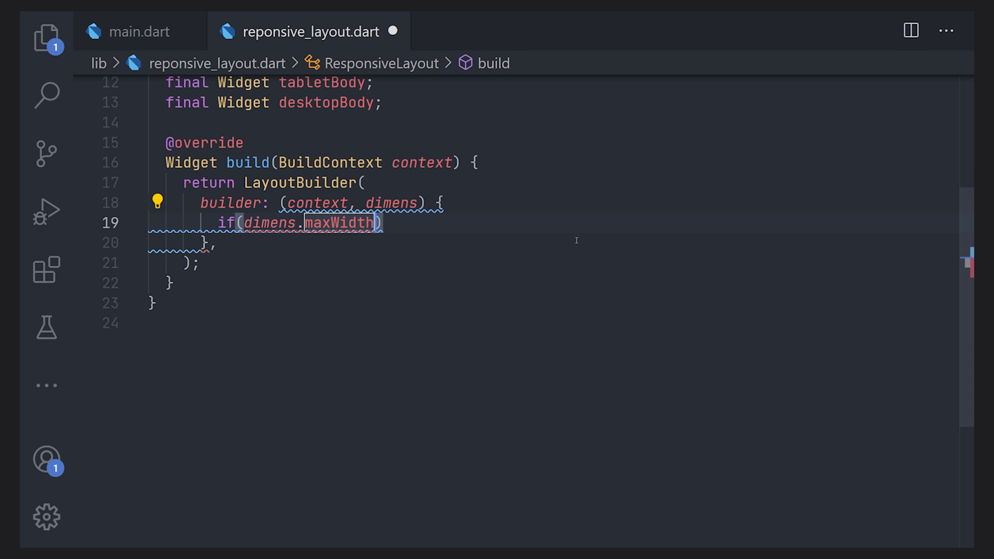
{"action": "type", "text": "<"}
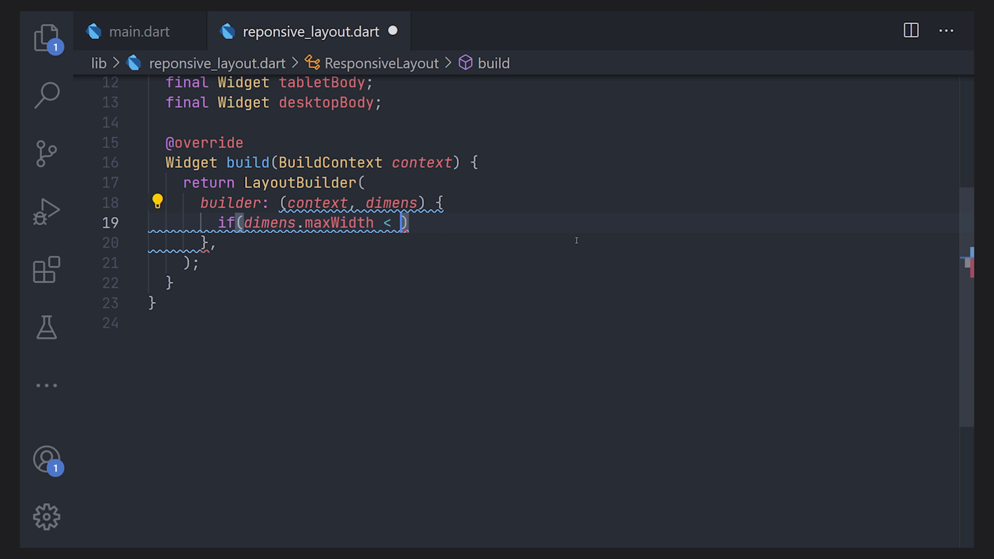
{"action": "type", "text": "kTabletBreakpoint"}
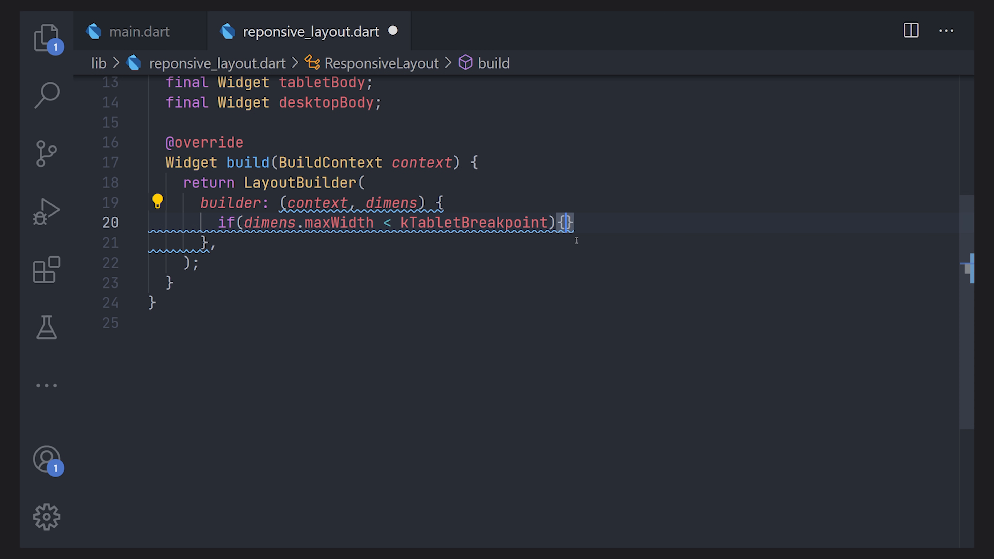
{"action": "type", "text": "re"}
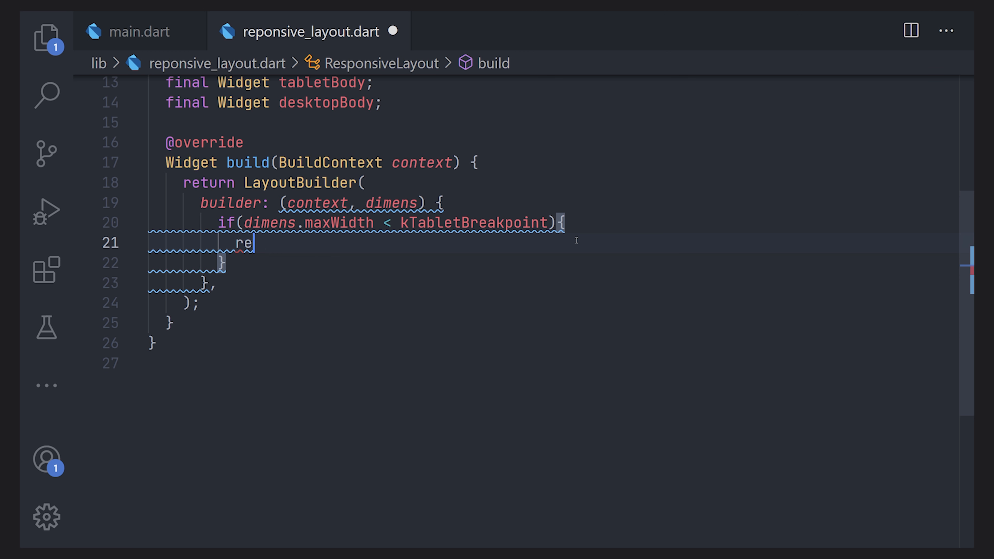
{"action": "type", "text": "turn mobileBody;"}
{"action": "left_click", "coordinate": [555, 263]}
{"action": "type", "text": " else if"}
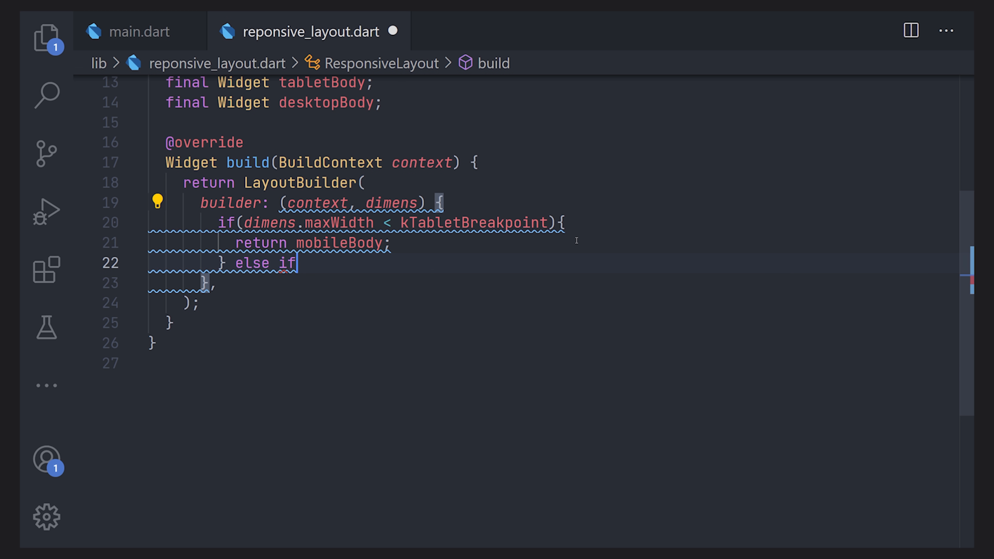
Add an else-if for widths between kTabletBreakpoint and kDesktopBreakPoint
{"action": "type", "text": "()"}
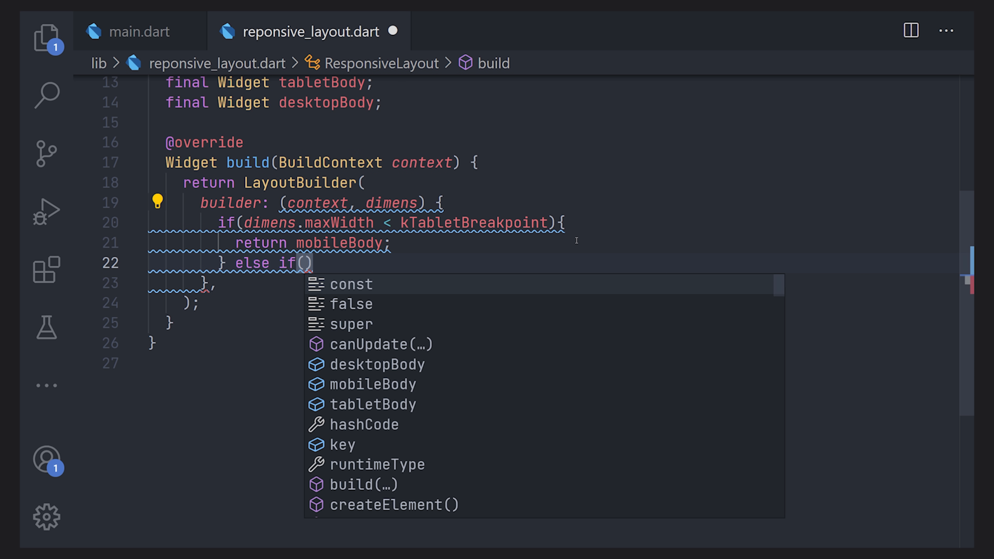
{"action": "type", "text": "dimens"}
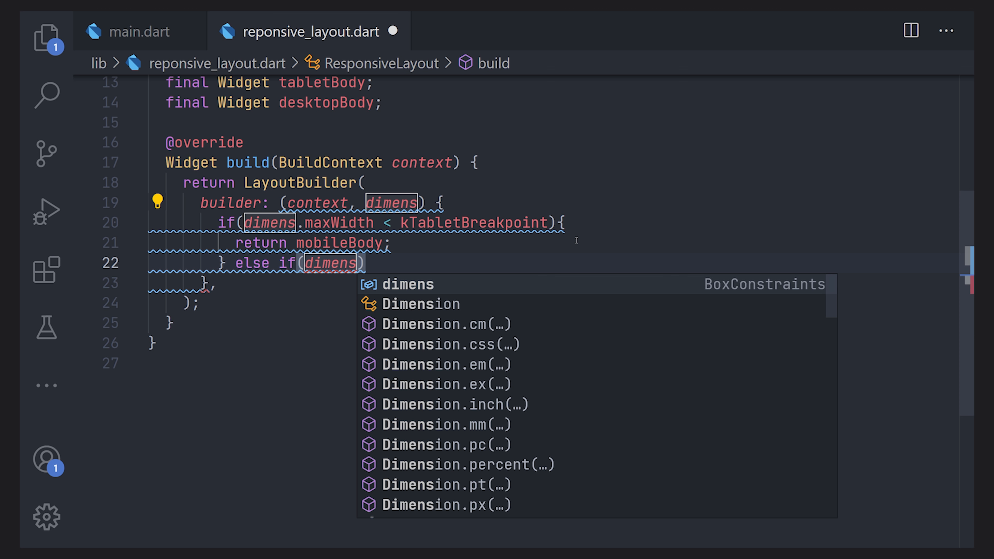
{"action": "type", "text": ".maxWidth >= k"}
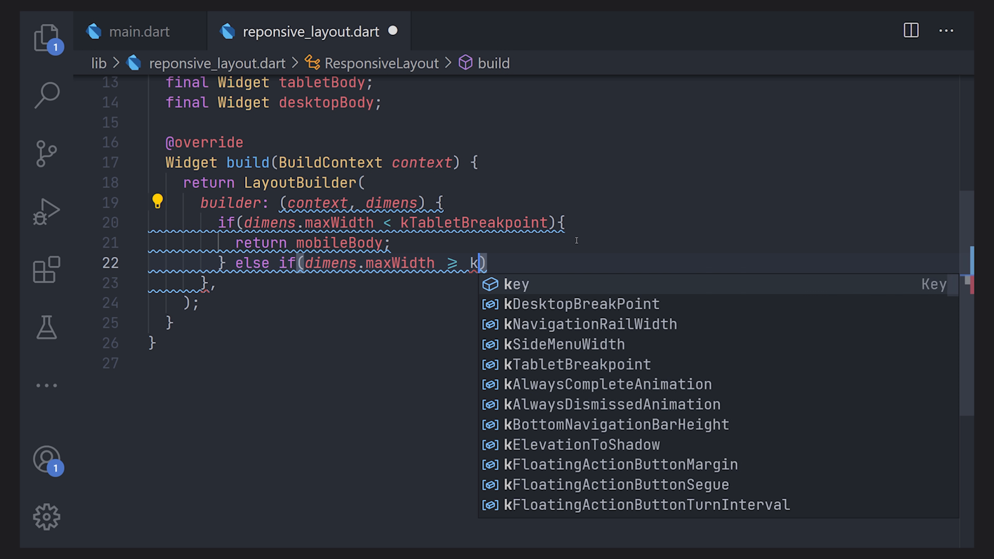
{"action": "key", "text": "Tab"}
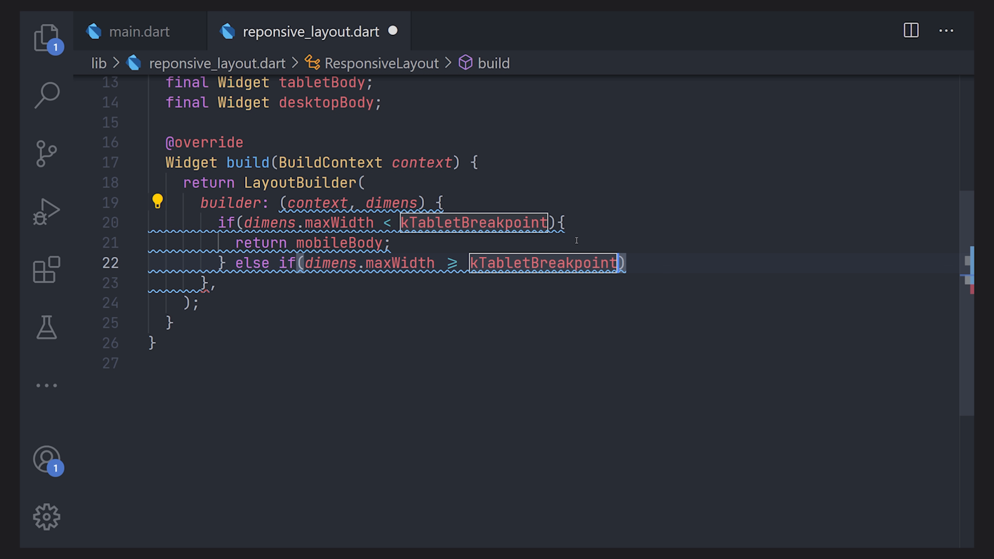
{"action": "type", "text": "&& d"}
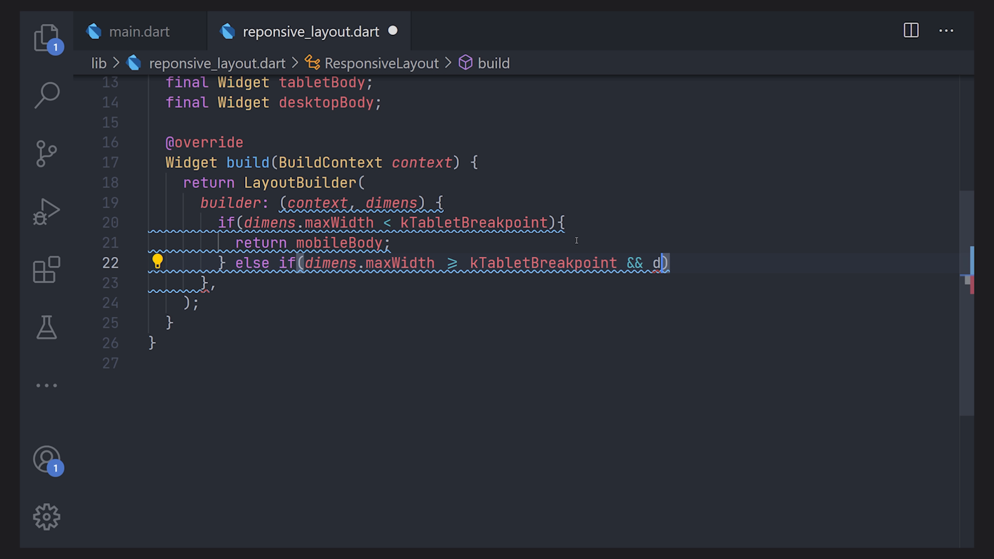
{"action": "type", "text": "imens.maxWidth"}
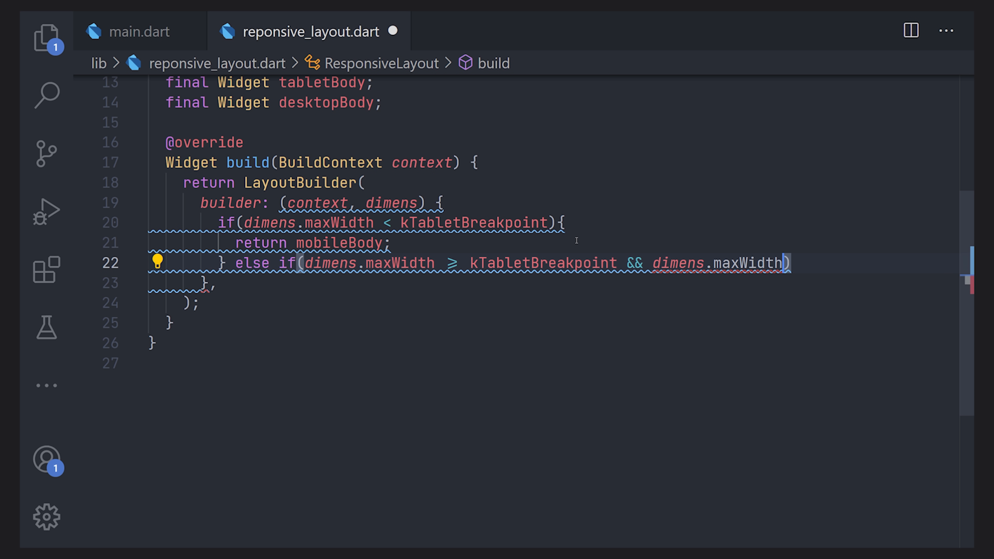
{"action": "type", "text": "< k"}
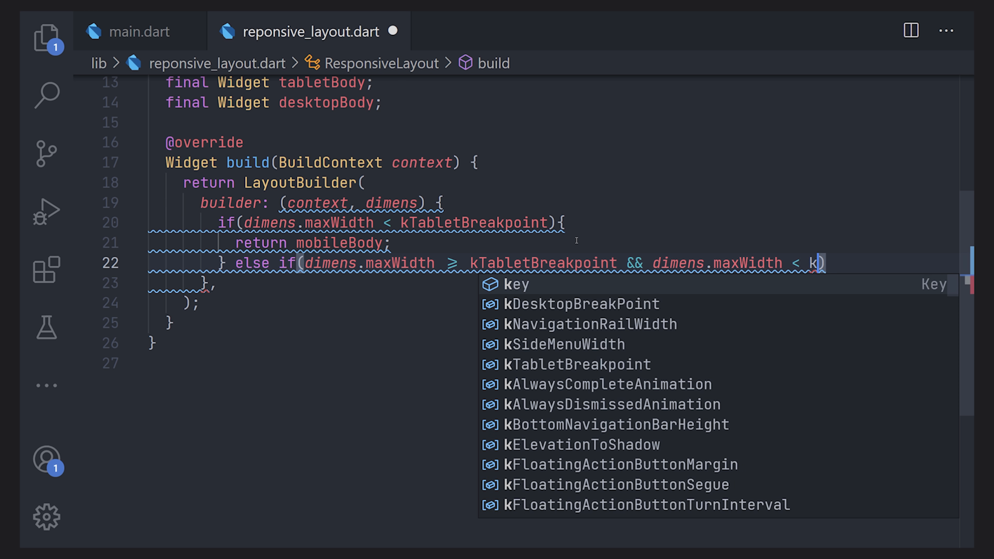
{"action": "left_click", "coordinate": [577, 305]}
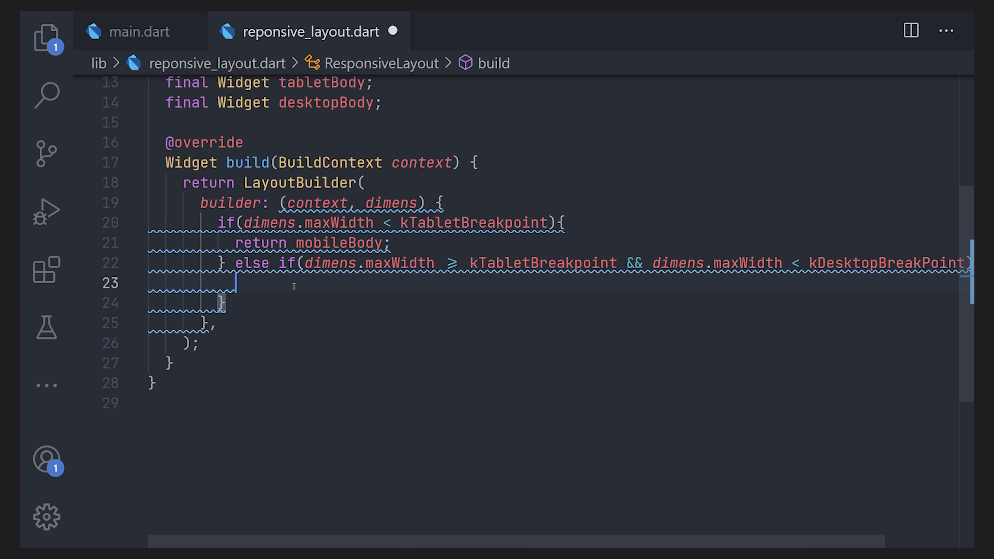
Return tabletBody ?? mobileBody in that branch
{"action": "type", "text": "return tabletBody"}
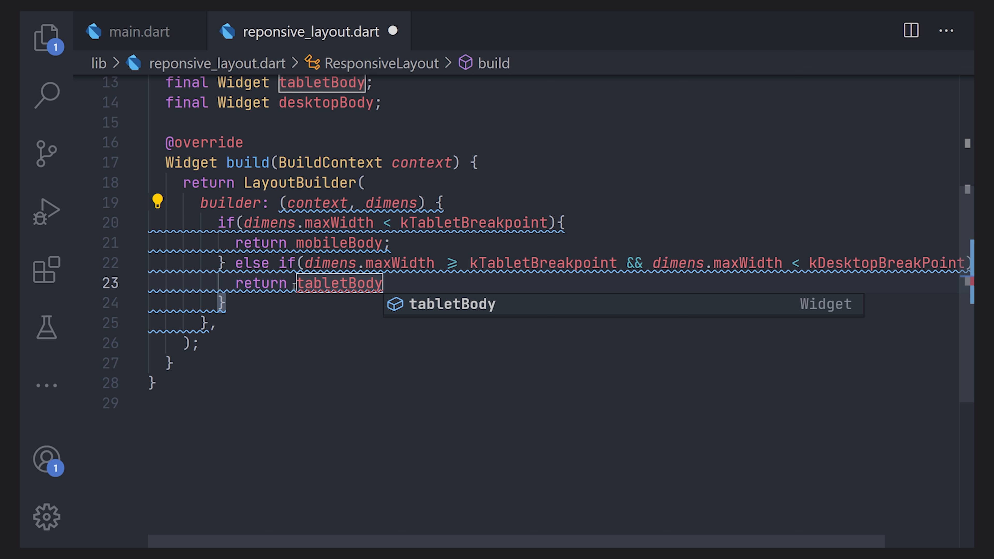
{"action": "type", "text": "??"}
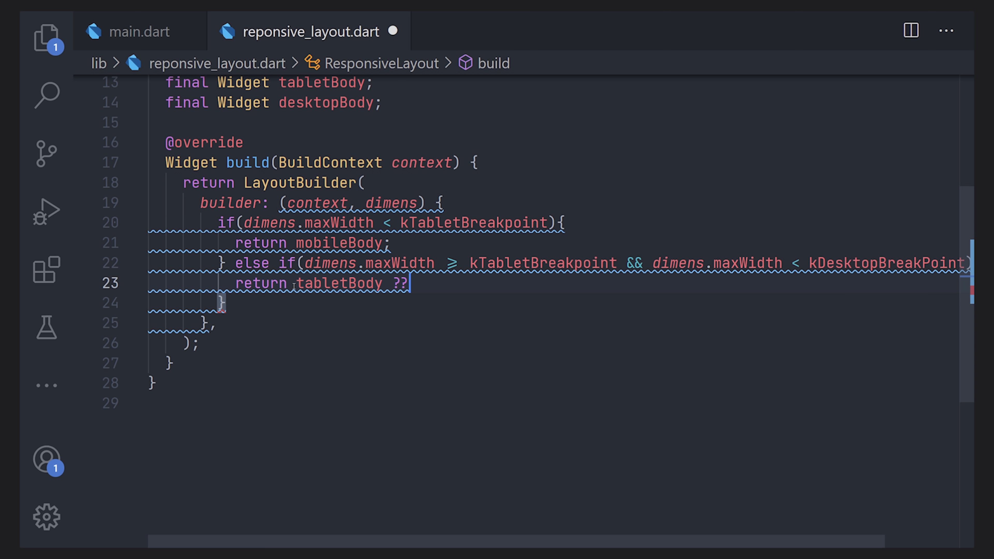
{"action": "type", "text": "mobileBody;"}
{"action": "type", "text": "} else{"}
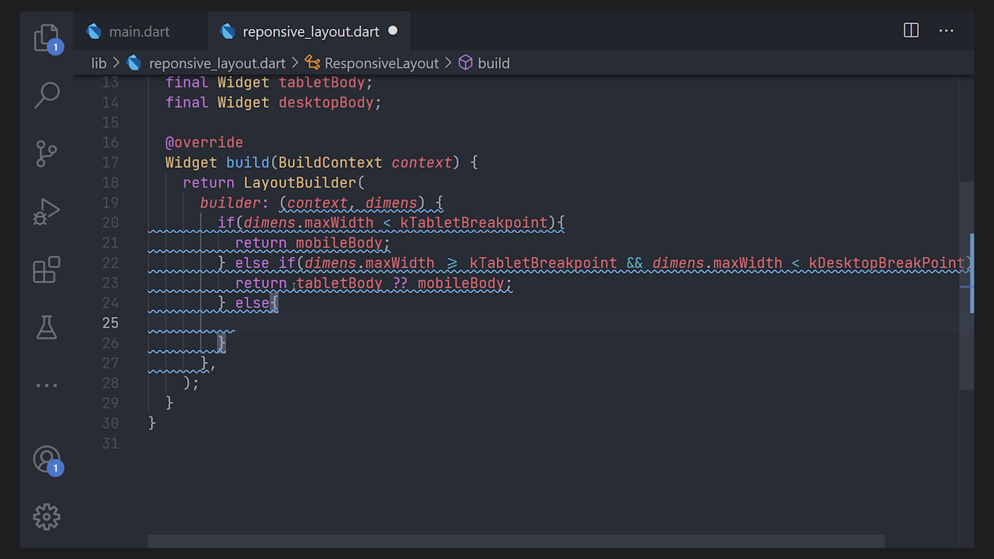
Complete the else branch with 'return desktopBody ?? mobileBody;' and return to main.dart
{"action": "type", "text": "return"}
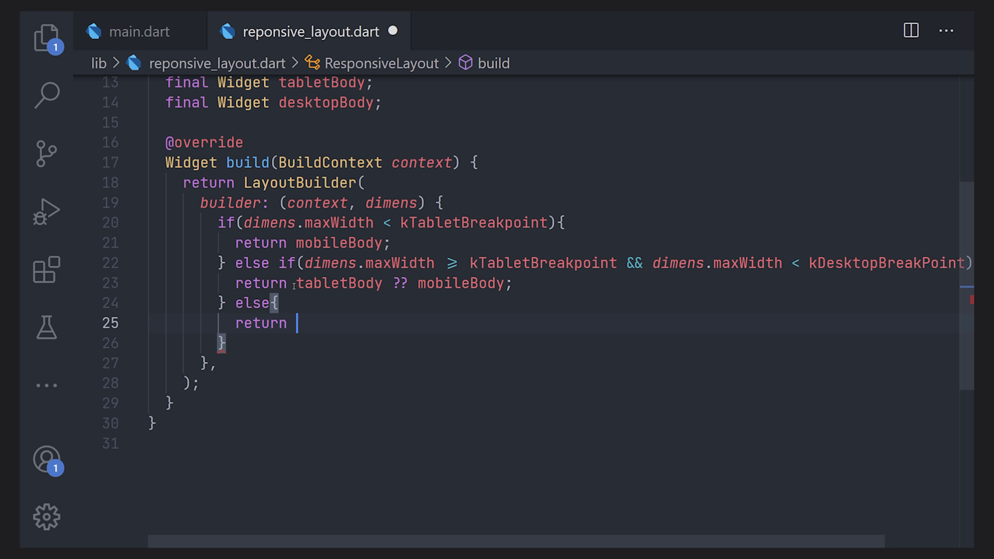
{"action": "type", "text": "d"}
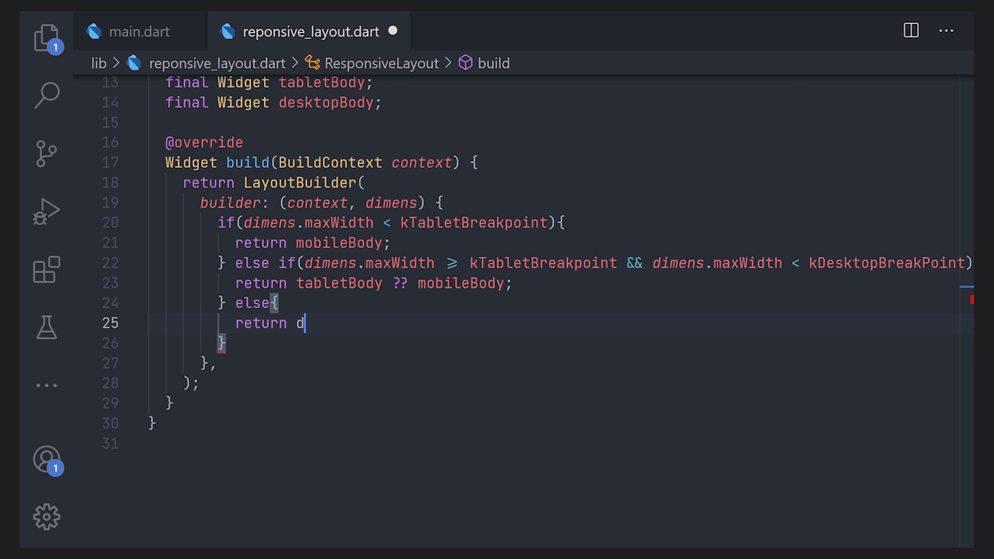
{"action": "type", "text": "esktopBody"}
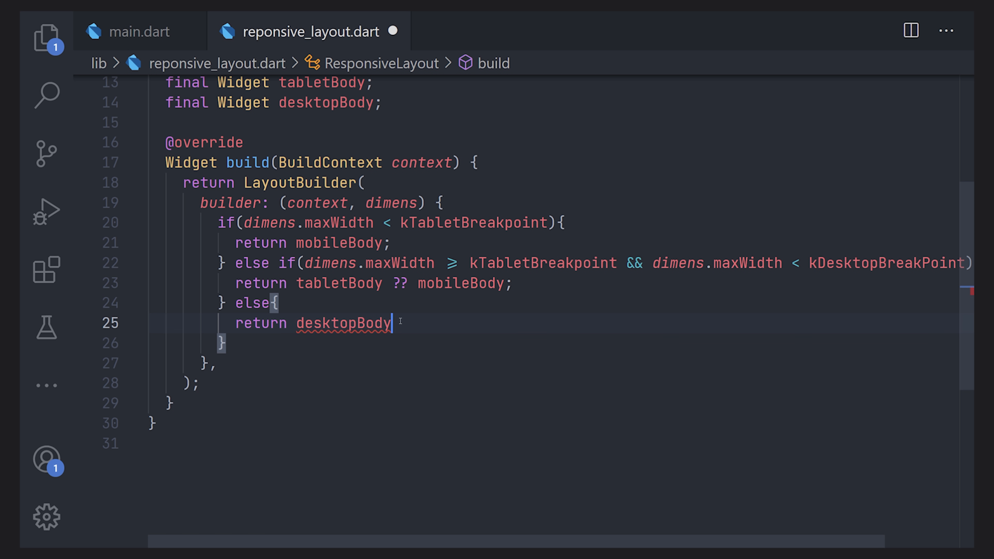
{"action": "key", "text": "Backspace"}
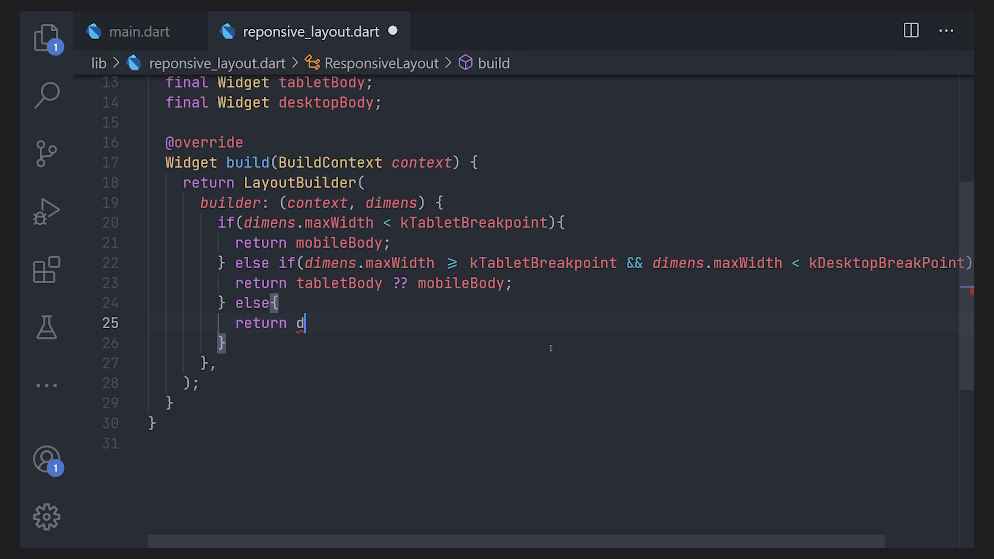
{"action": "type", "text": "esktopBody"}
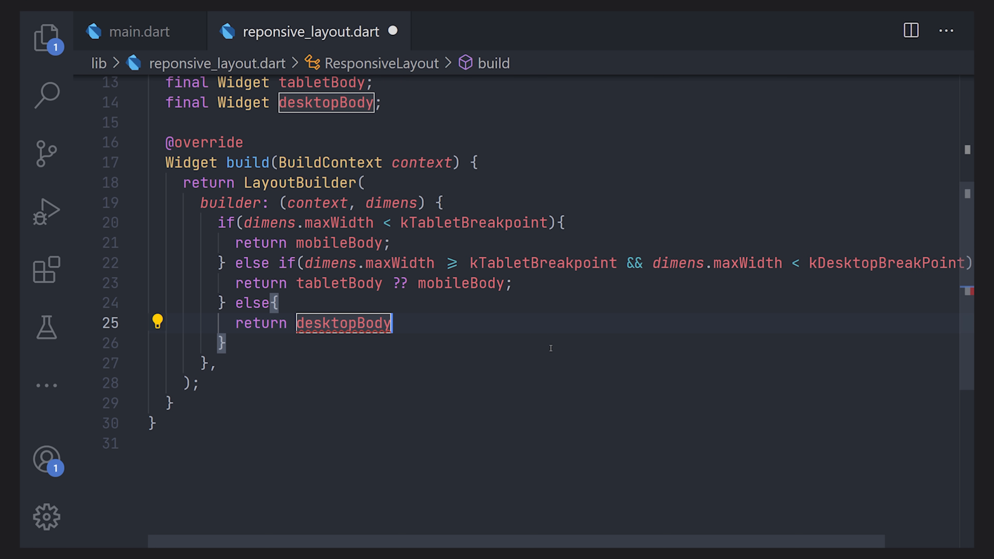
{"action": "type", "text": "?? m"}
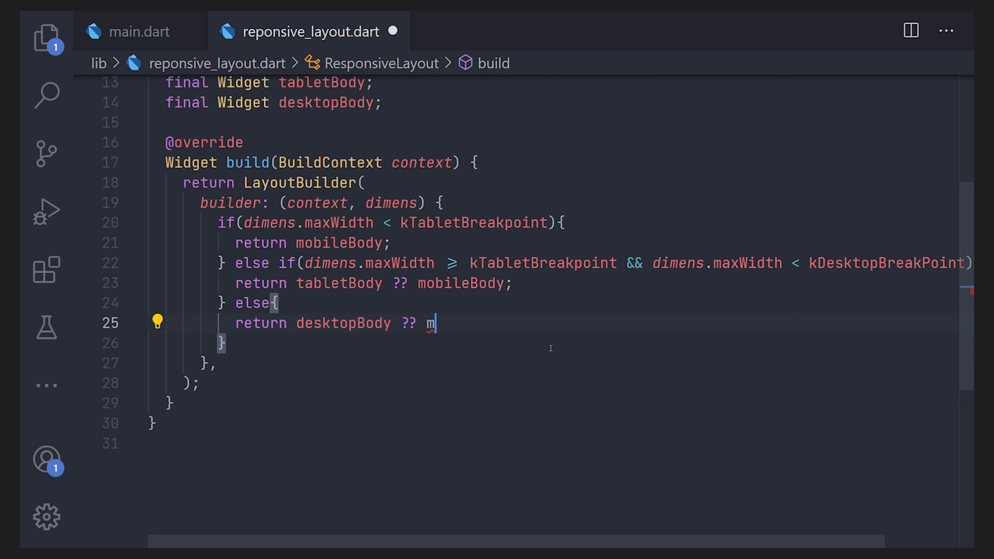
{"action": "type", "text": "obileBody;"}
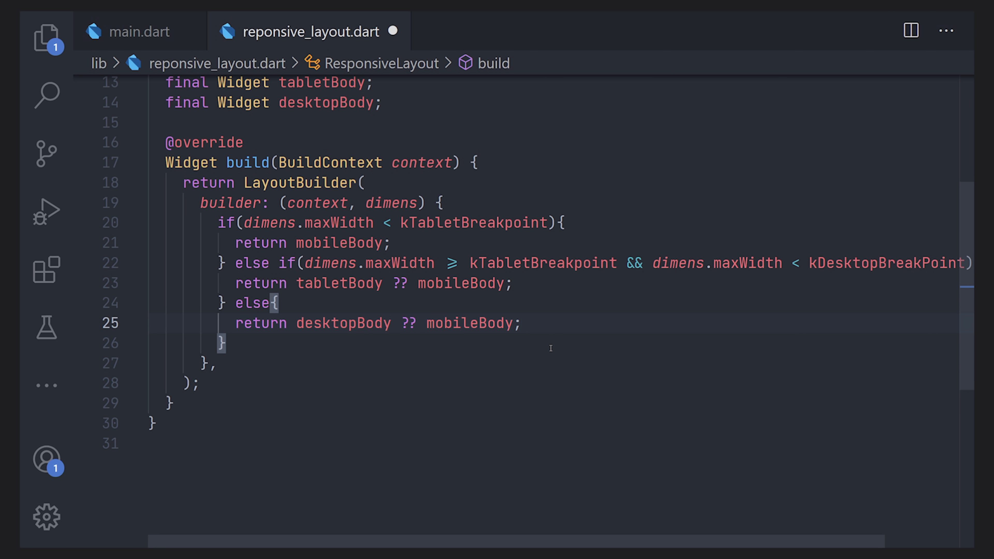
{"action": "left_click", "coordinate": [141, 31]}
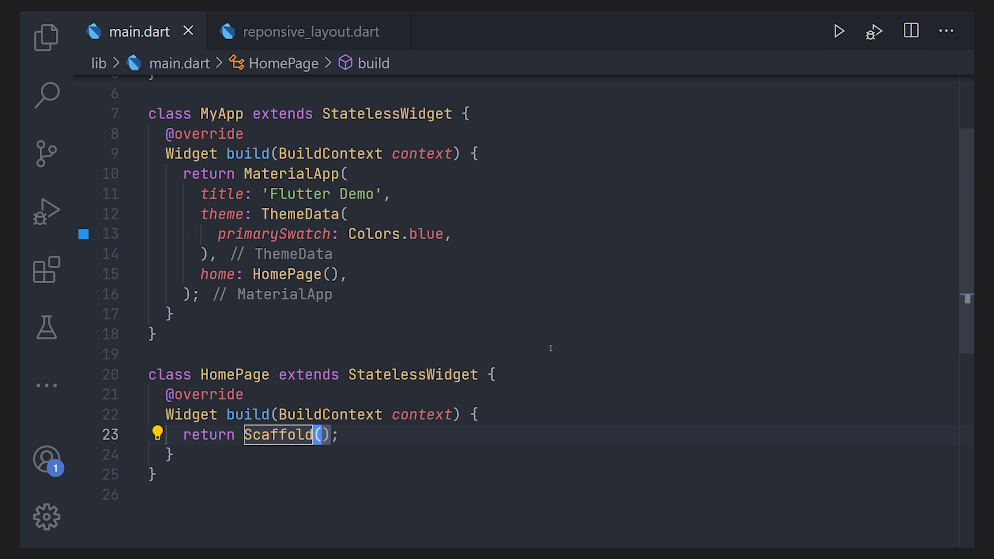
Set the Scaffold body to ResponsiveLayout(mobileBody: mobileBody) in HomePage
{"action": "type", "text": "body: ,"}
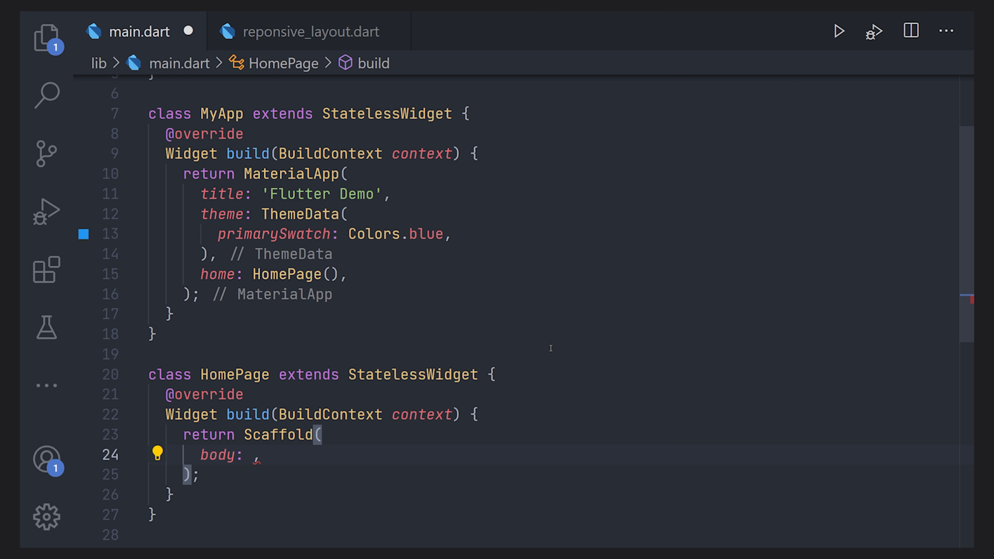
{"action": "type", "text": "Res"}
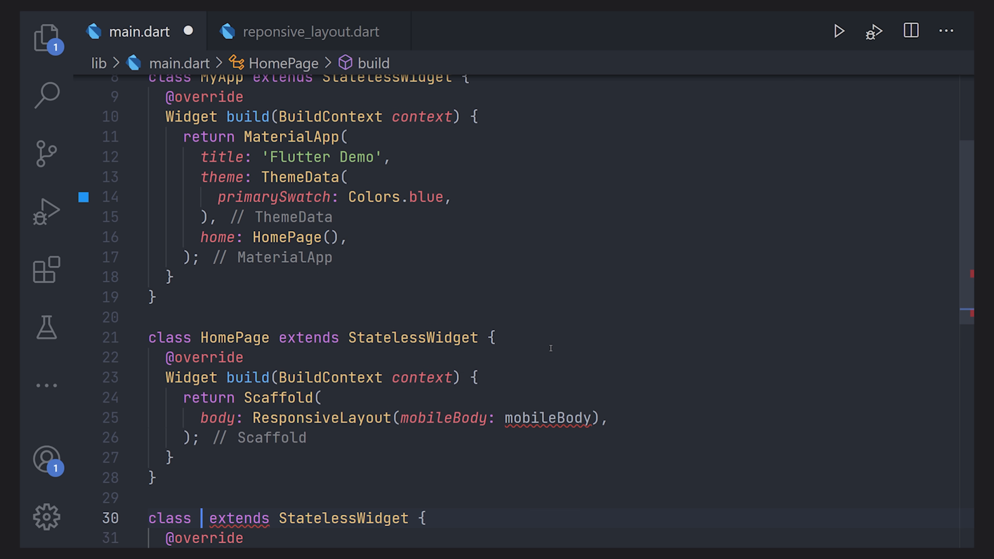
Define MyCustomMobileContent and MyCustomTabletContent stateless widgets with the stless snippet
{"action": "type", "text": "MyS"}
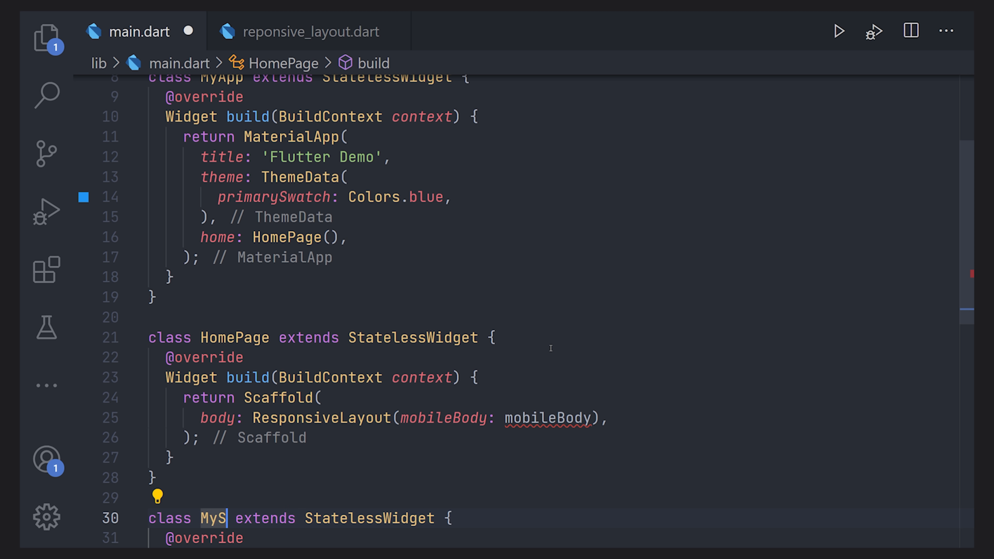
{"action": "type", "text": "ustomM"}
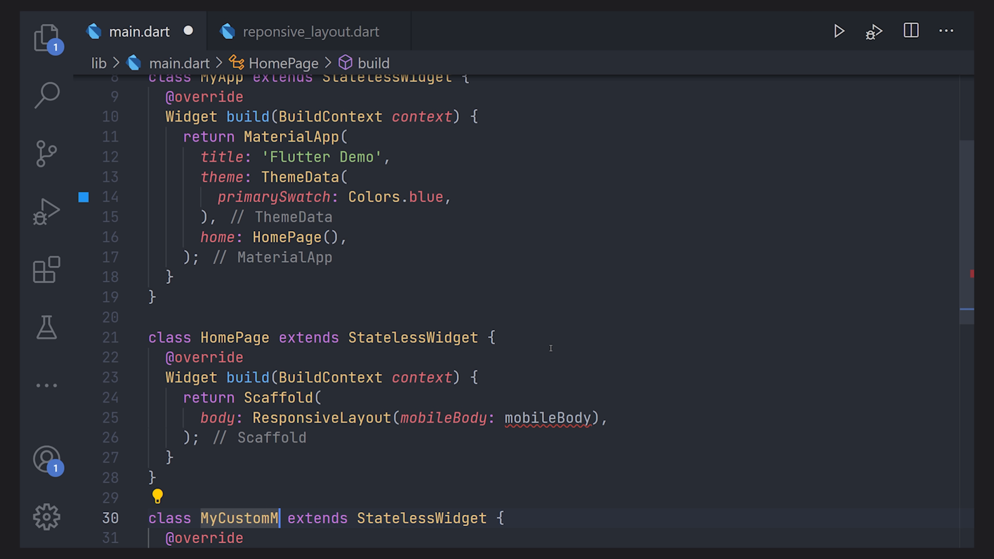
{"action": "type", "text": "obileContent"}
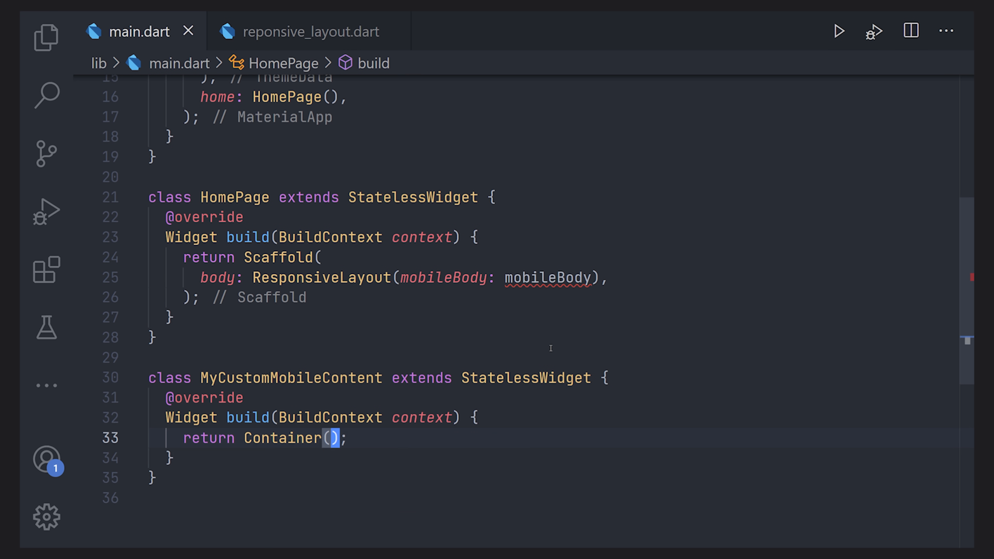
{"action": "type", "text": "class  extends StatelessWidget {"}
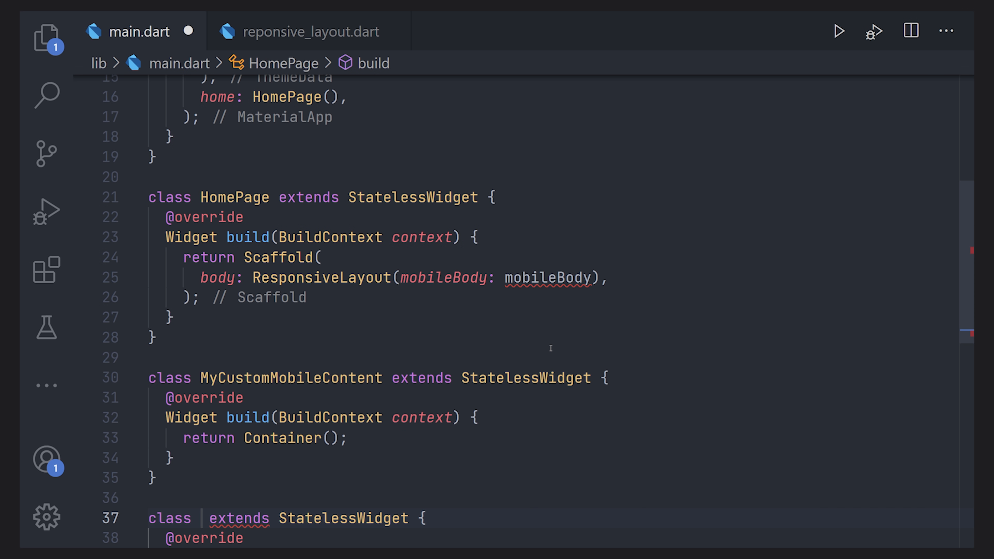
{"action": "type", "text": "MyCustom"}
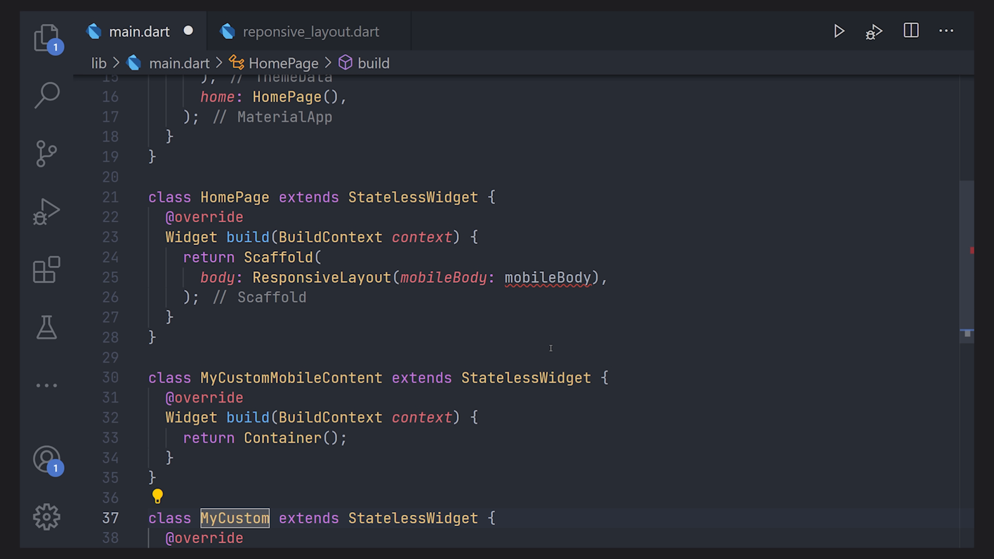
{"action": "type", "text": "Tablet"}
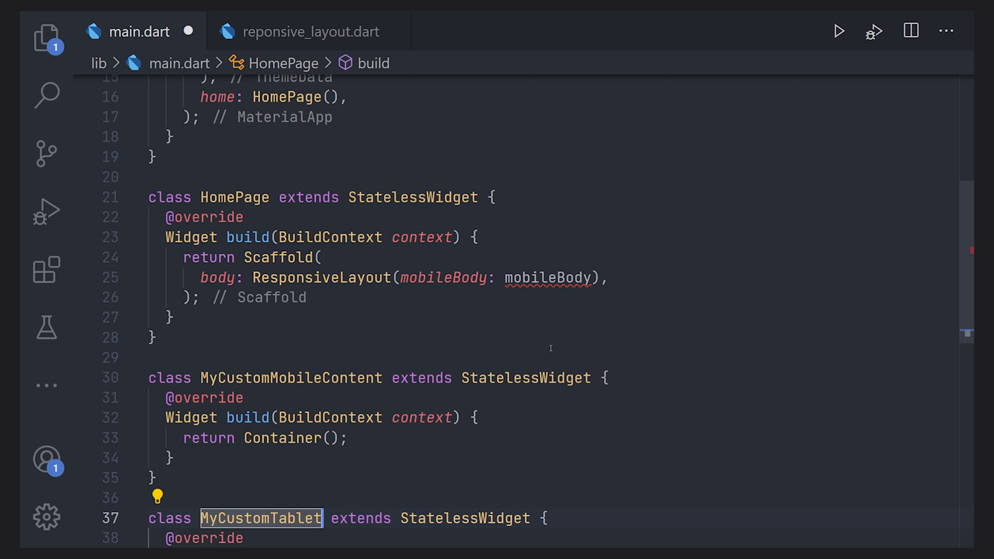
{"action": "type", "text": "Content"}
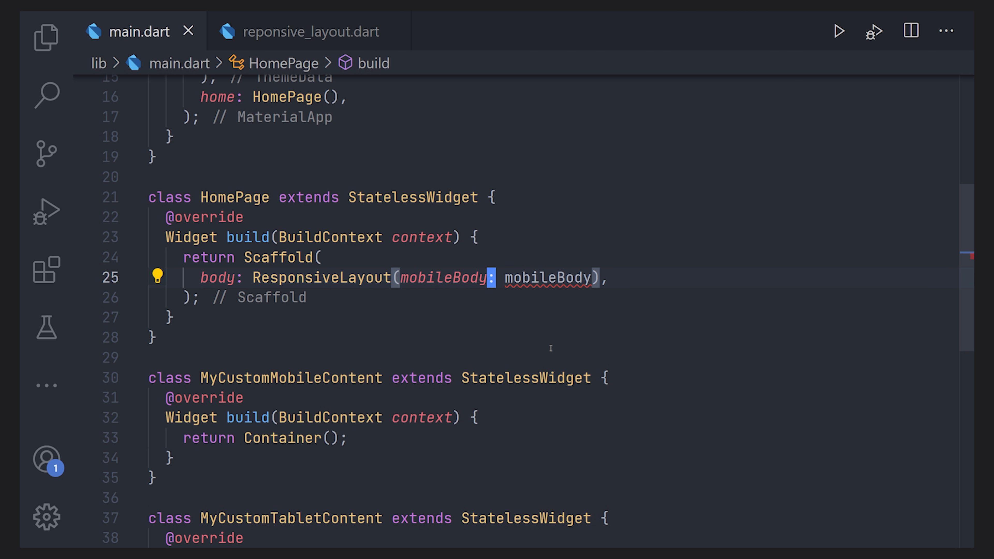
Pass MyCustomMobileContent() as mobileBody and MyCustomTabletContent() as tabletBody to ResponsiveLayout
{"action": "key", "text": "Delete"}
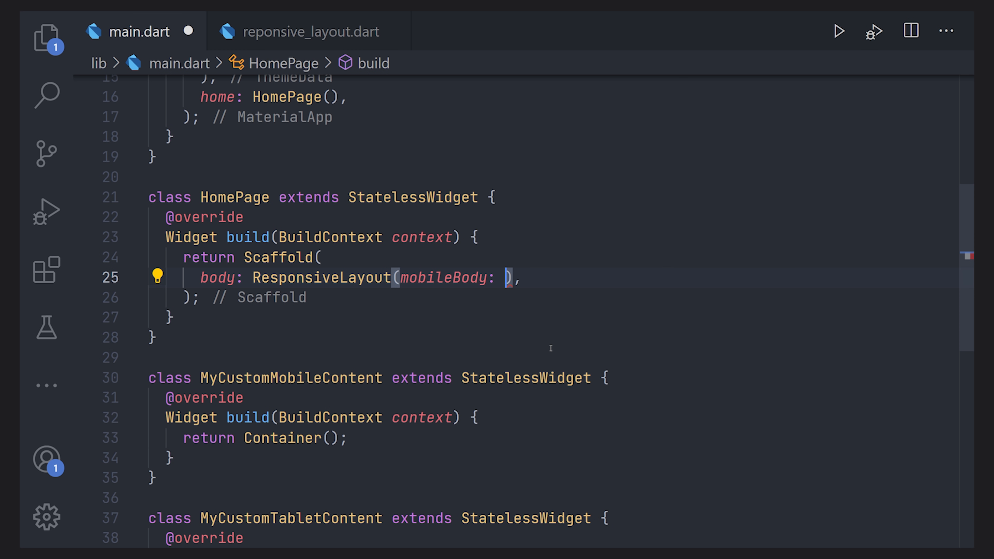
{"action": "type", "text": "MyCustomMobileContent"}
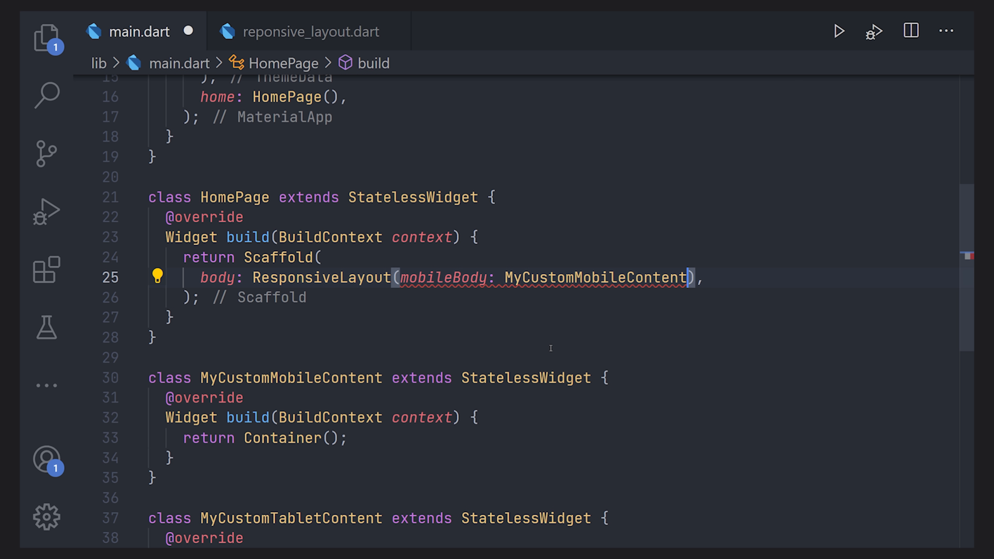
{"action": "type", "text": "()"}
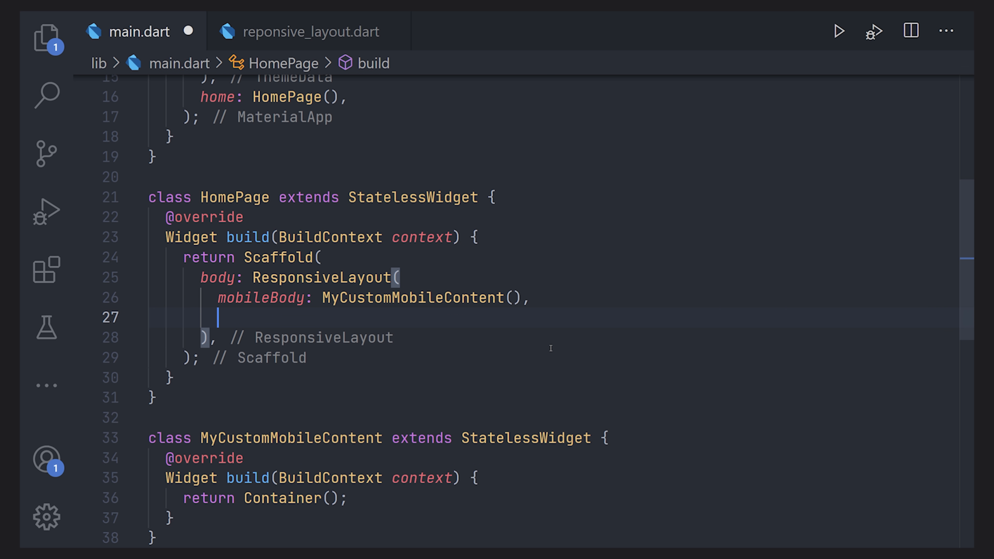
{"action": "type", "text": "tabletBody: ,"}
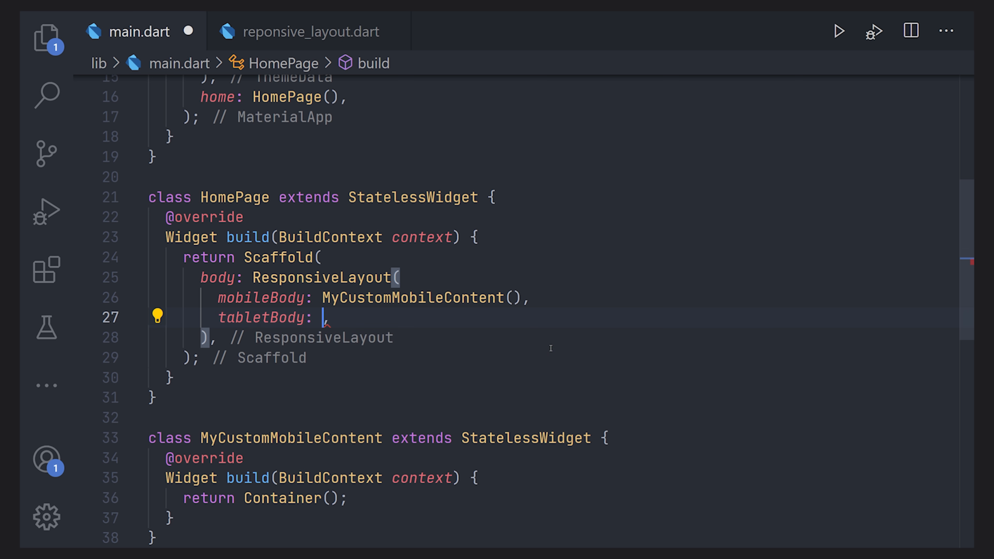
{"action": "scroll", "scroll_direction": "down", "scroll_amount": 3}
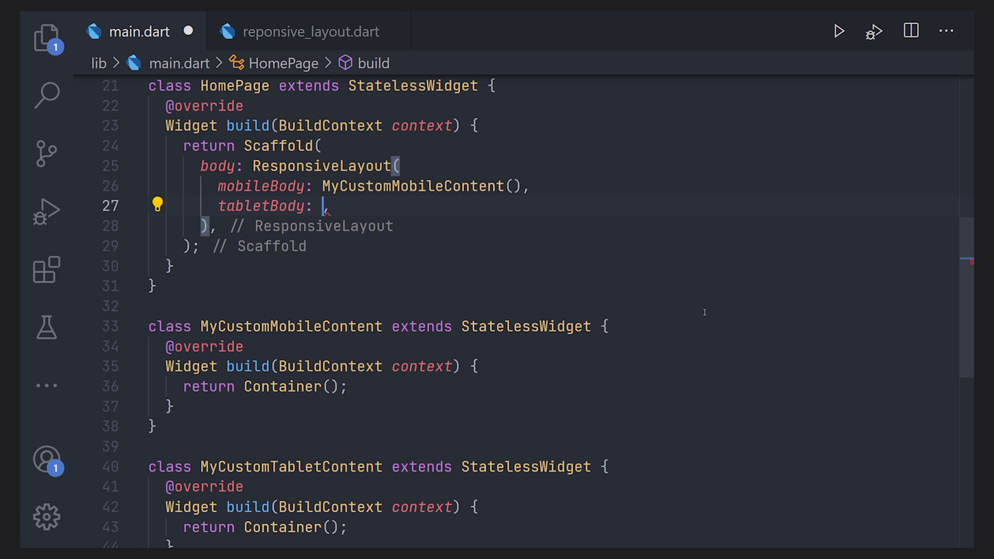
{"action": "type", "text": "MyCustomT"}
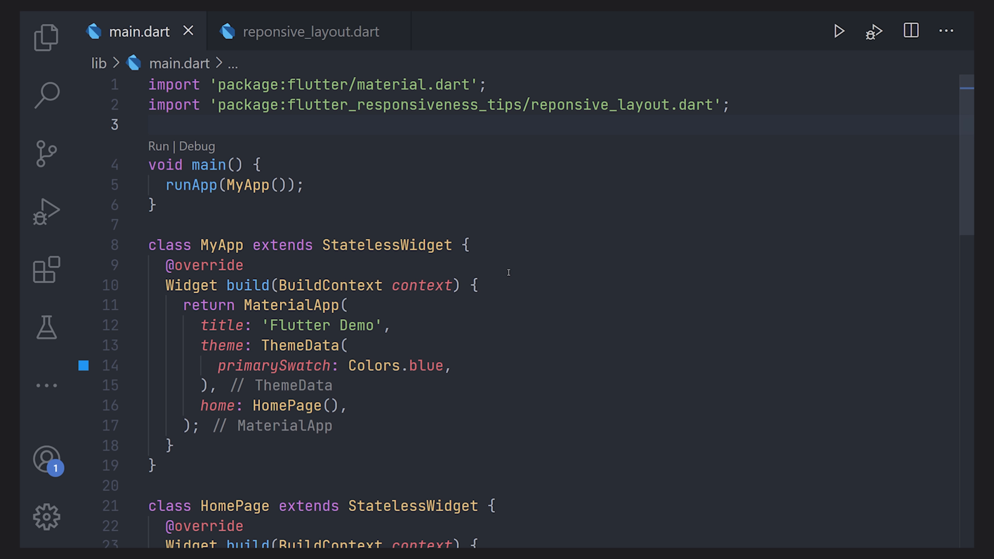
{"action": "scroll", "scroll_direction": "down", "scroll_amount": 3}
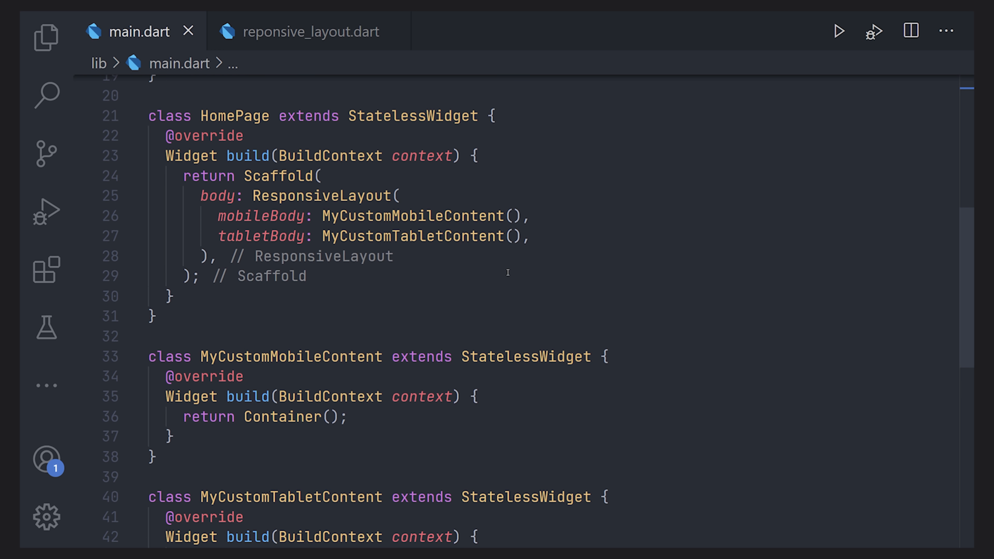
Create a new empty file max_width_container.dart in the lib folder
{"action": "left_click", "coordinate": [45, 38]}
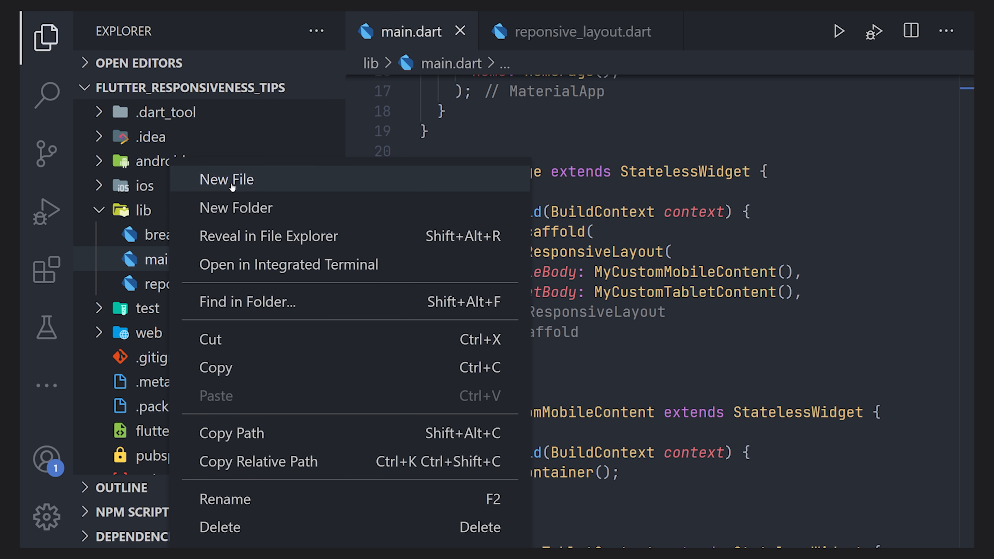
{"action": "left_click", "coordinate": [226, 180]}
{"action": "type", "text": "max_width"}
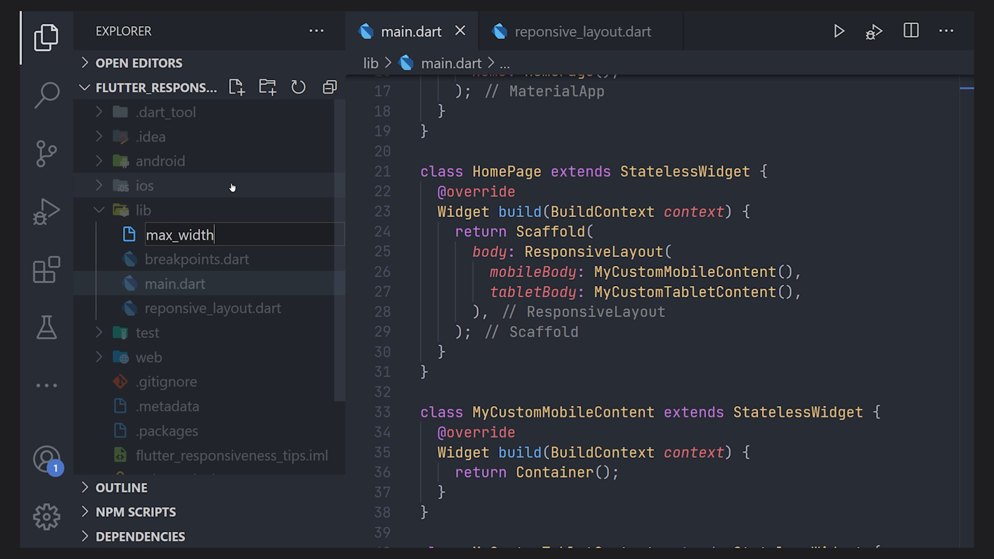
{"action": "type", "text": "_container.dart"}
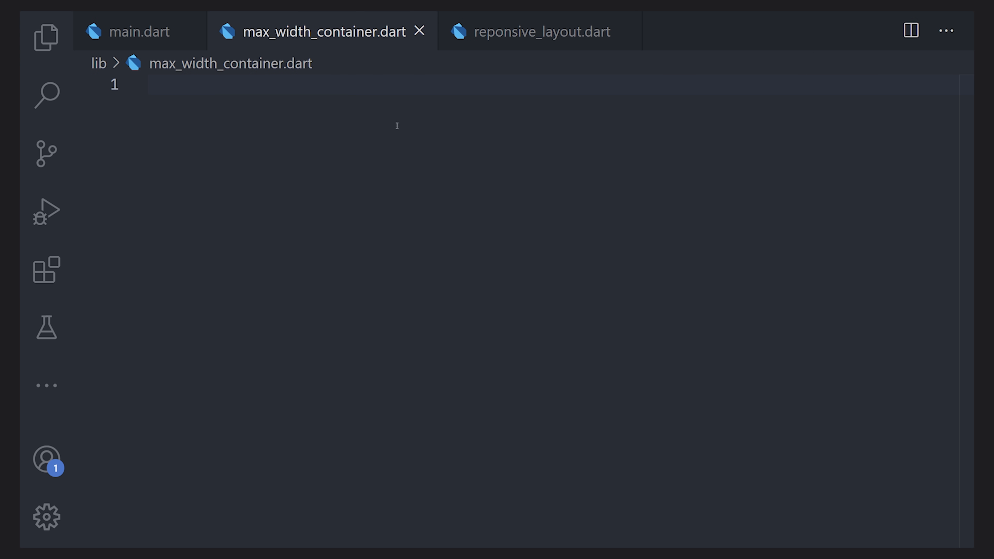
{"action": "type", "text": "s"}
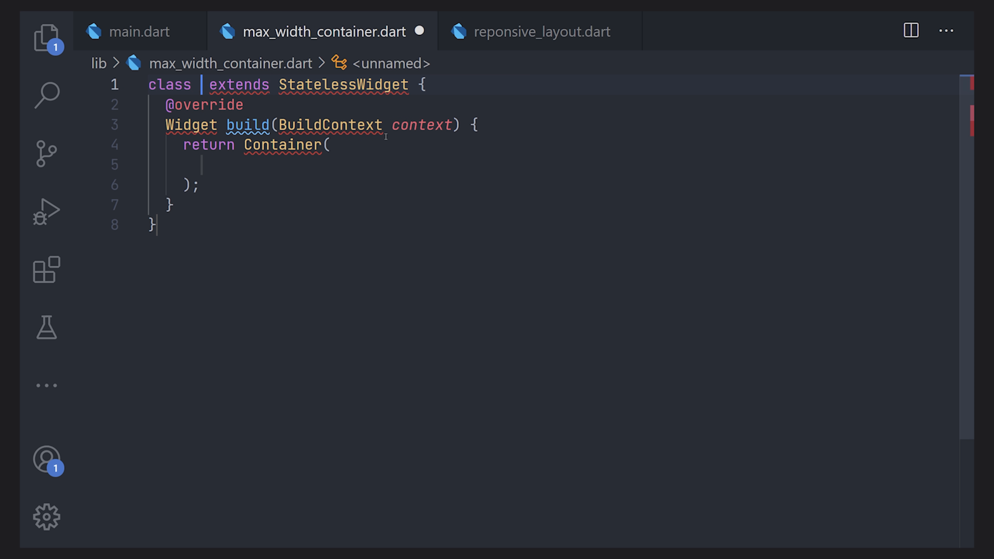
{"action": "type", "text": "MaxWidthCon"}
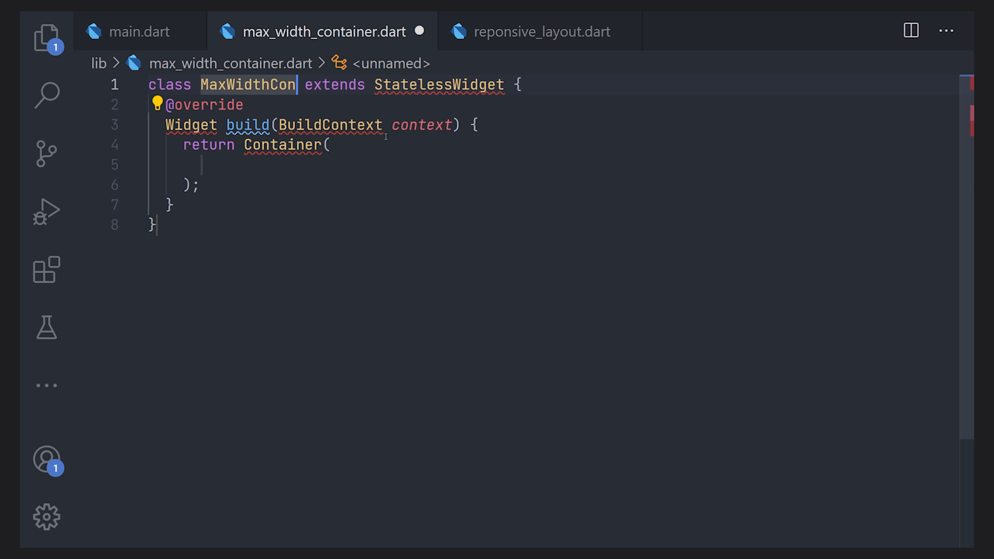
{"action": "type", "text": "tainer"}
{"action": "type", "text": "final Widget"}
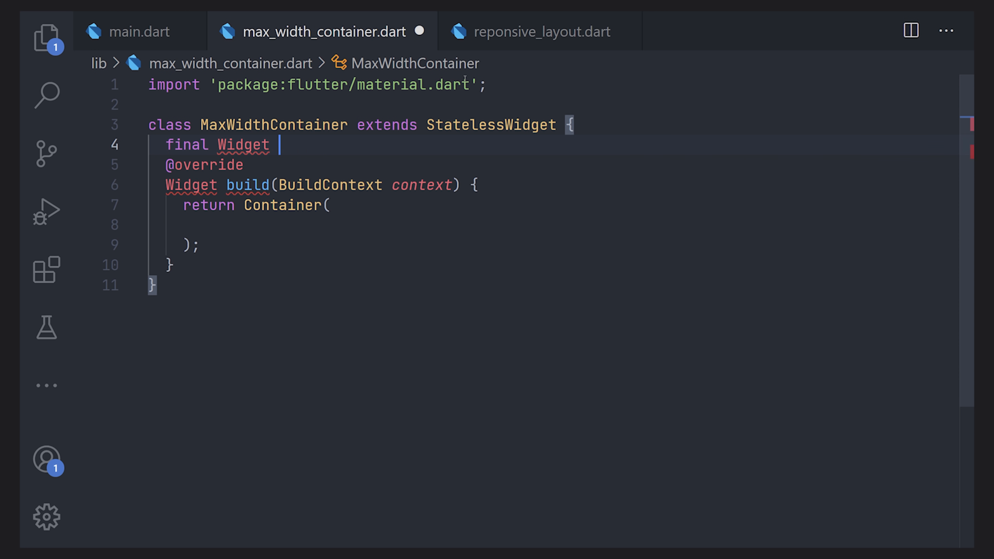
{"action": "type", "text": "child;"}
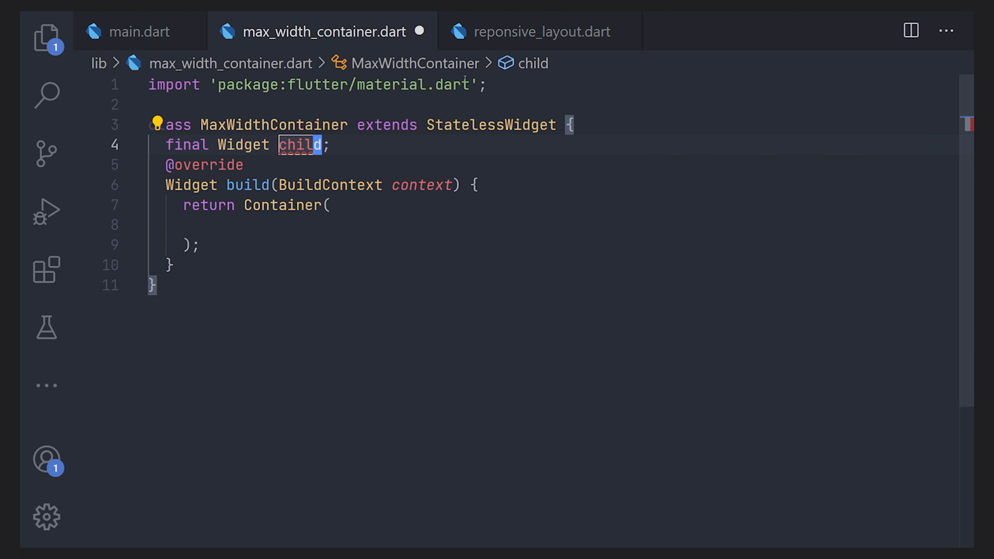
{"action": "left_click", "coordinate": [298, 144]}
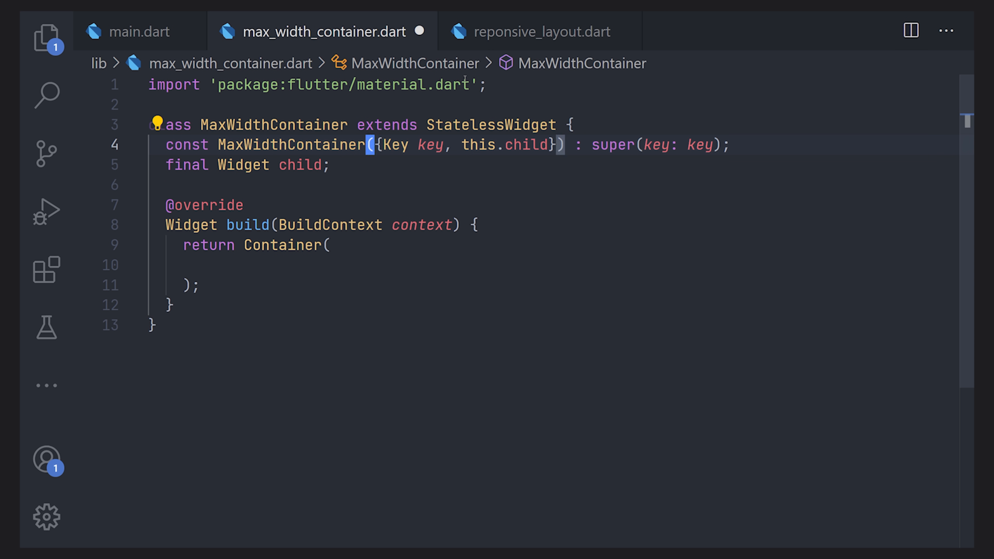
{"action": "double_click", "coordinate": [526, 144]}
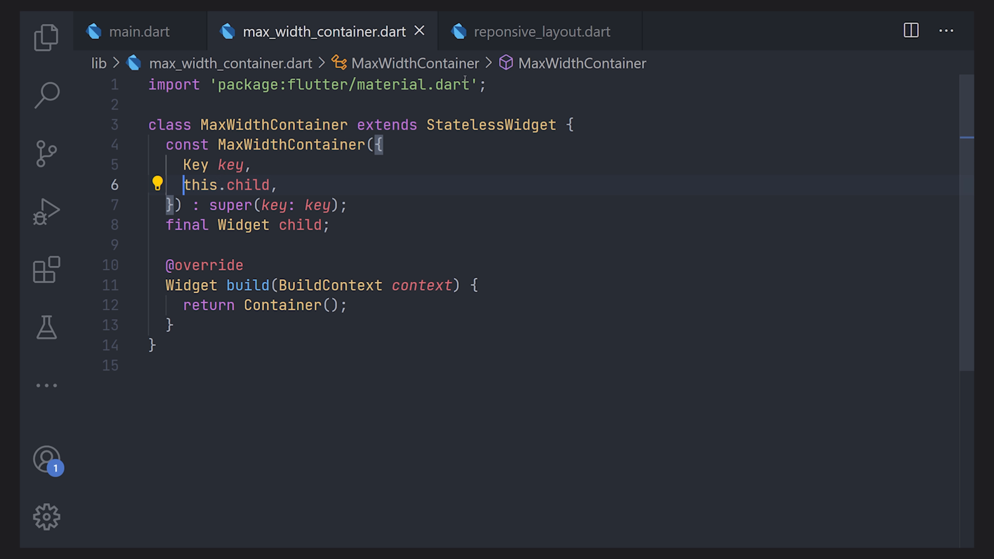
{"action": "type", "text": "@required"}
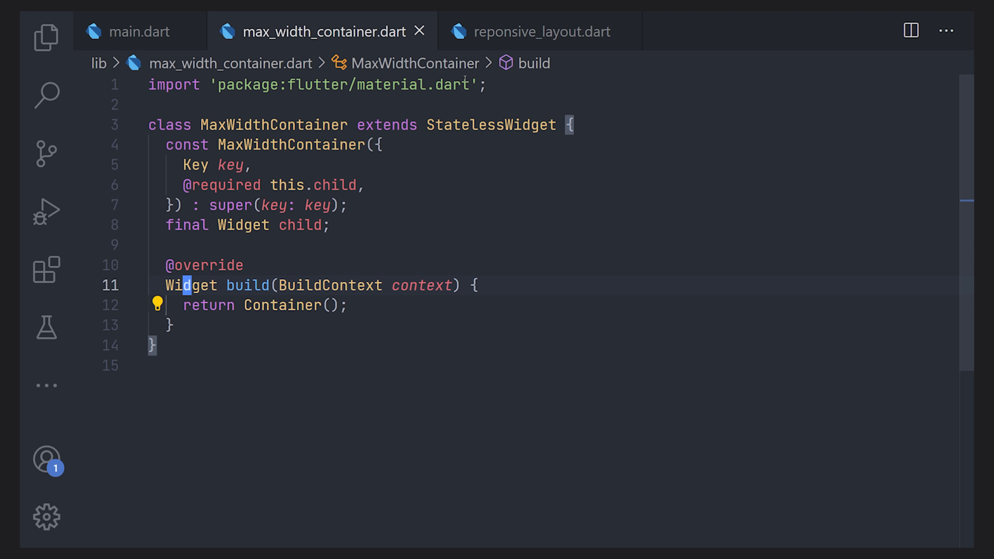
Return a Center holding a ConstrainedBox with const BoxConstraints(maxWidth: ...) around child
{"action": "double_click", "coordinate": [282, 305]}
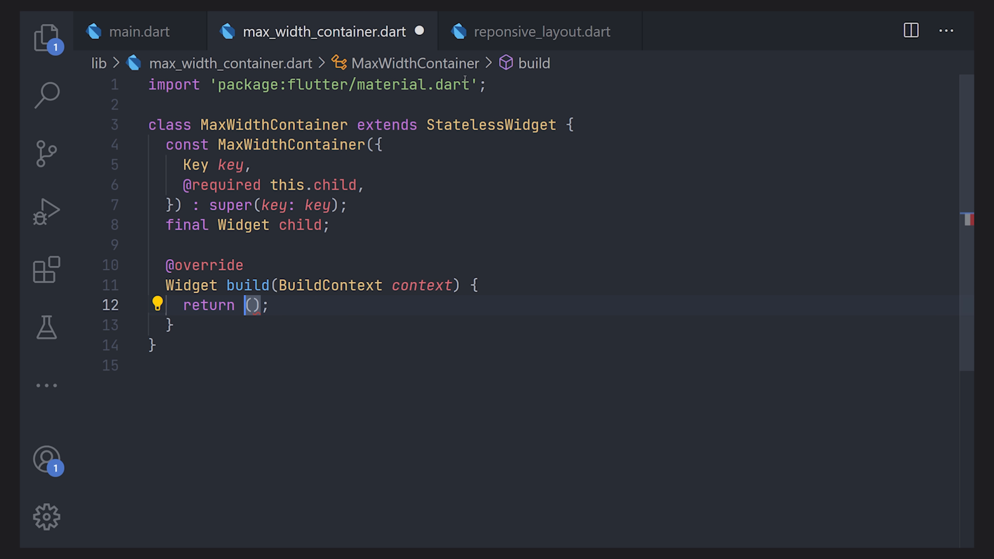
{"action": "type", "text": "Center"}
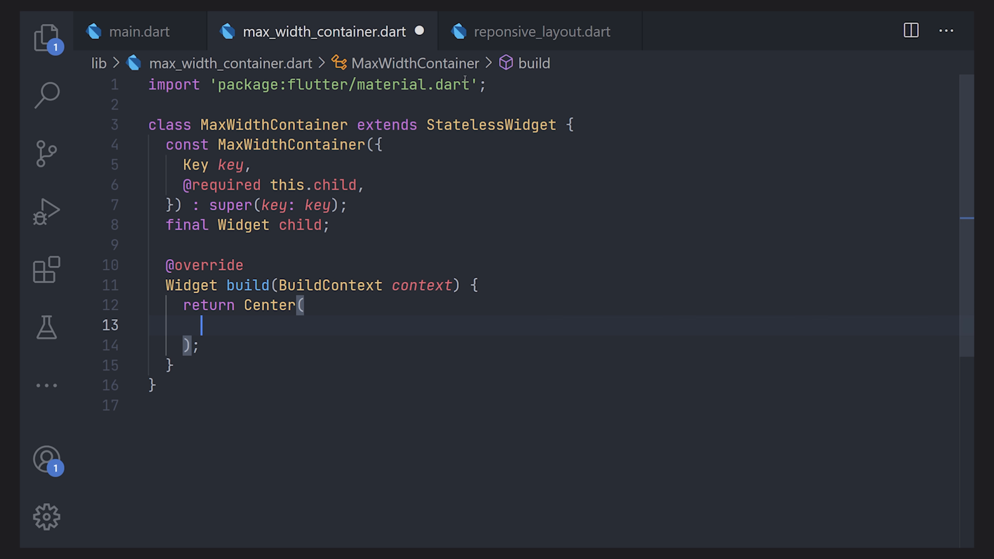
{"action": "type", "text": "child: ,"}
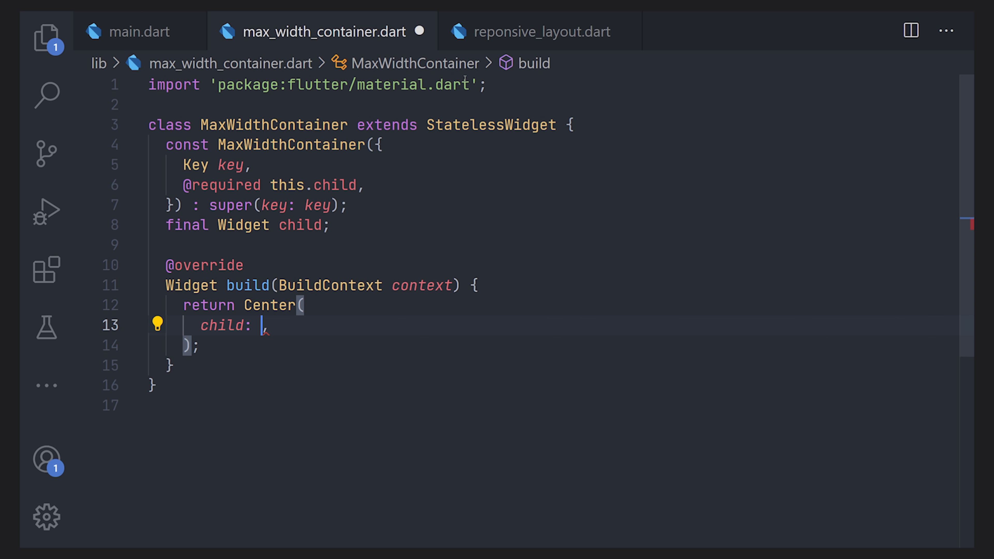
{"action": "type", "text": "ConstrainedBox("}
{"action": "type", "text": "constraints:"}
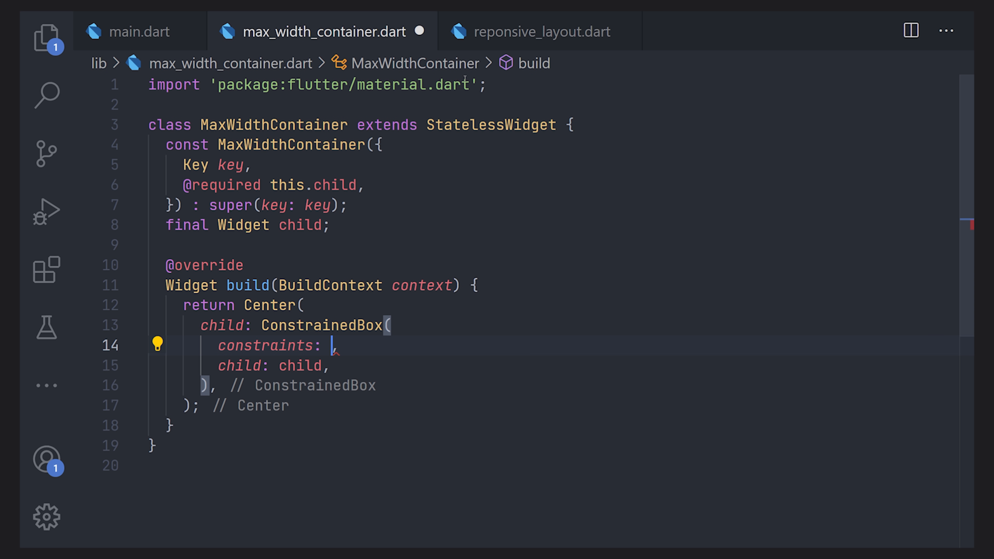
{"action": "type", "text": "const BoxConstraints(maxWidth:"}
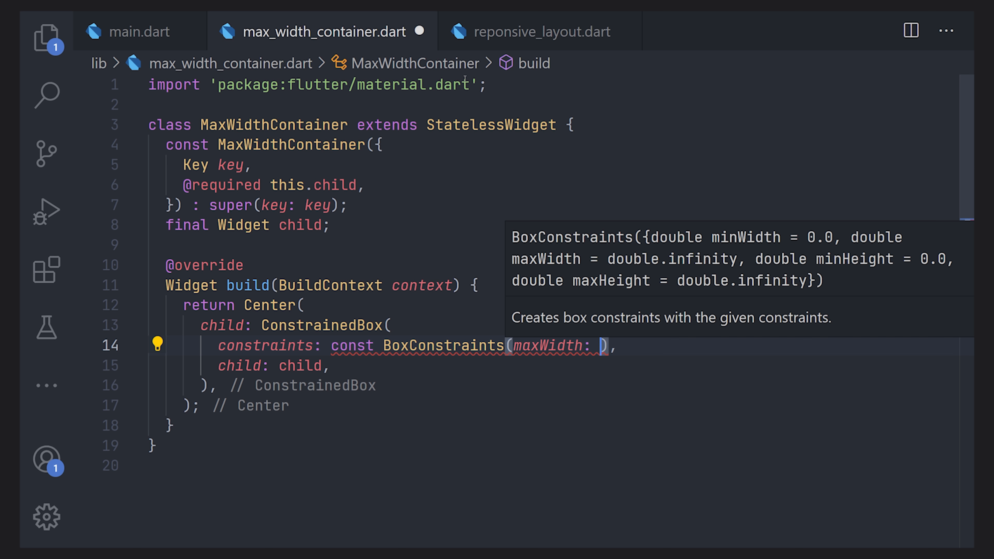
{"action": "type", "text": "1"}
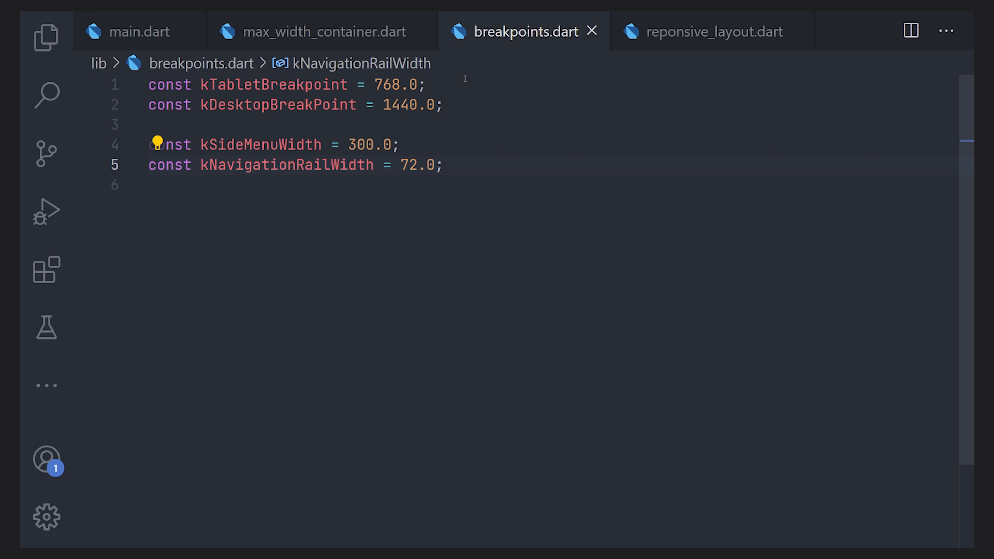
Add 'const kMaxWidth = 1180.0' to breakpoints.dart and search for max_width_container.dart
{"action": "type", "text": "const kMaxWidth = 1180.0,"}
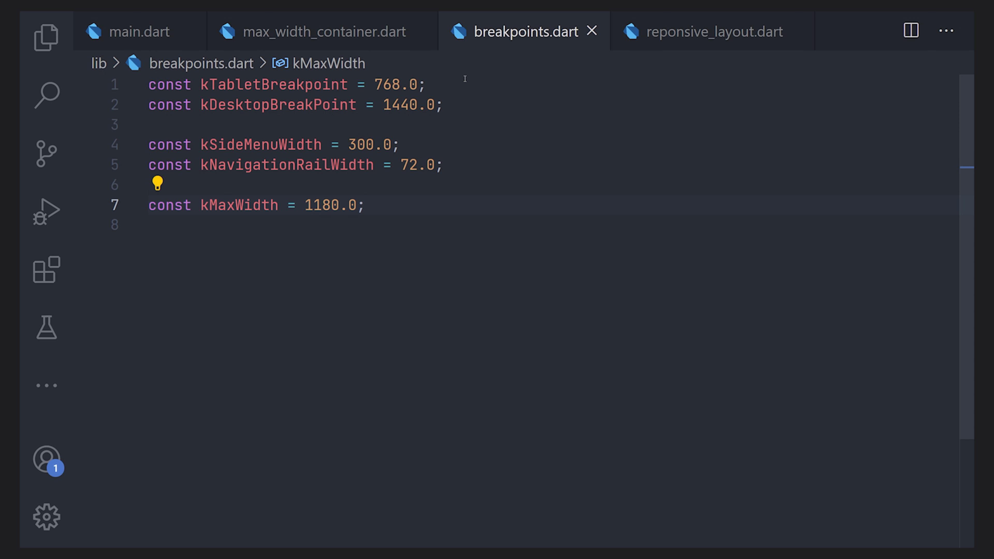
{"action": "type", "text": "max"}
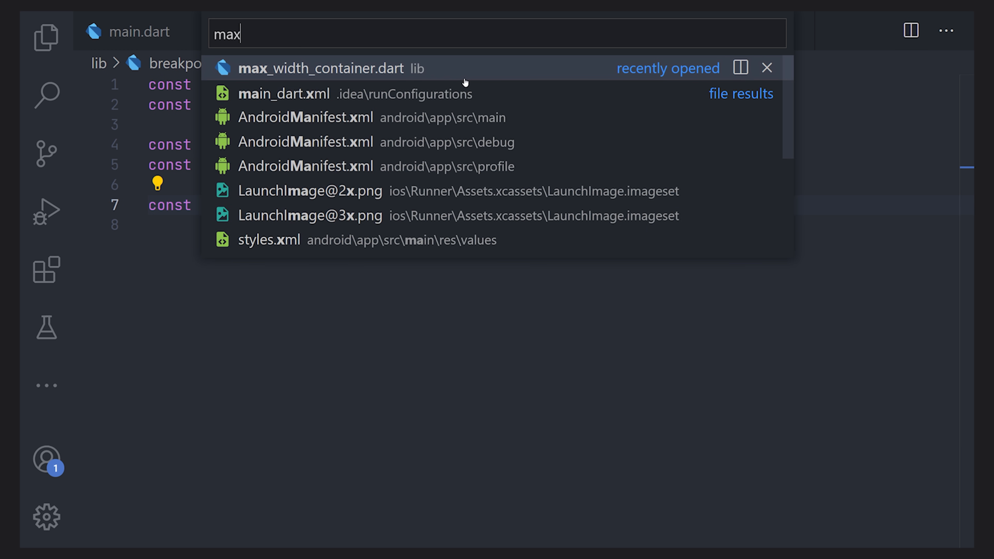
Replace the maxWidth value with kMaxWidth in max_width_container.dart, accepting the breakpoints.dart auto-import
{"action": "left_click", "coordinate": [323, 68]}
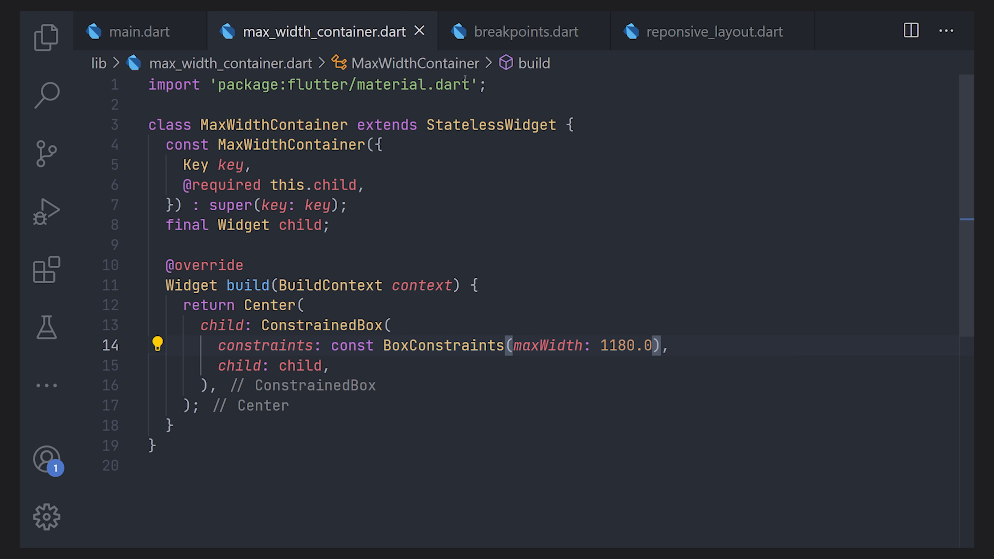
{"action": "type", "text": "0"}
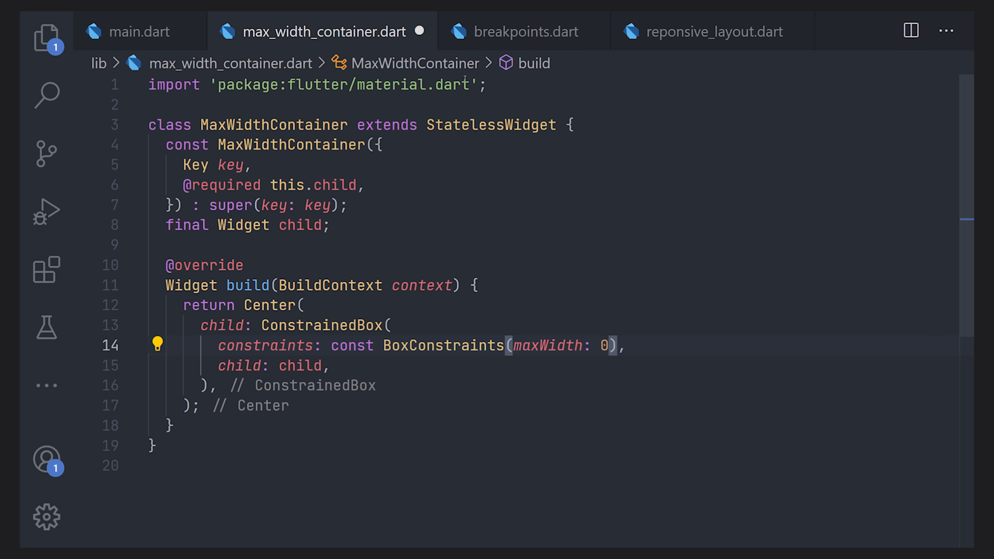
{"action": "type", "text": "k"}
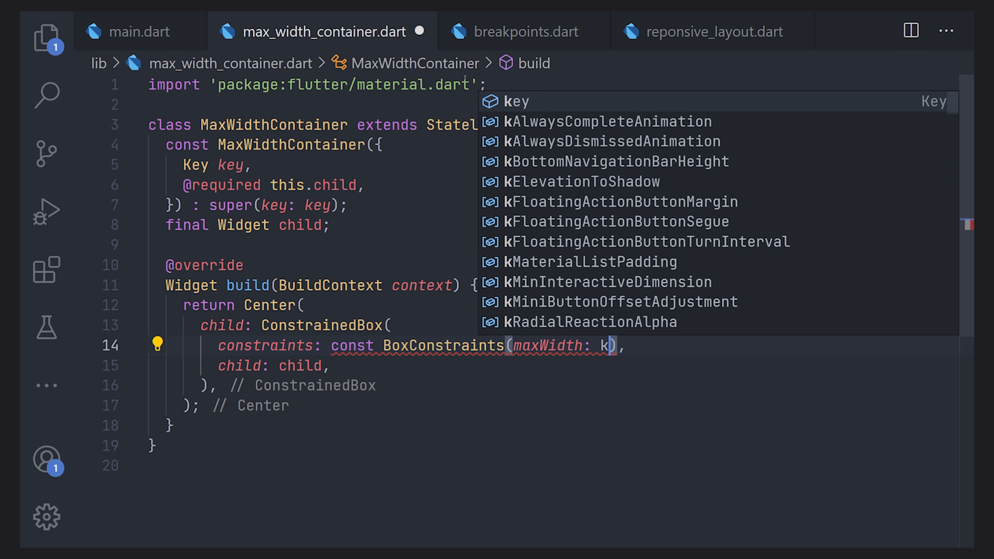
{"action": "type", "text": "MaxWi"}
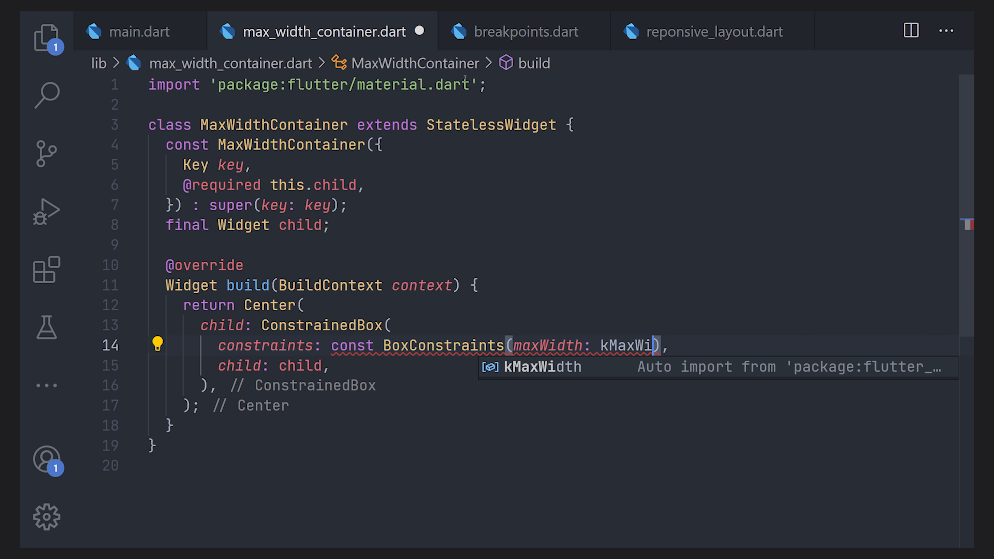
{"action": "key", "text": "Enter"}
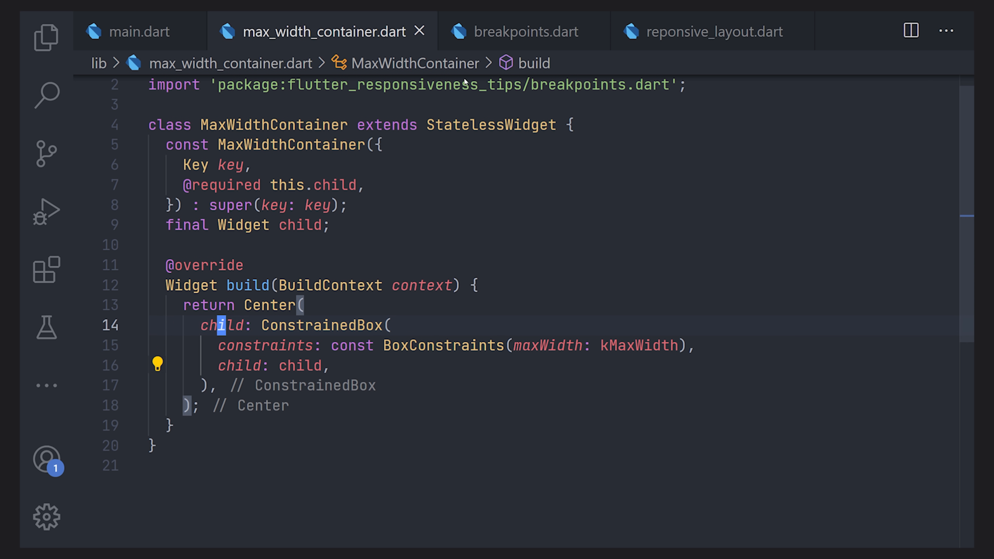
{"action": "key", "text": "ctrl+p"}
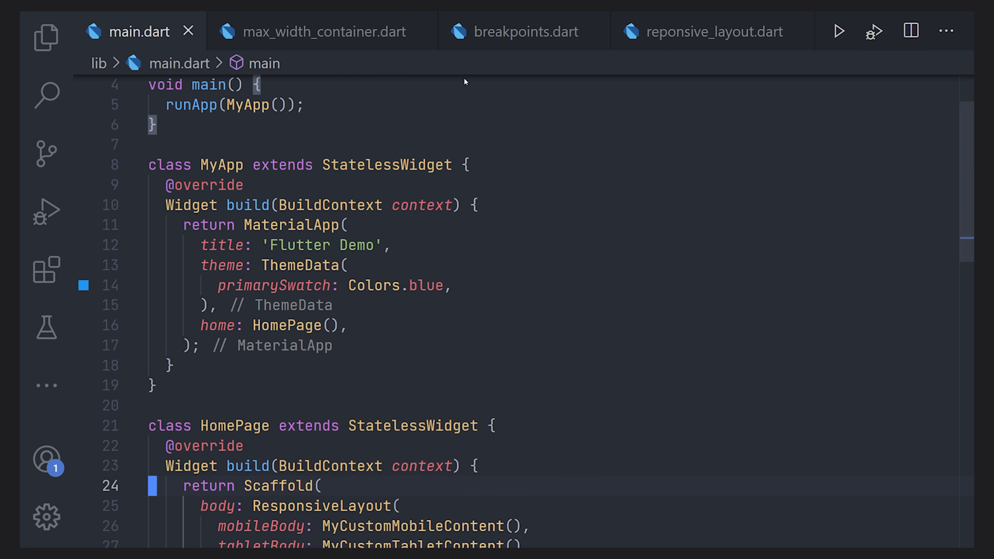
Use 'Wrap with widget...' on ResponsiveLayout in HomePage's body, naming the wrapper MaxWidthContainer
{"action": "scroll", "scroll_direction": "down", "scroll_amount": 3}
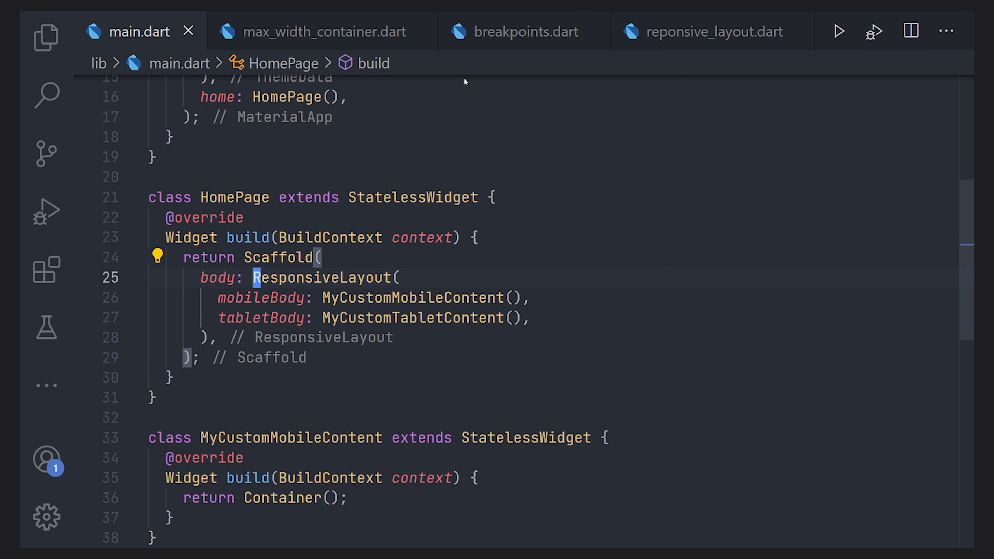
{"action": "double_click", "coordinate": [323, 277]}
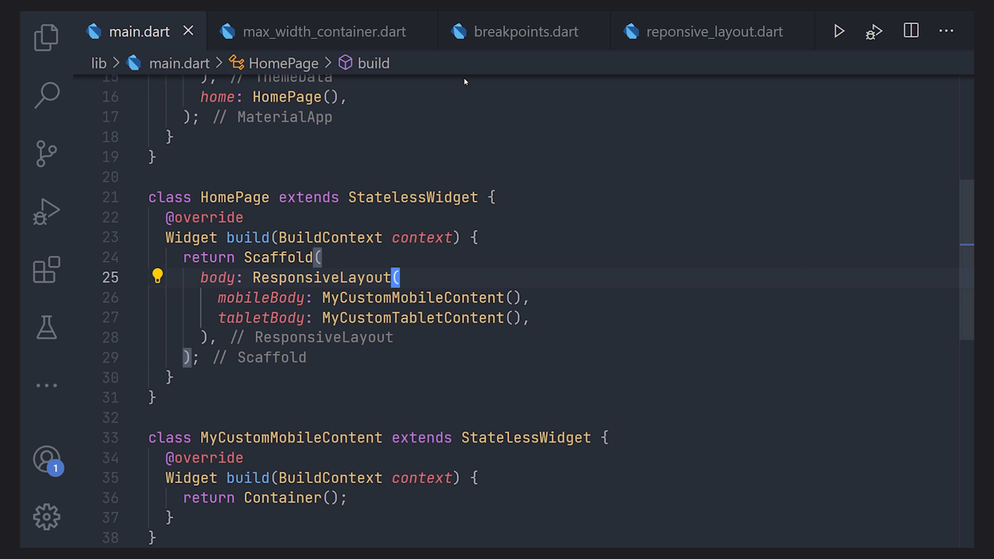
{"action": "left_click", "coordinate": [157, 276]}
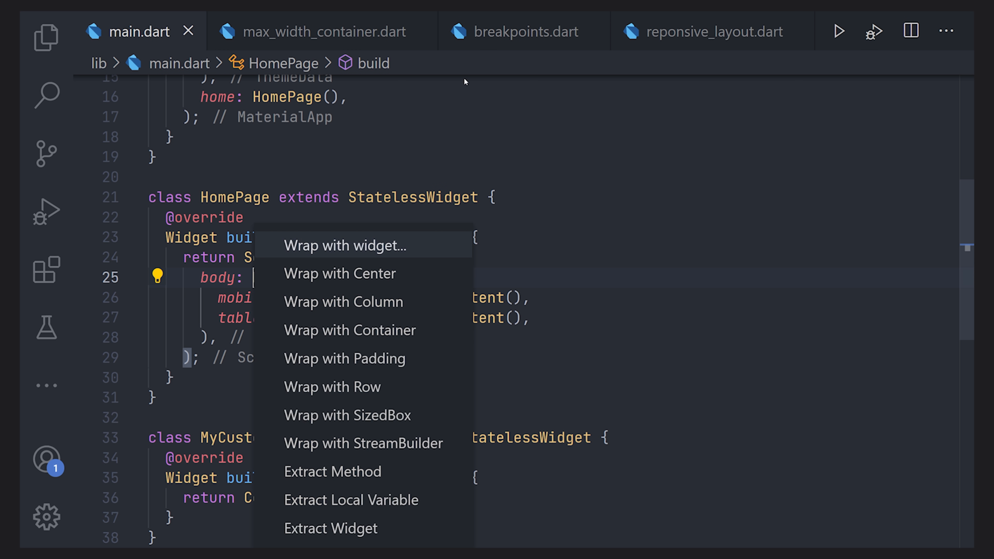
{"action": "left_click", "coordinate": [342, 246]}
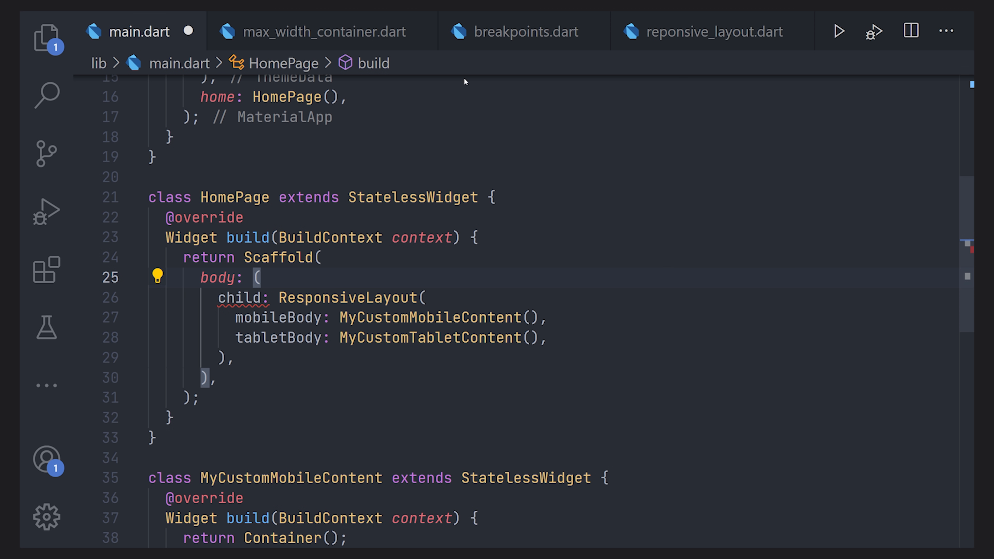
{"action": "type", "text": "Max"}
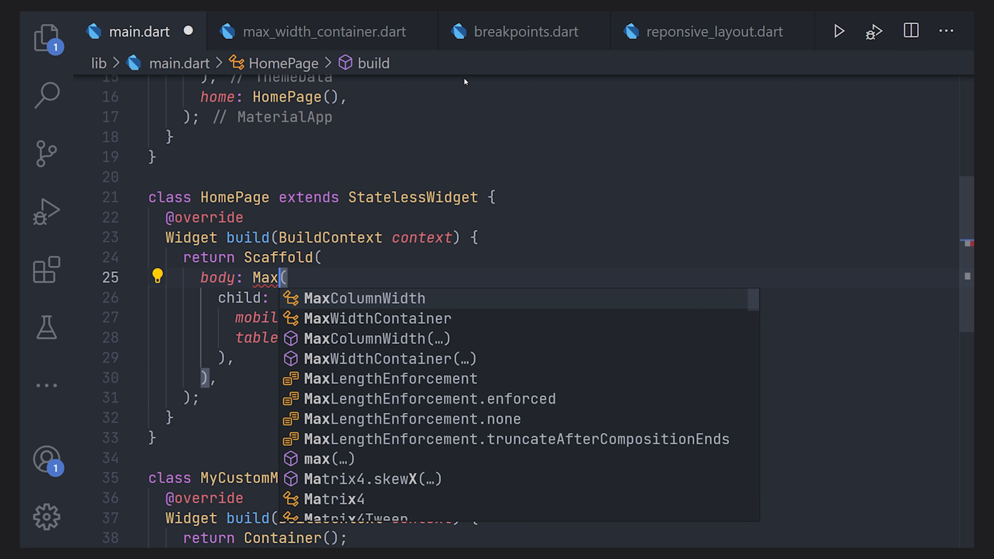